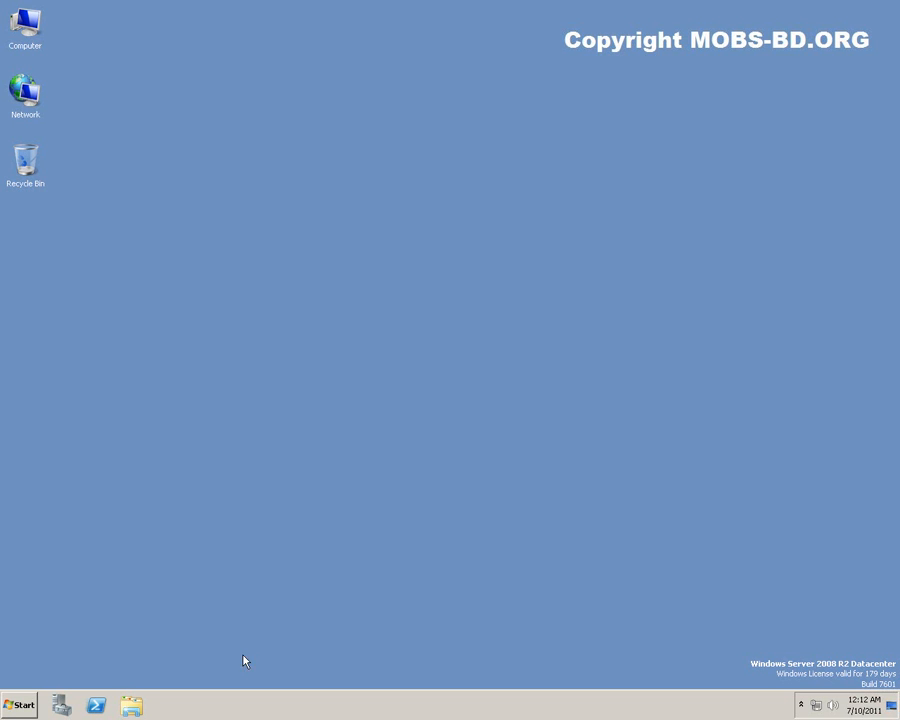
- Open Server Manager at the Roles summary, showing 3 of 17 roles installed
click(20, 704)
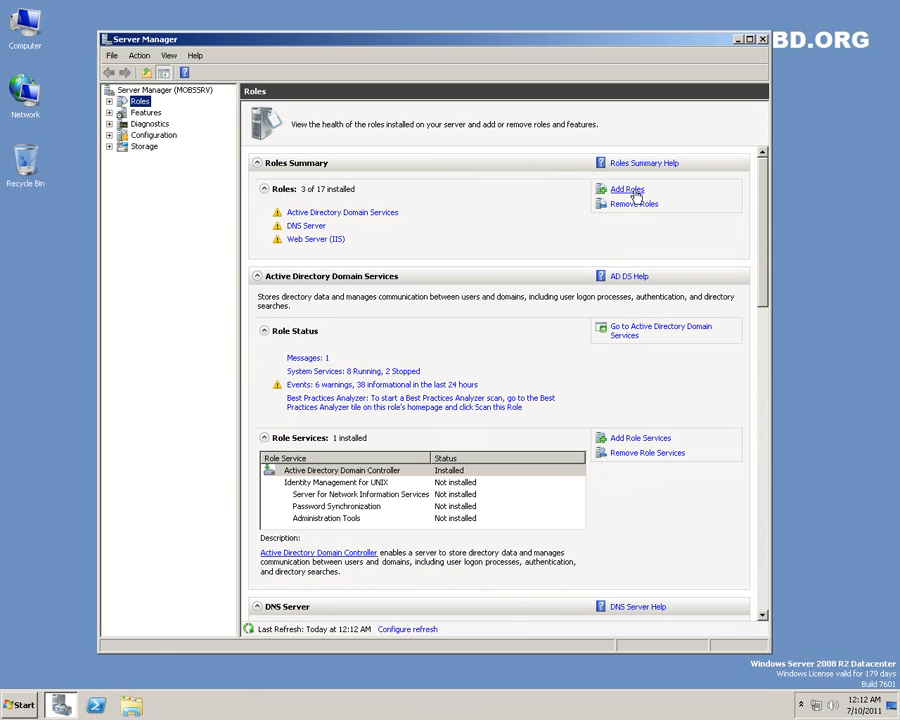
- Start the Add Roles Wizard and select Windows Deployment Services for installation
click(628, 188)
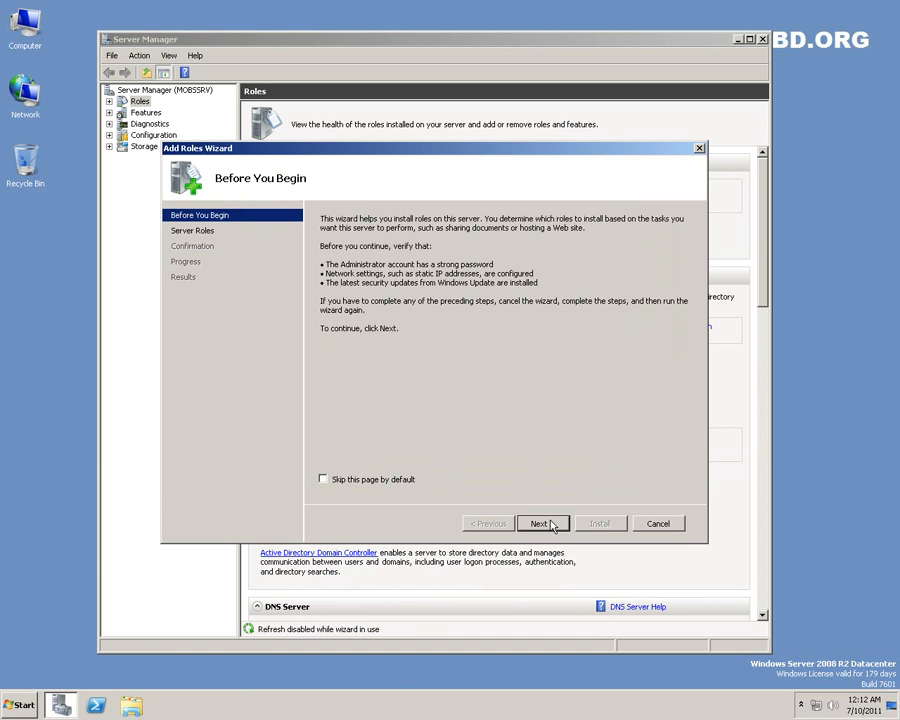
click(540, 524)
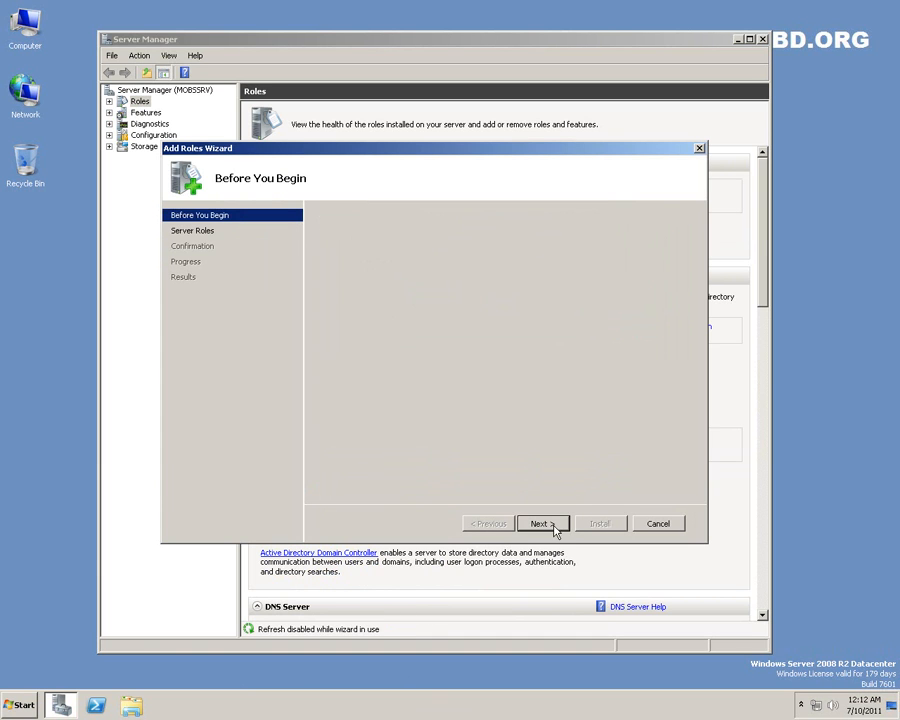
click(540, 524)
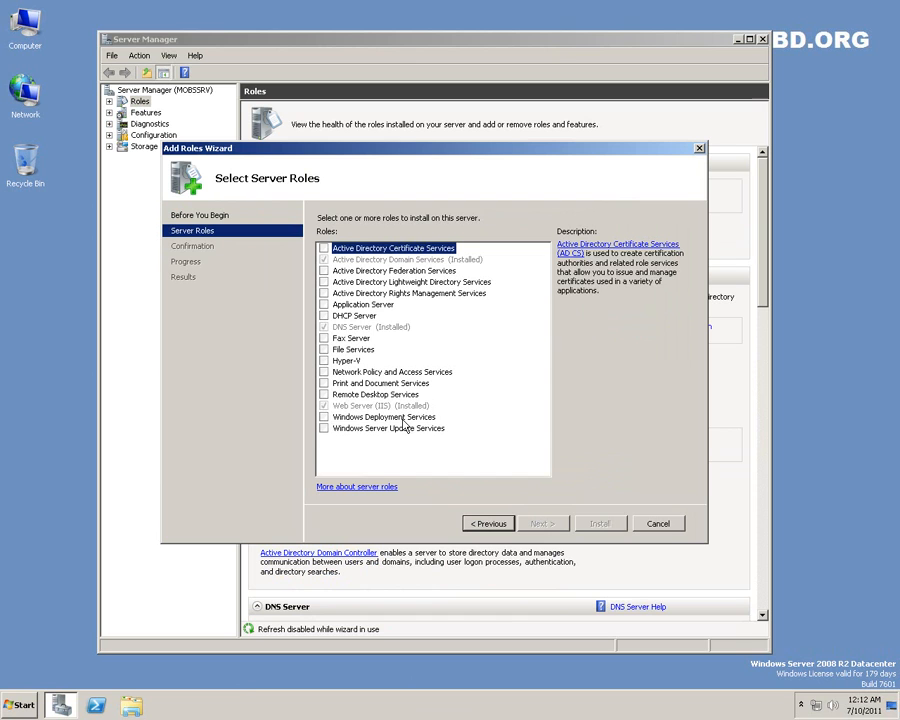
click(384, 418)
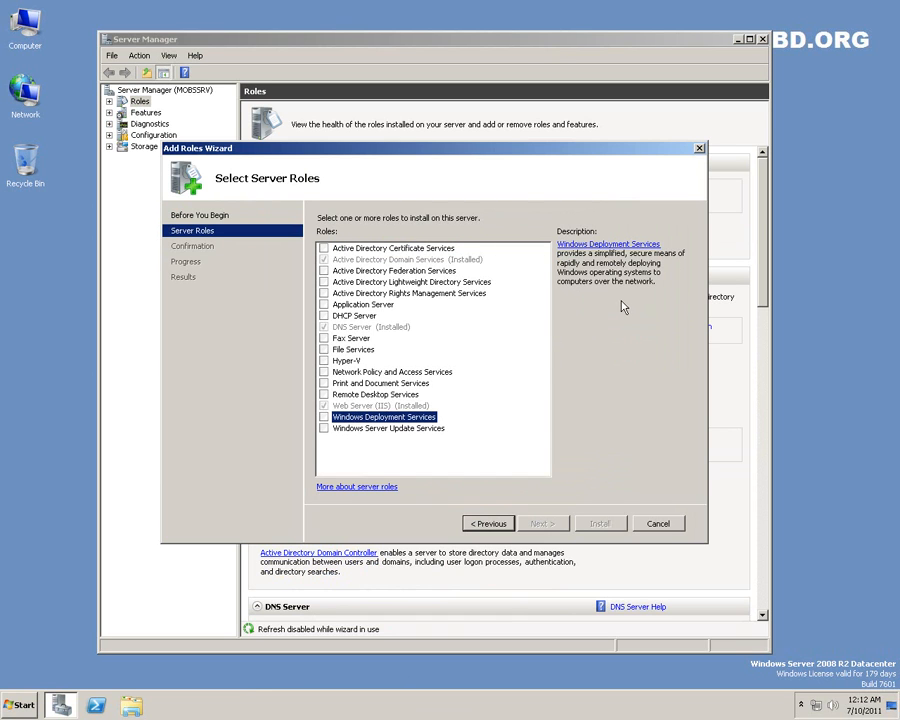
mouse_move(612, 264)
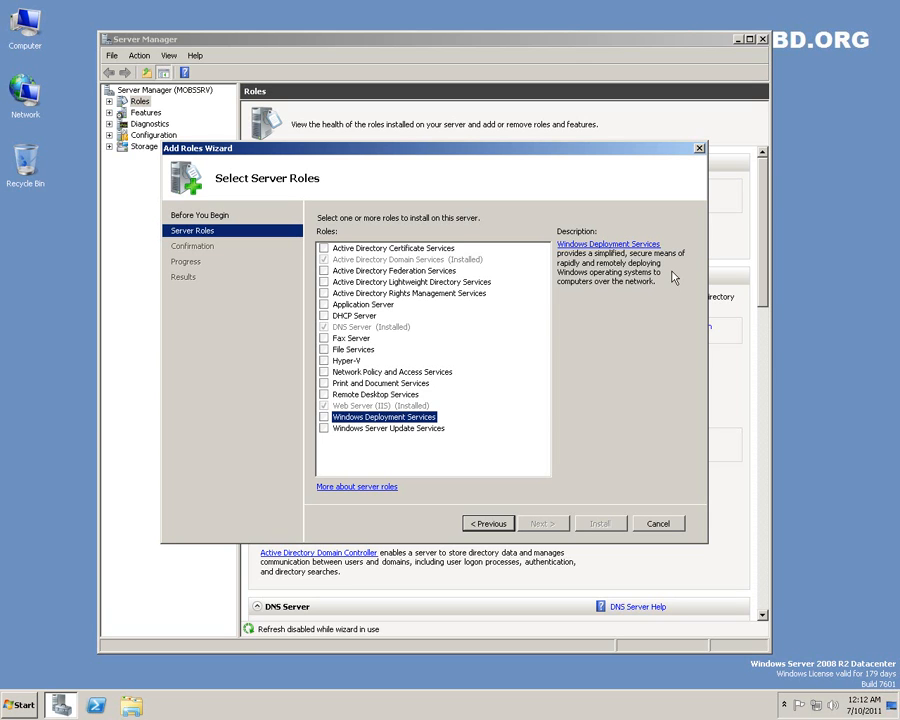
mouse_move(592, 288)
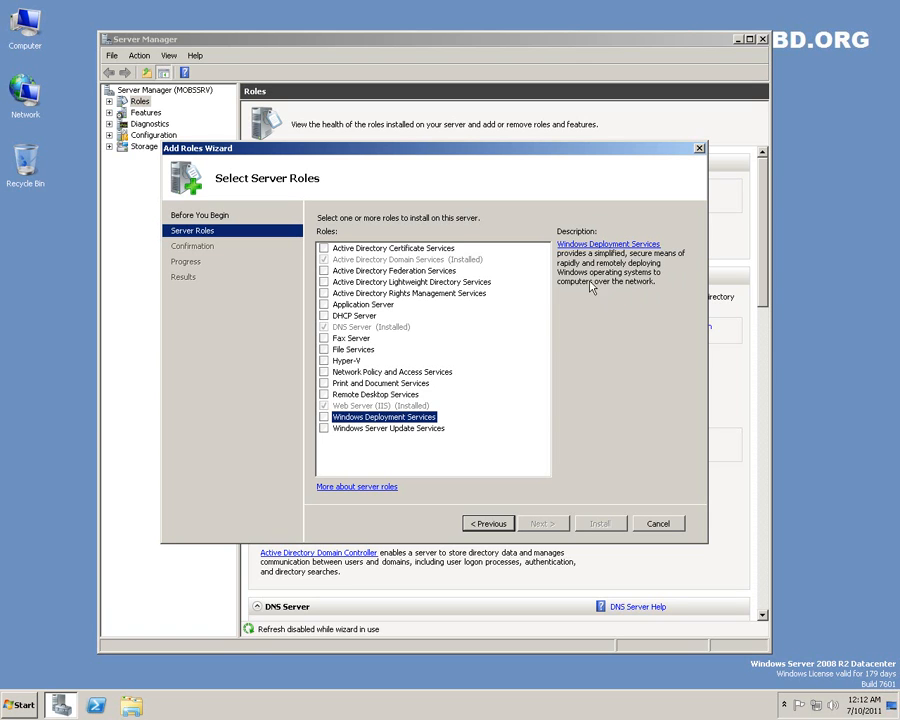
click(324, 416)
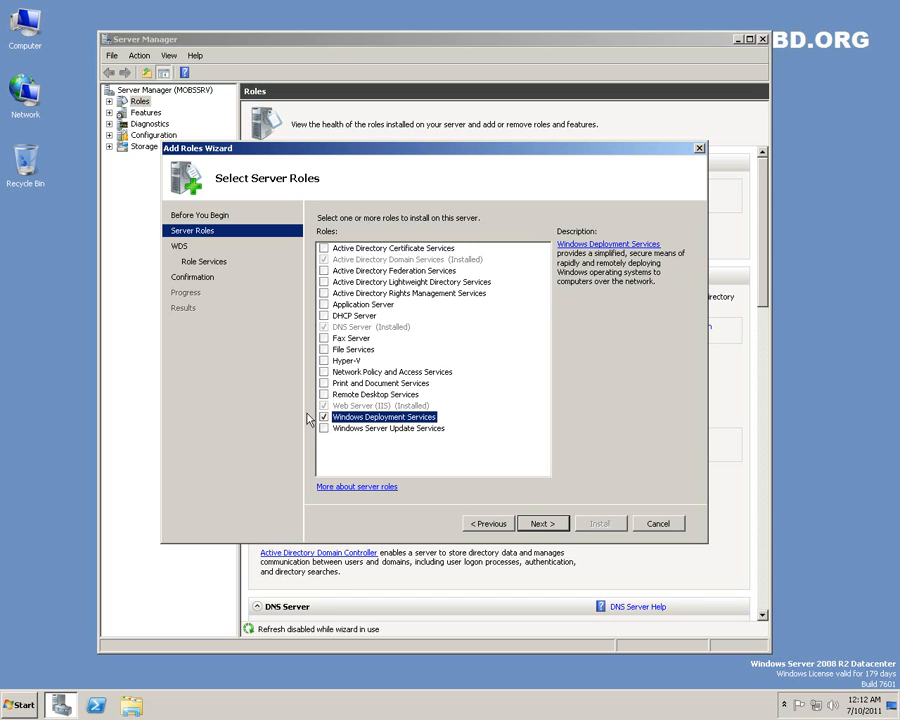
click(542, 524)
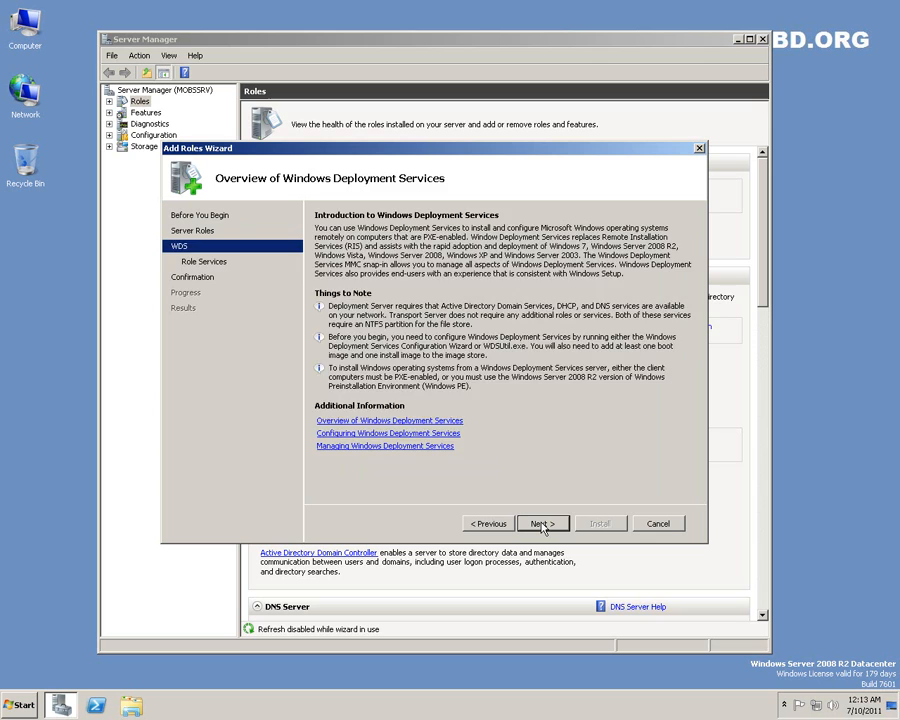
- Keep both Deployment Server and Transport Server role services and reach the confirmation page
click(540, 524)
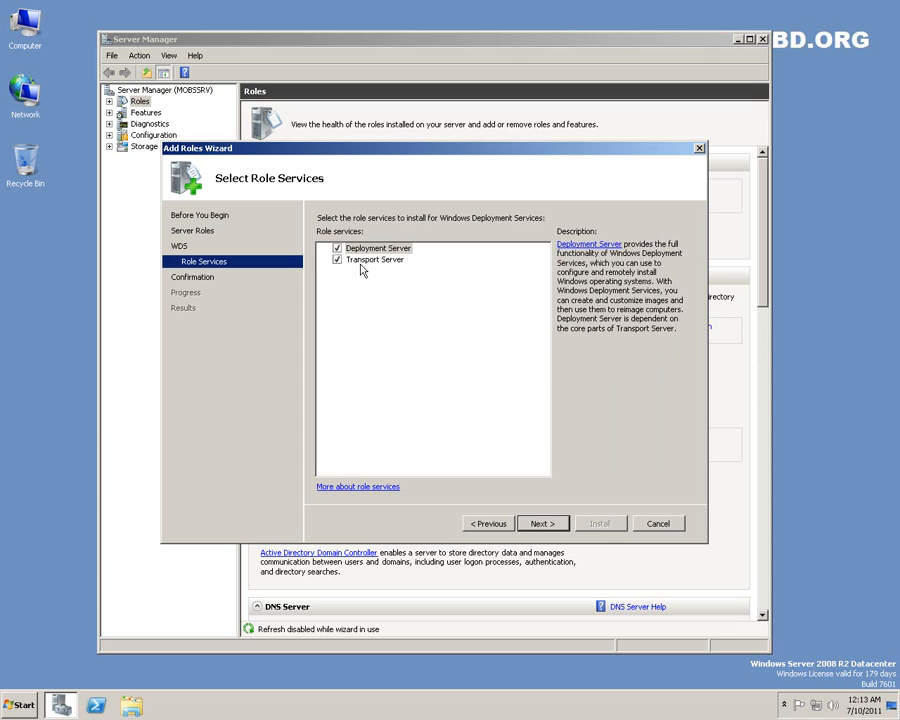
click(376, 260)
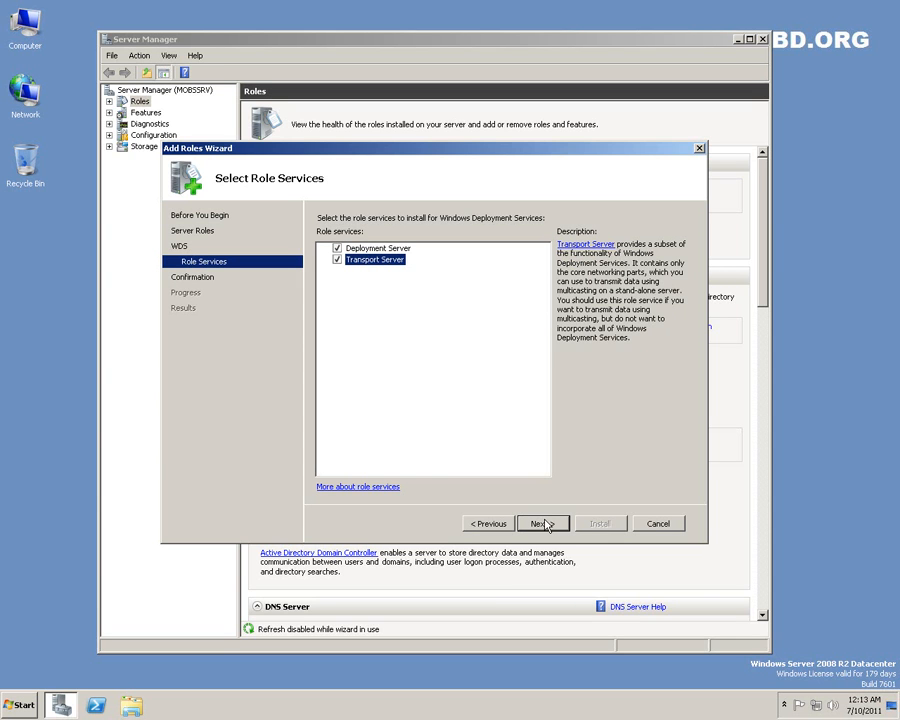
click(540, 524)
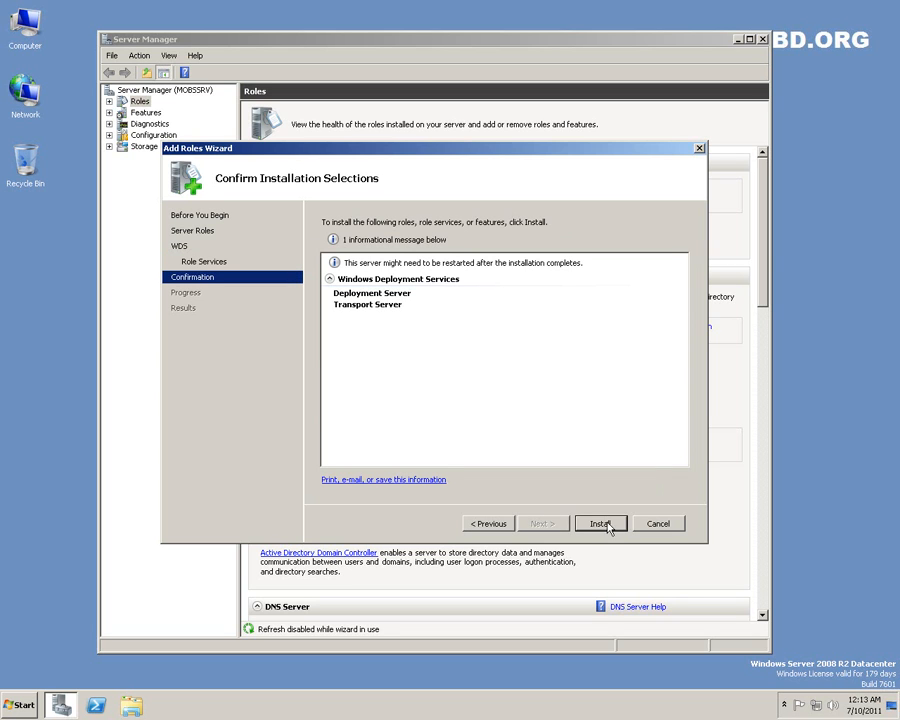
mouse_move(604, 528)
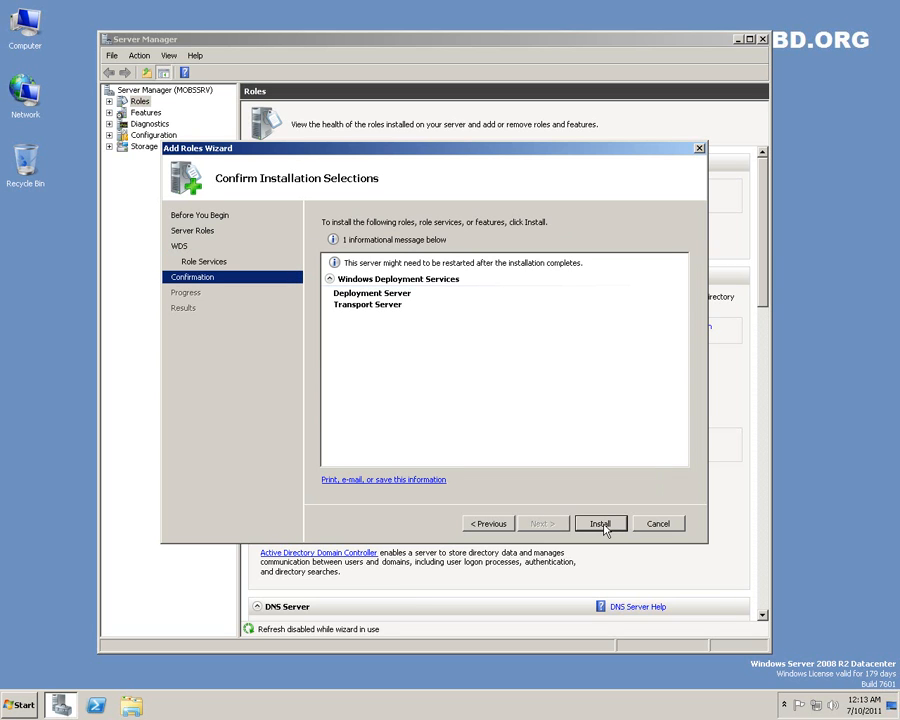
- Install Windows Deployment Services and close the wizard once installation succeeds
click(600, 524)
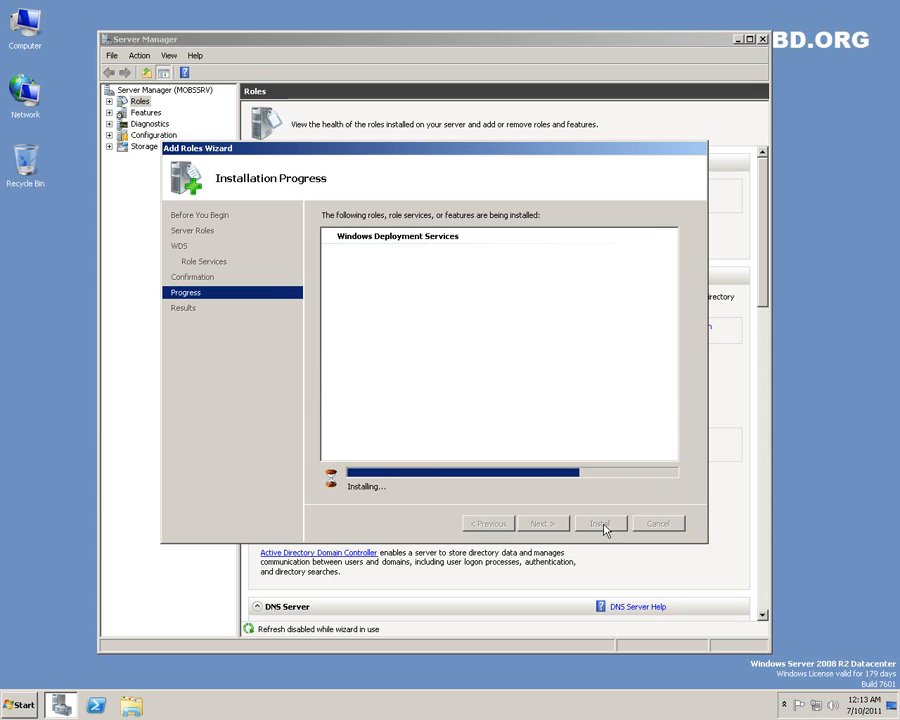
mouse_move(472, 486)
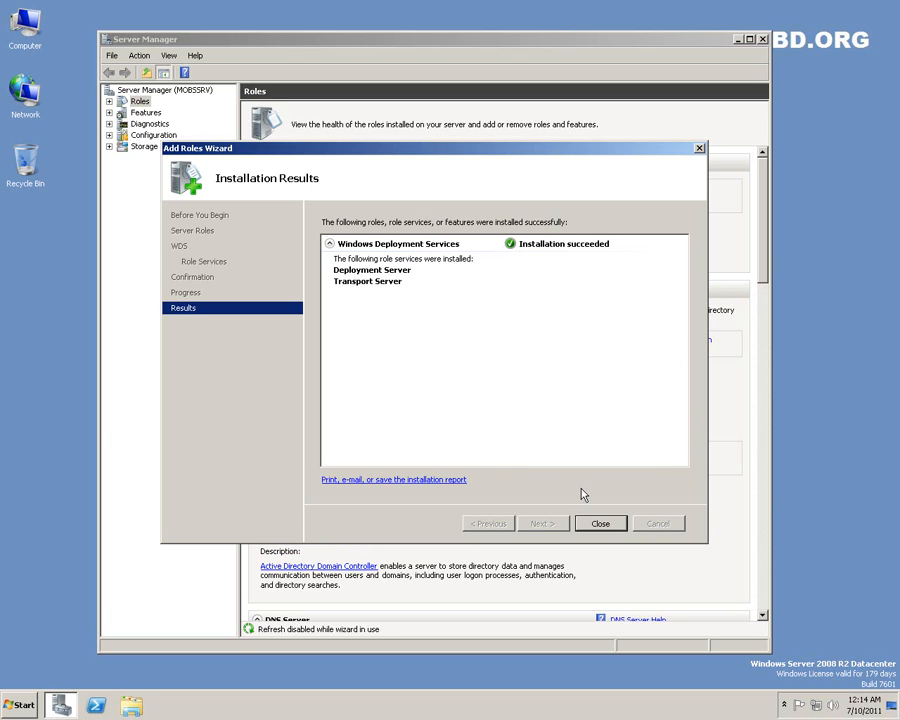
click(330, 244)
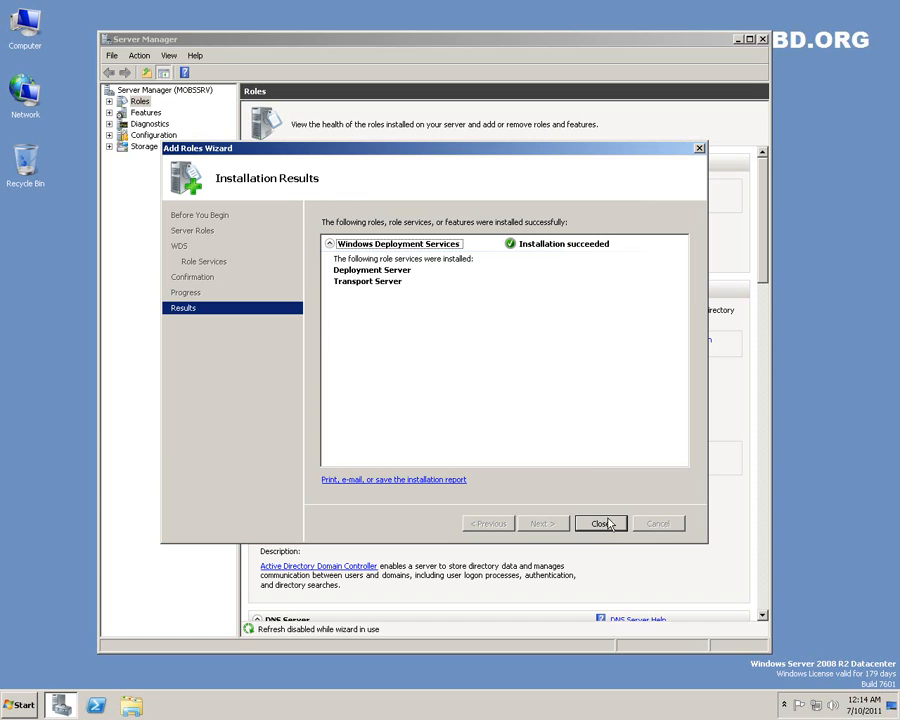
click(600, 524)
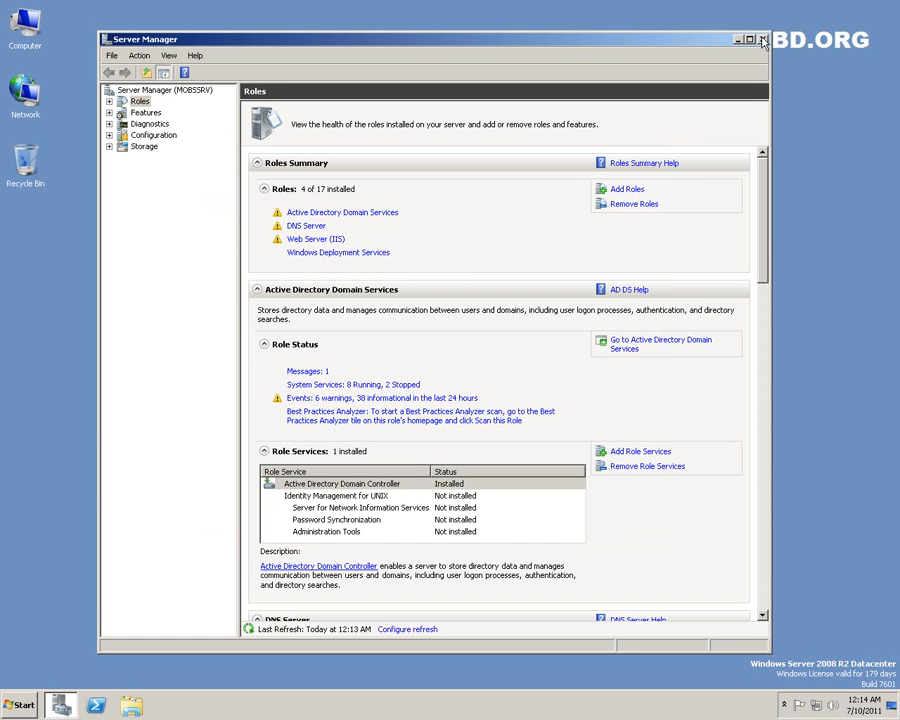
- Close Server Manager and launch the Windows Deployment Services console from Administrative Tools
click(762, 40)
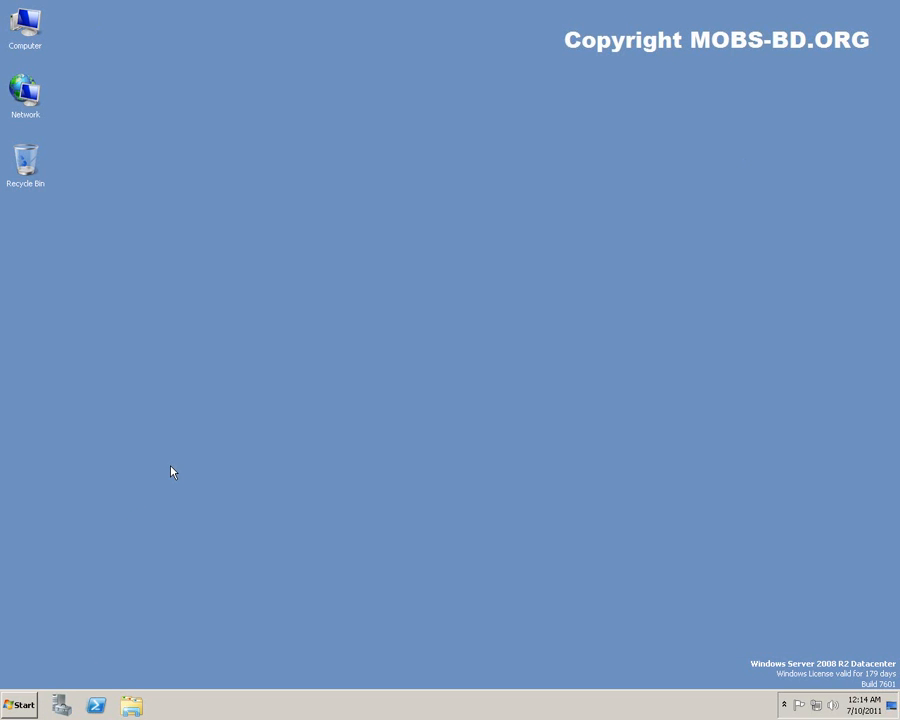
click(18, 704)
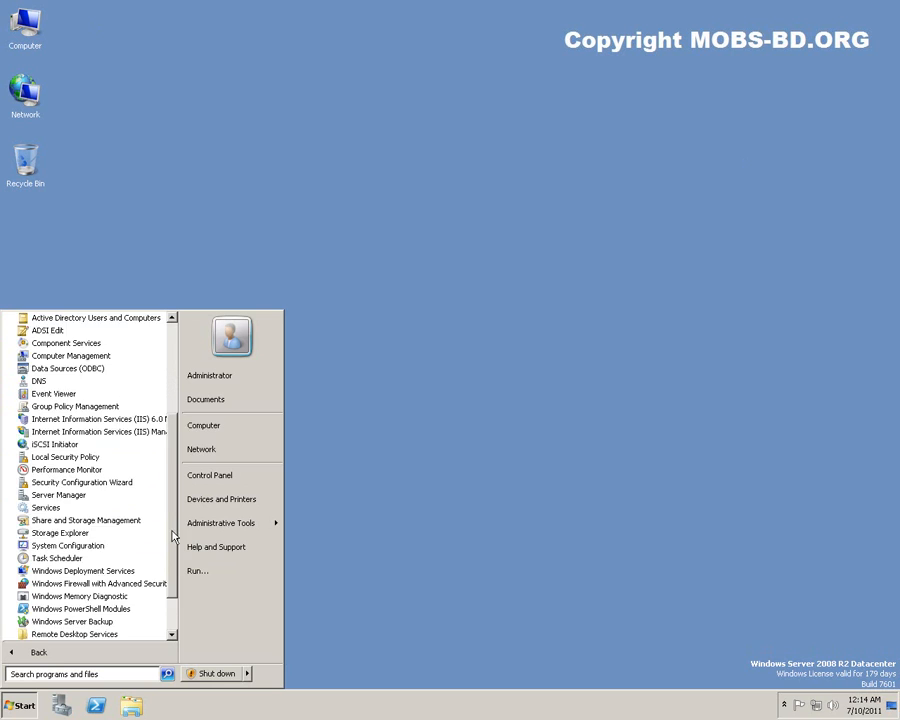
click(114, 532)
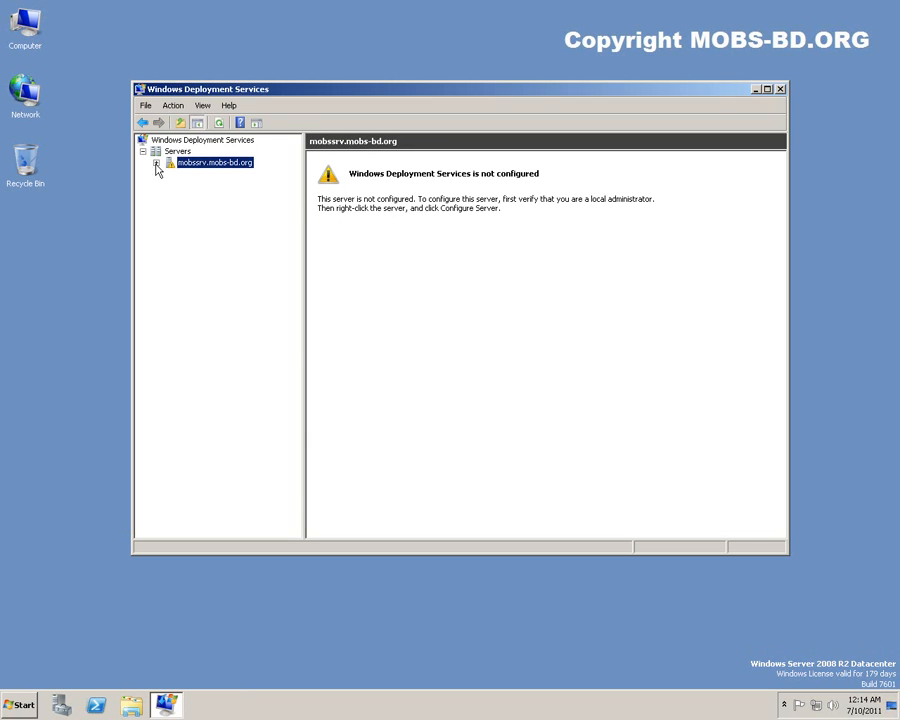
- Configure the server with C:\RemoteInstall as the remote installation folder, triggering the system volume warning
right_click(212, 162)
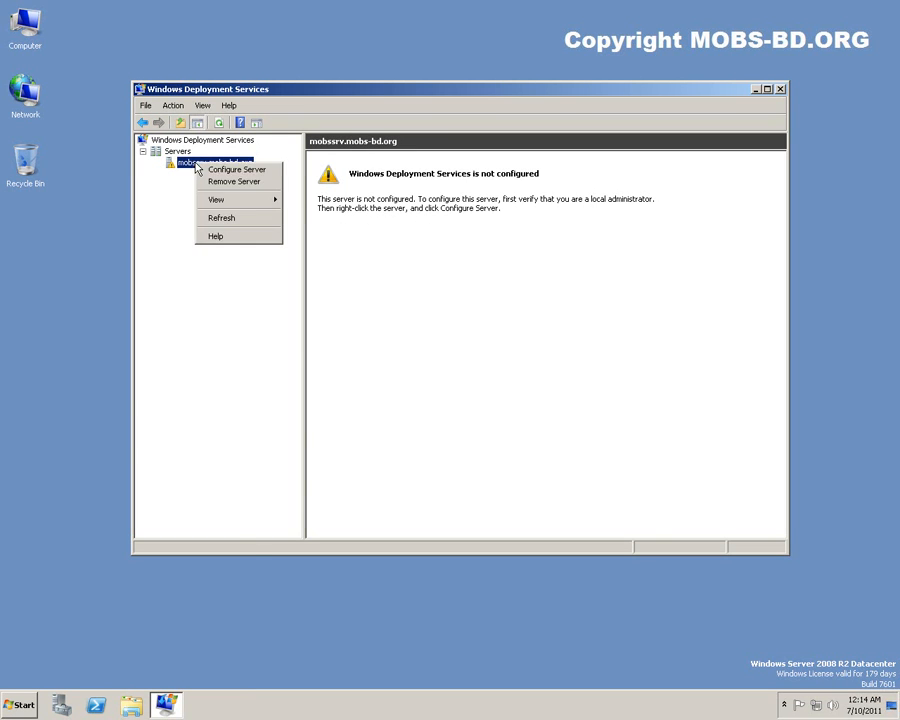
click(236, 168)
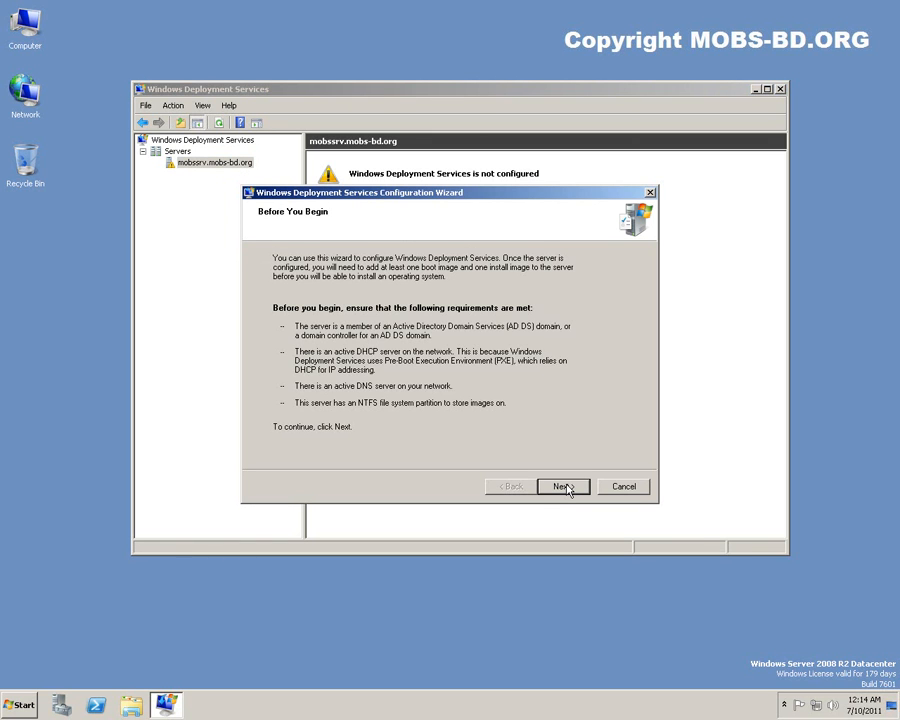
click(562, 486)
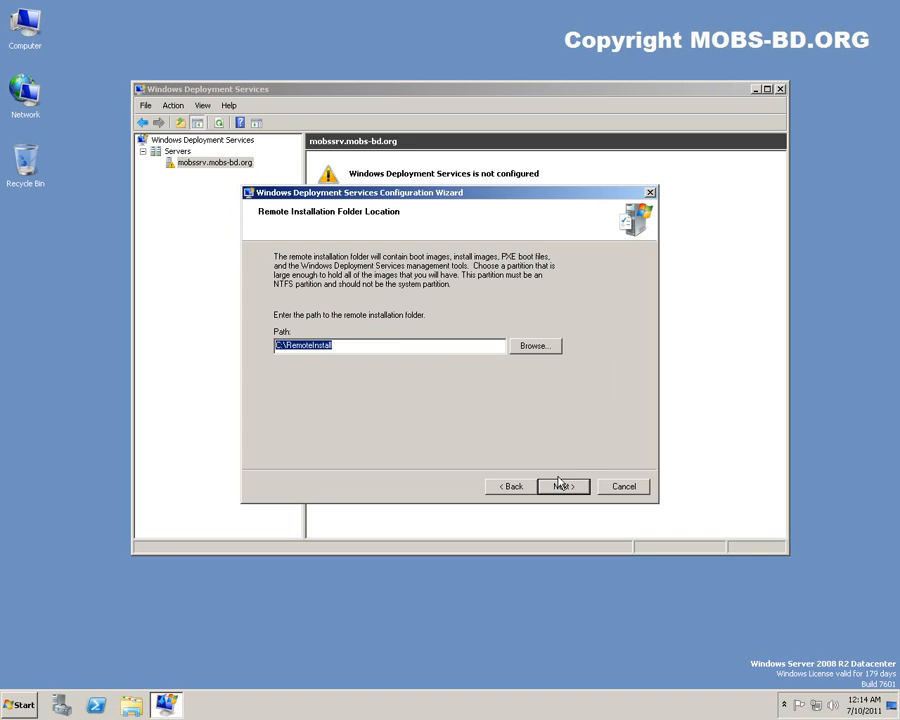
double_click(320, 344)
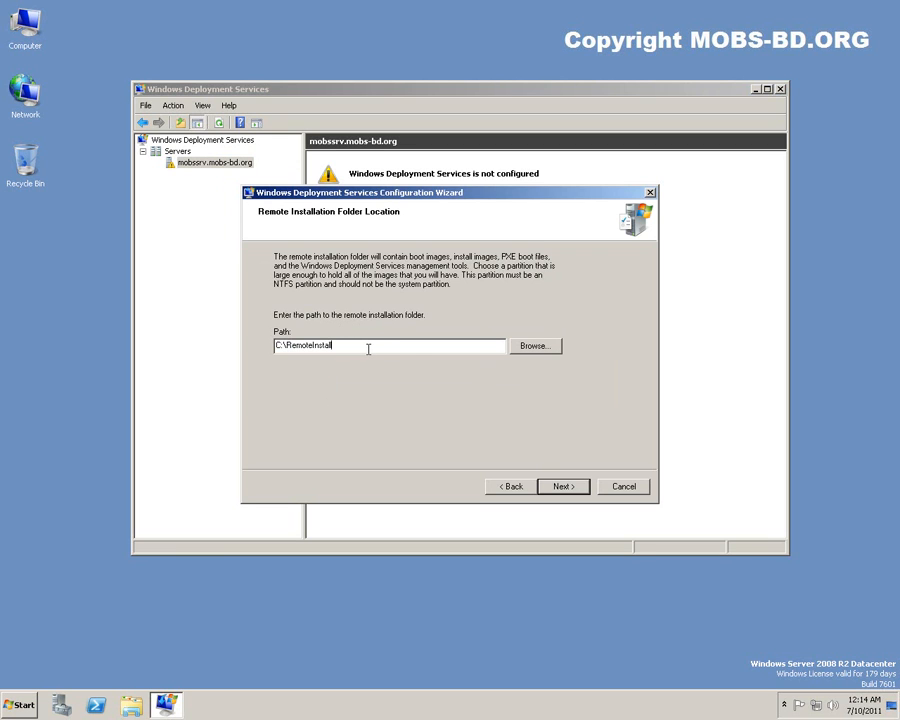
mouse_move(504, 428)
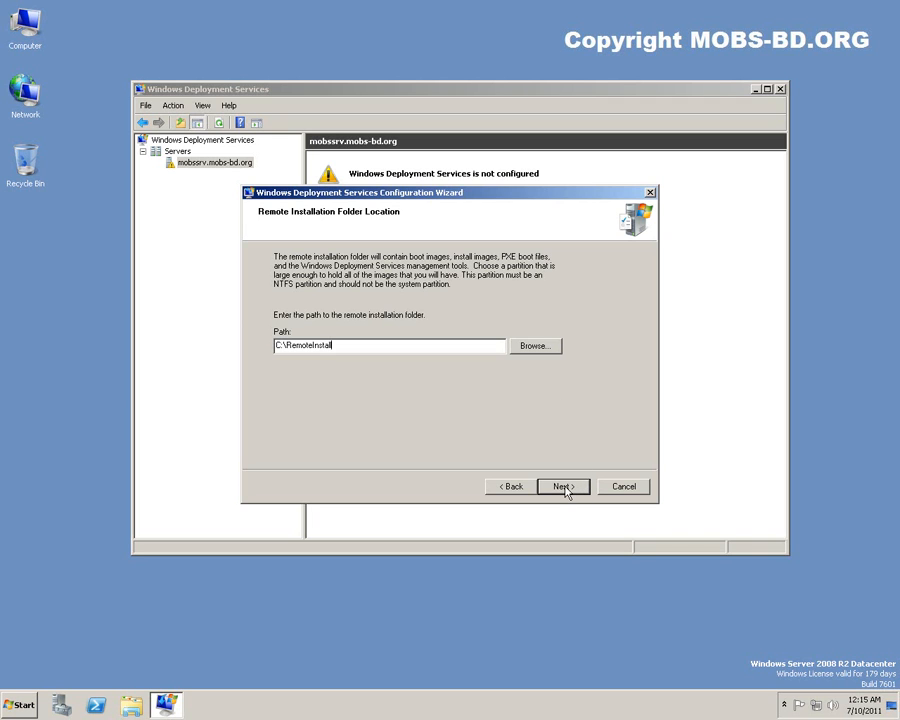
click(562, 486)
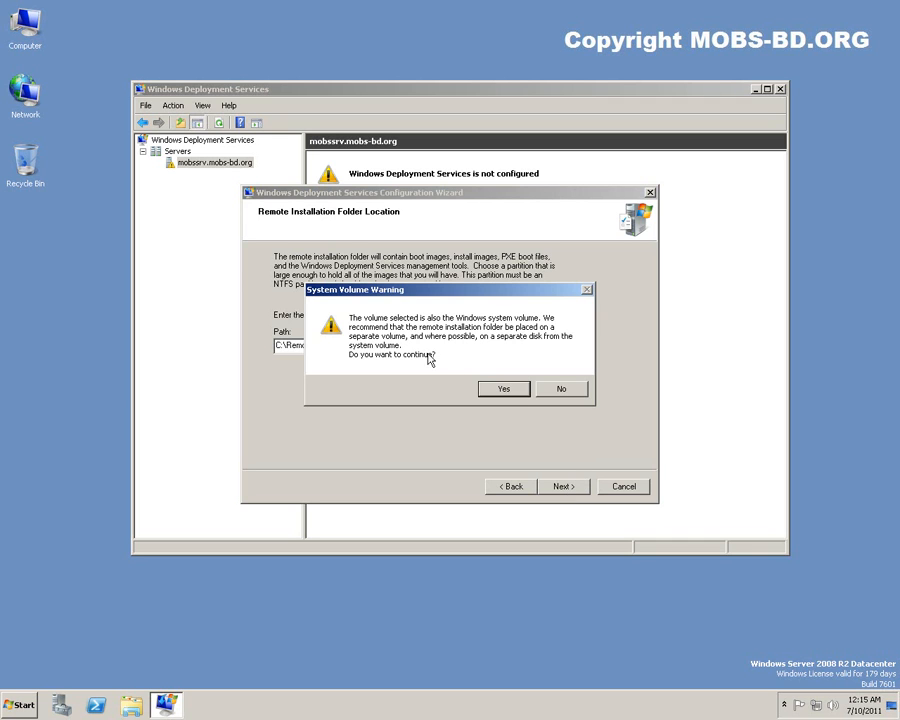
mouse_move(548, 332)
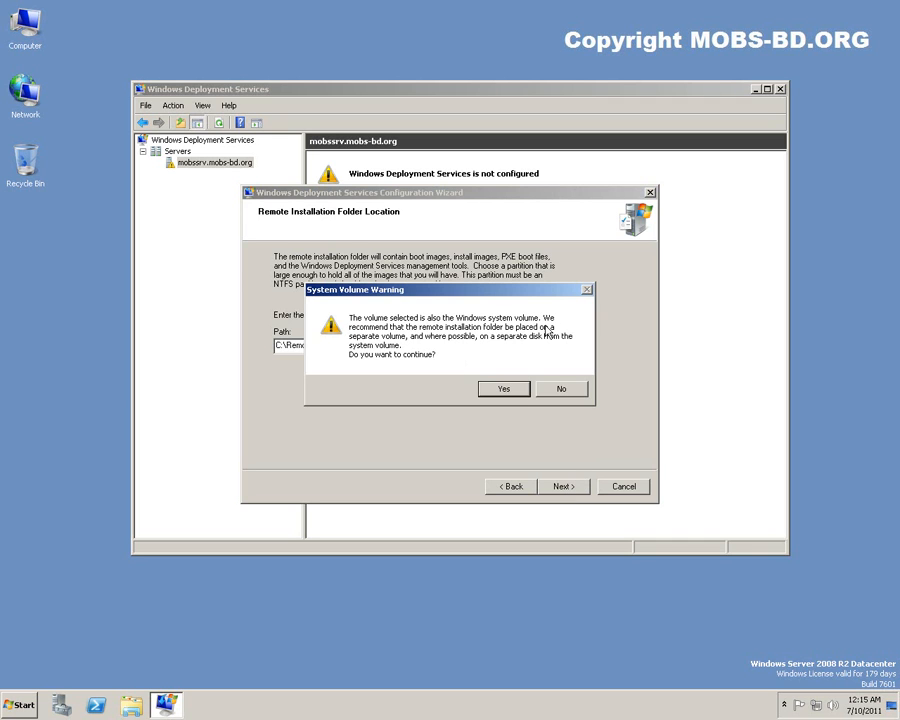
mouse_move(388, 376)
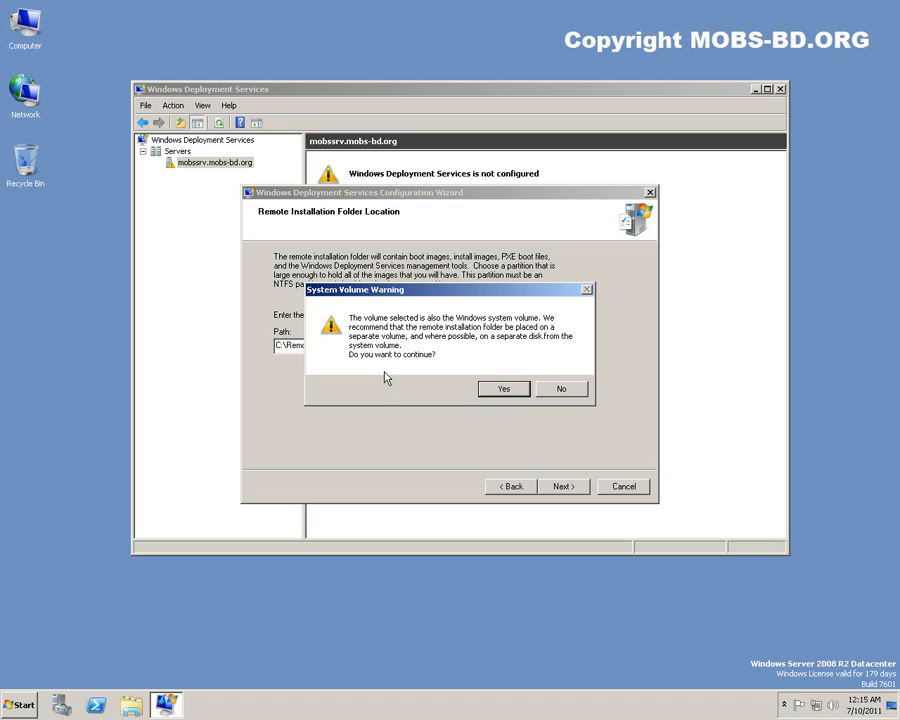
- Keep the folder on the system volume; respond to all clients, requiring approval for unknown computers
click(504, 388)
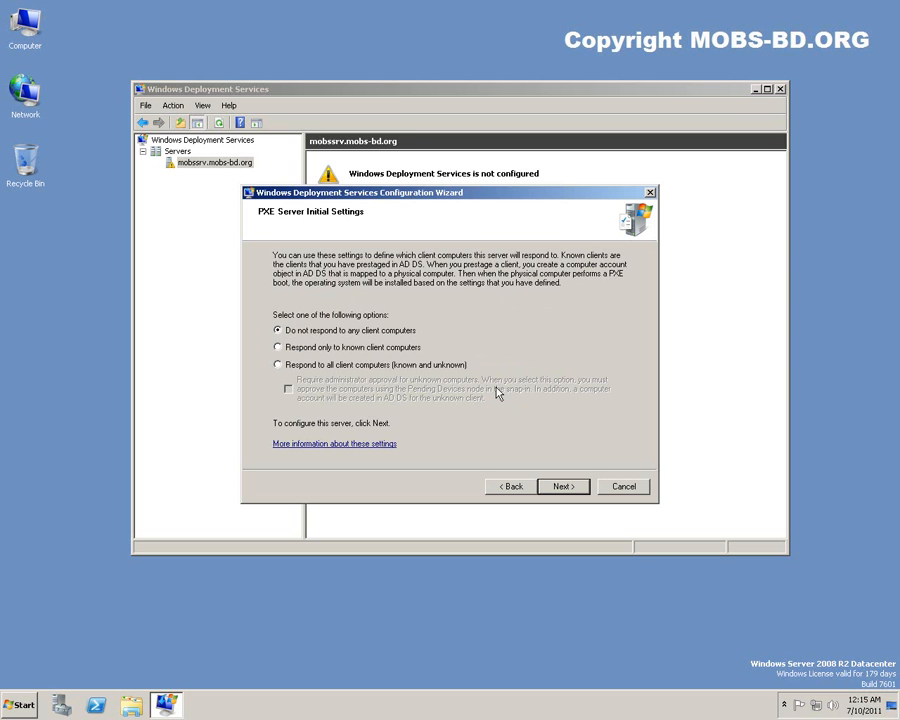
mouse_move(448, 204)
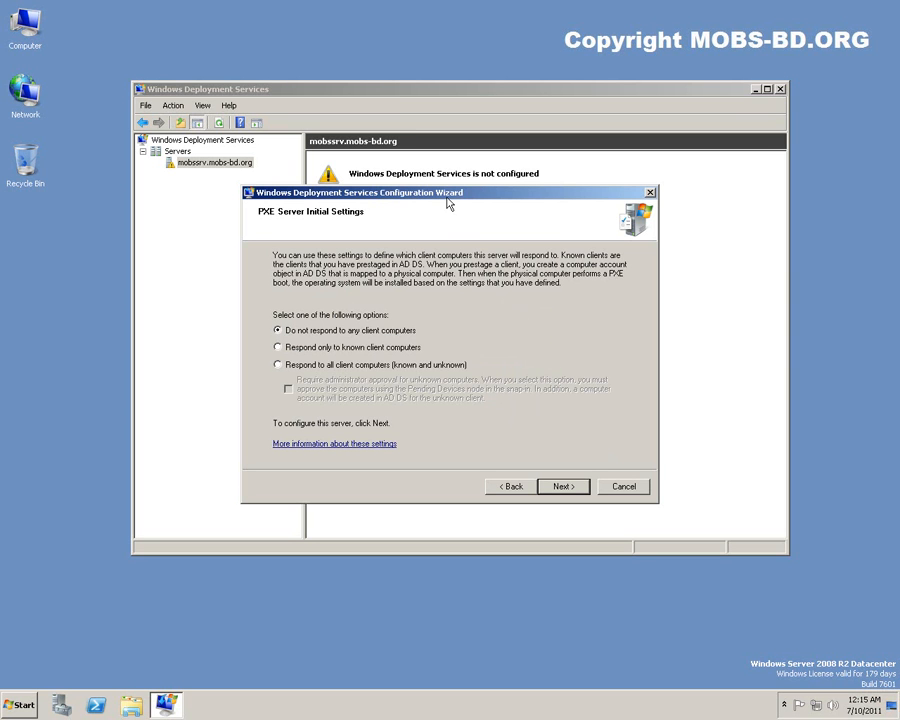
click(278, 364)
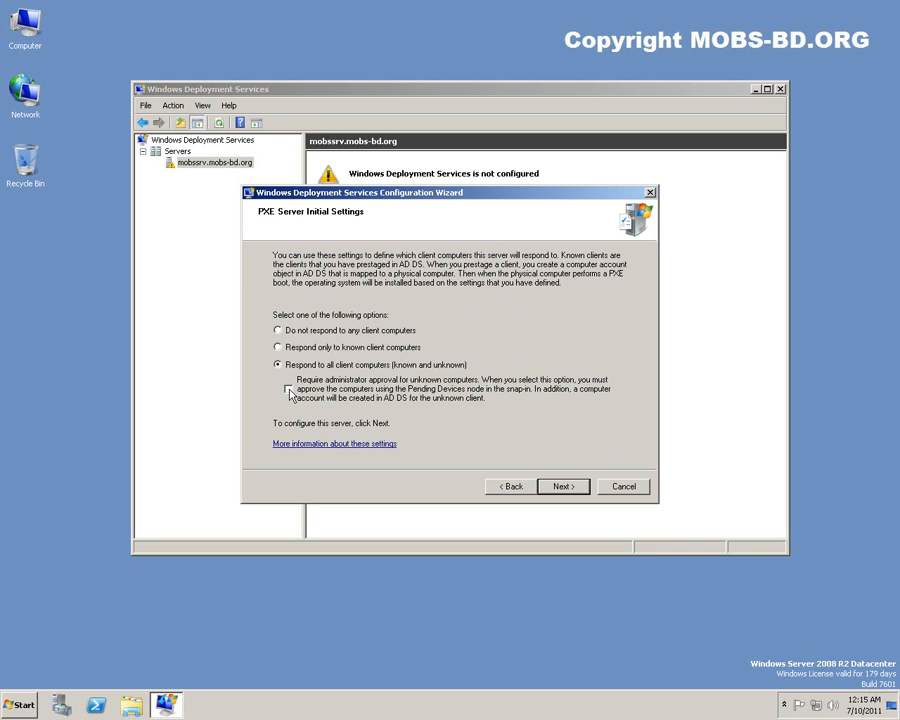
click(288, 388)
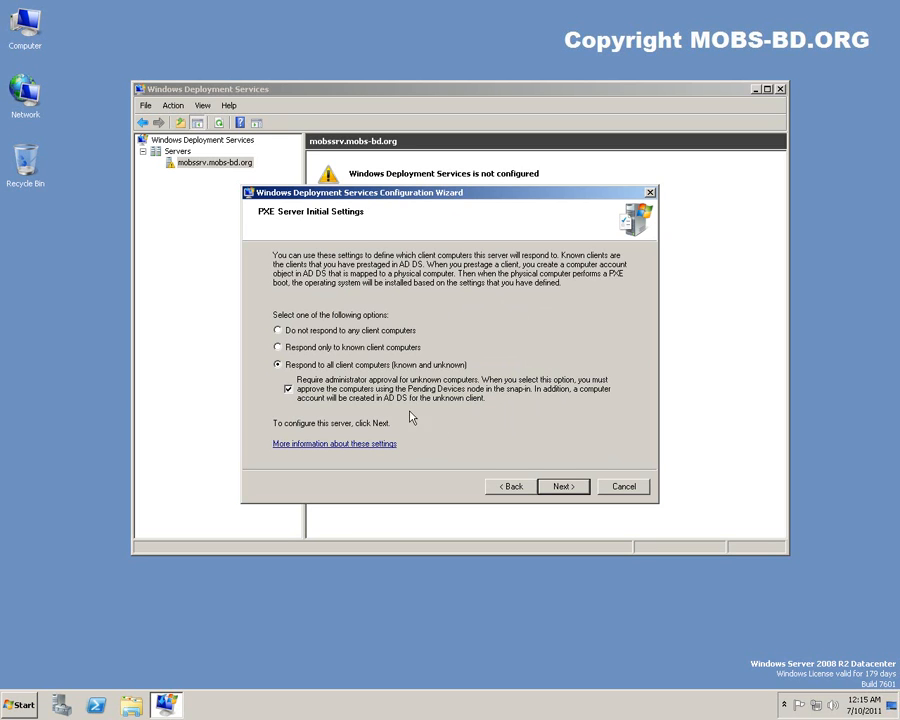
mouse_move(376, 420)
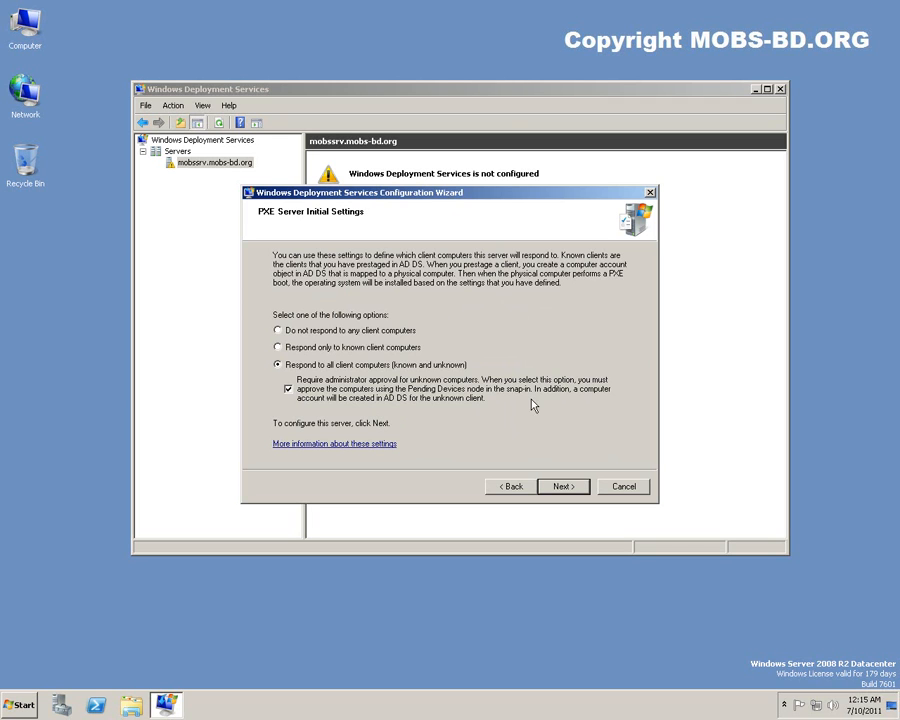
mouse_move(378, 388)
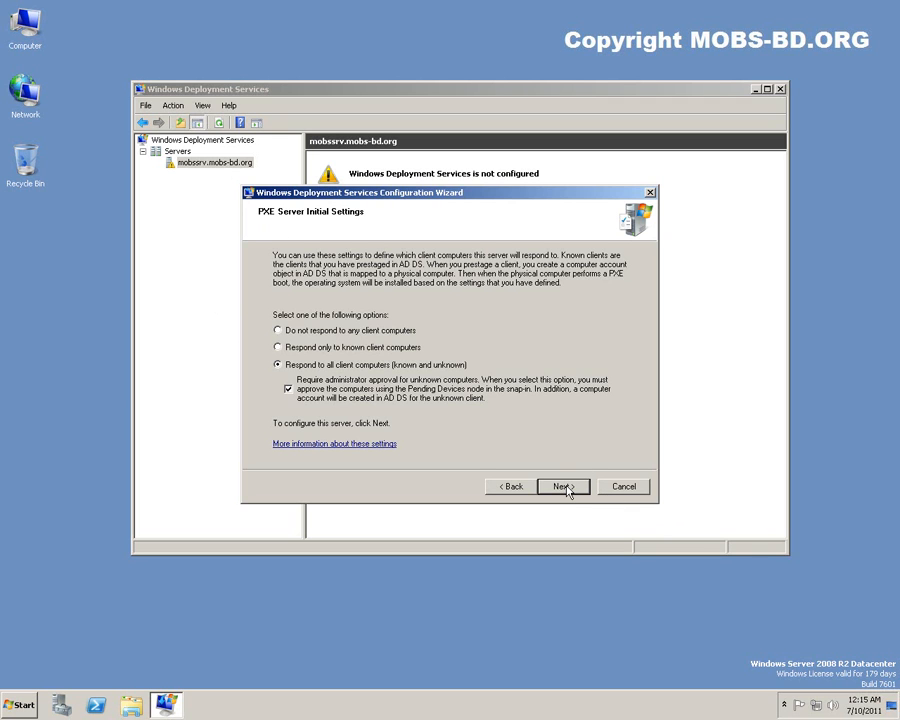
- Apply the PXE settings and run the server configuration to completion
click(560, 486)
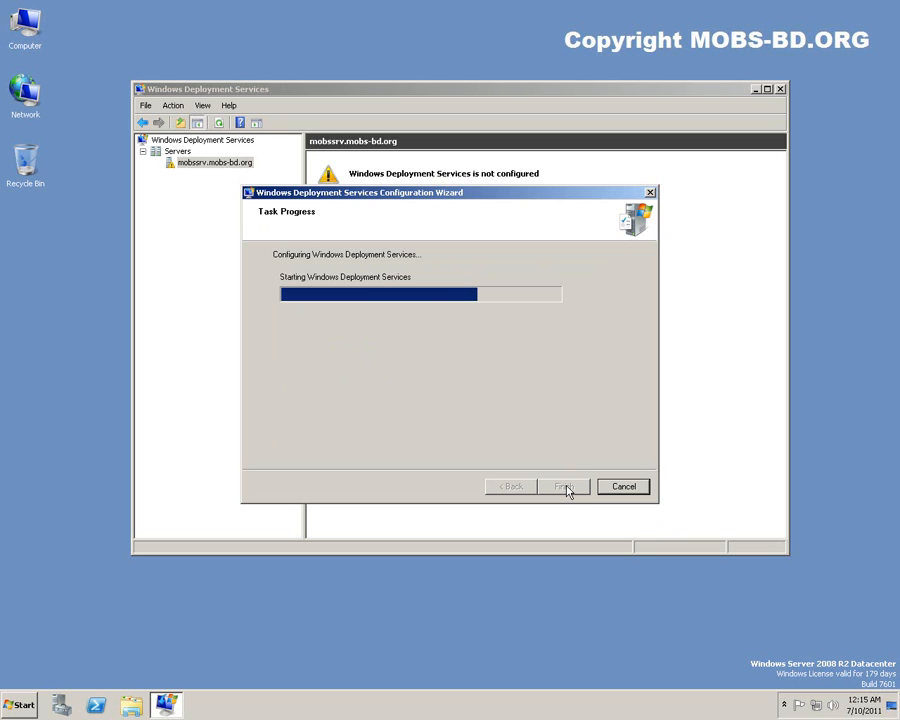
mouse_move(570, 492)
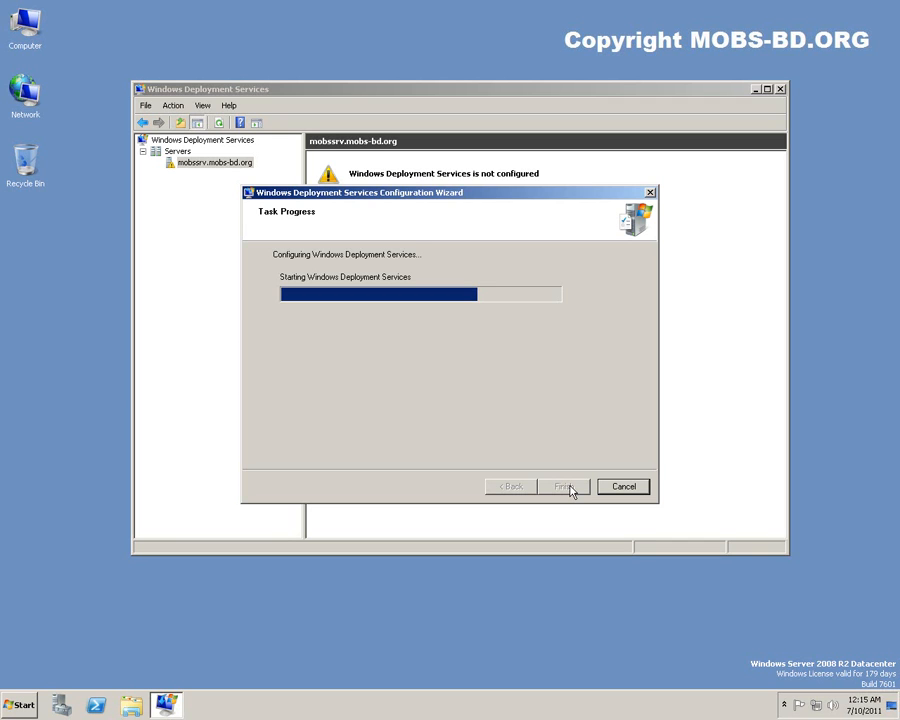
mouse_move(556, 456)
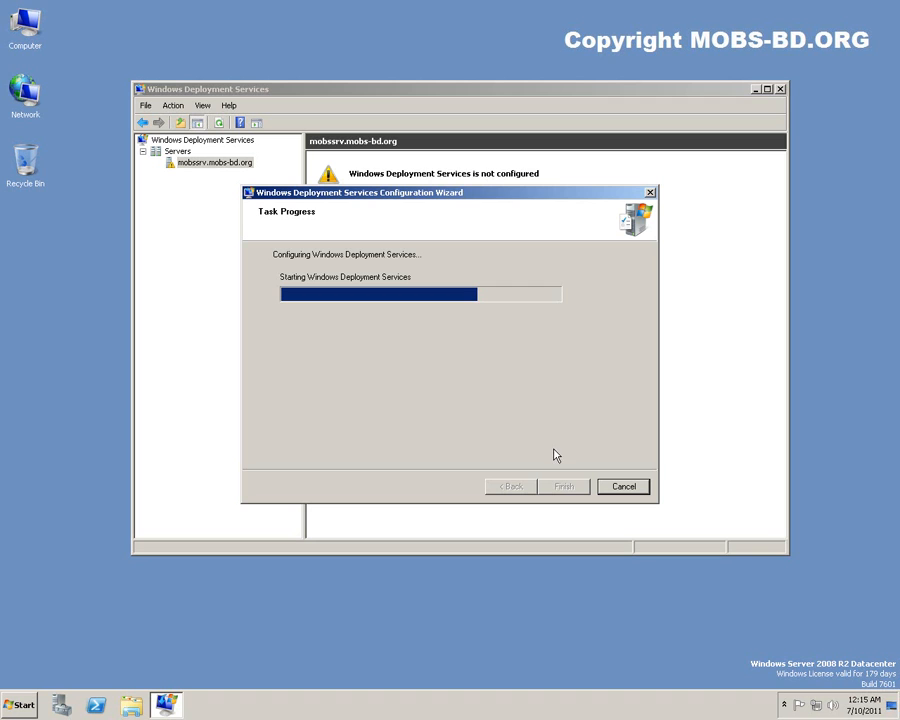
mouse_move(552, 448)
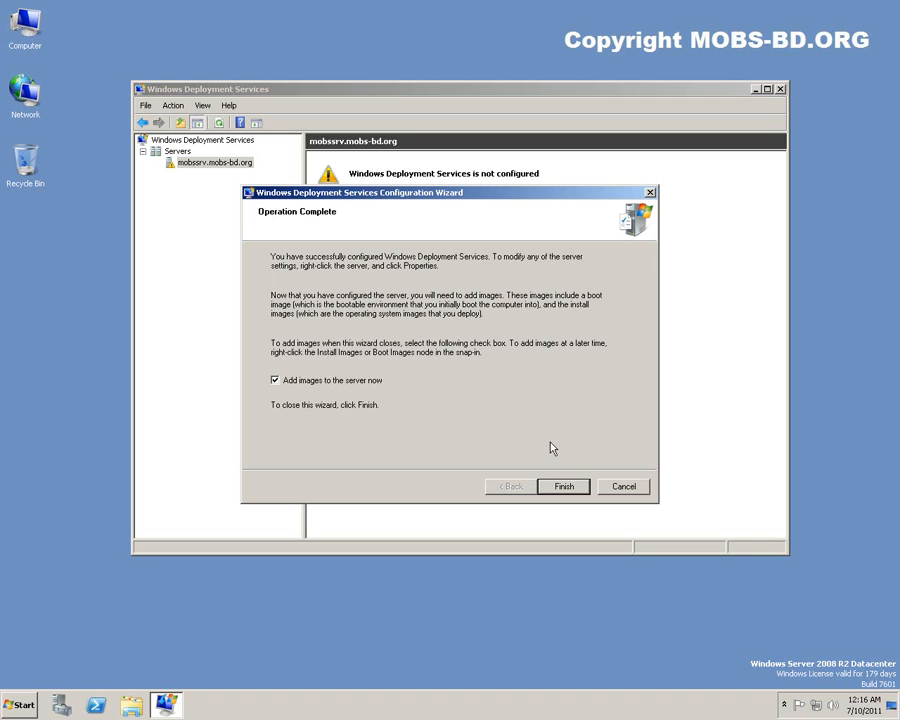
mouse_move(576, 500)
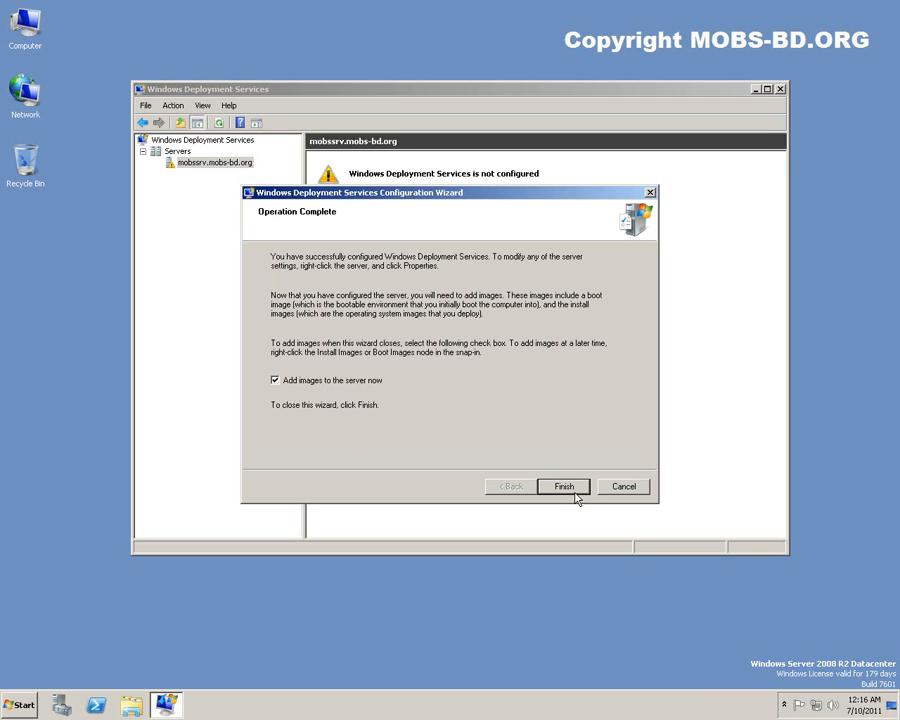
- Finish configuration, browse briefly in the Add Image Wizard, then cancel adding images for now
click(564, 486)
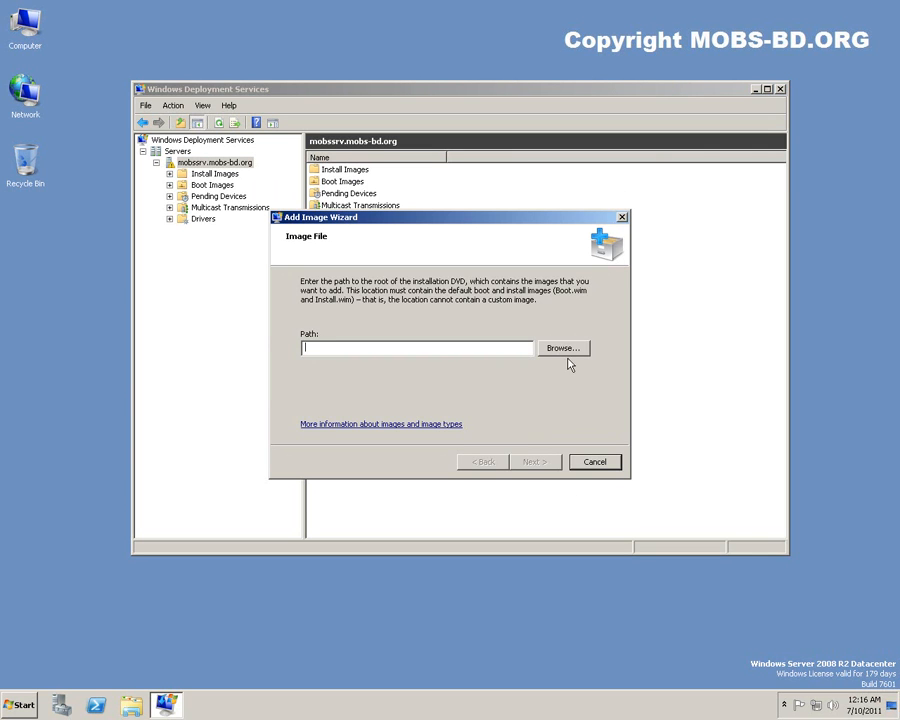
click(562, 348)
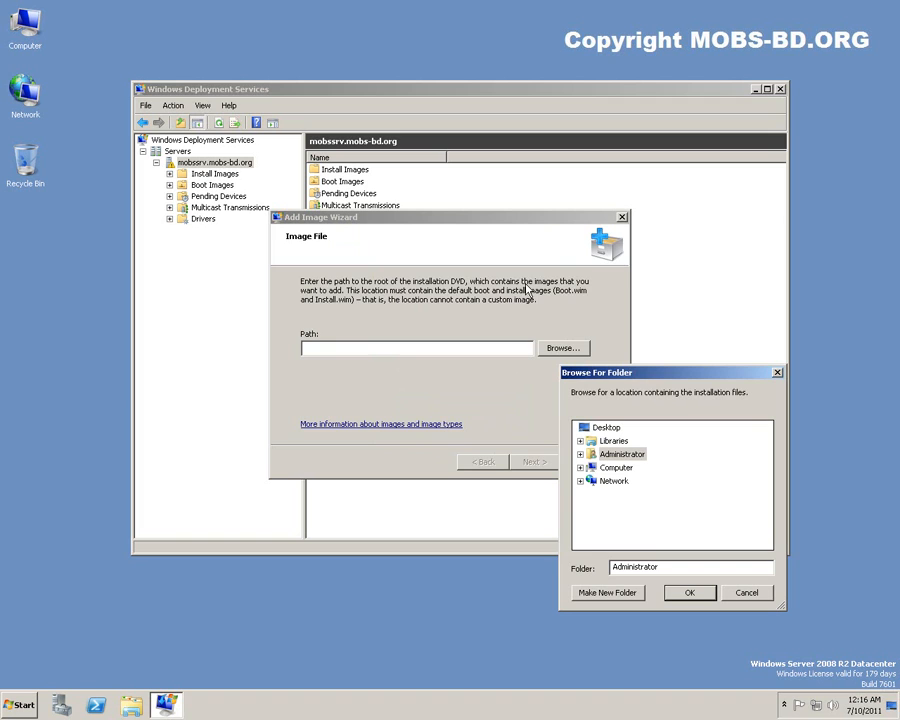
mouse_move(336, 304)
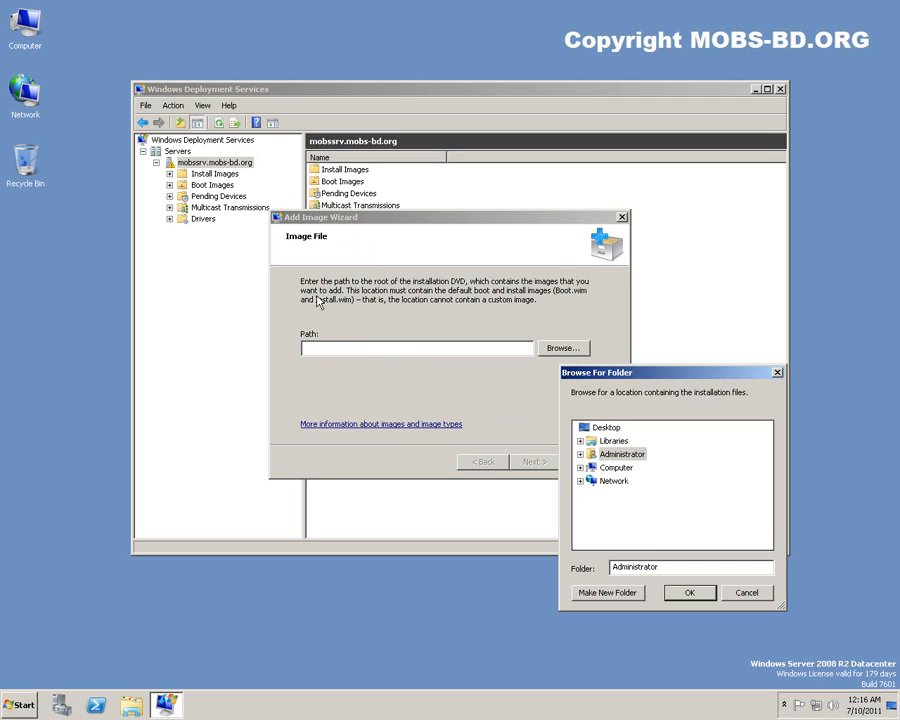
click(746, 592)
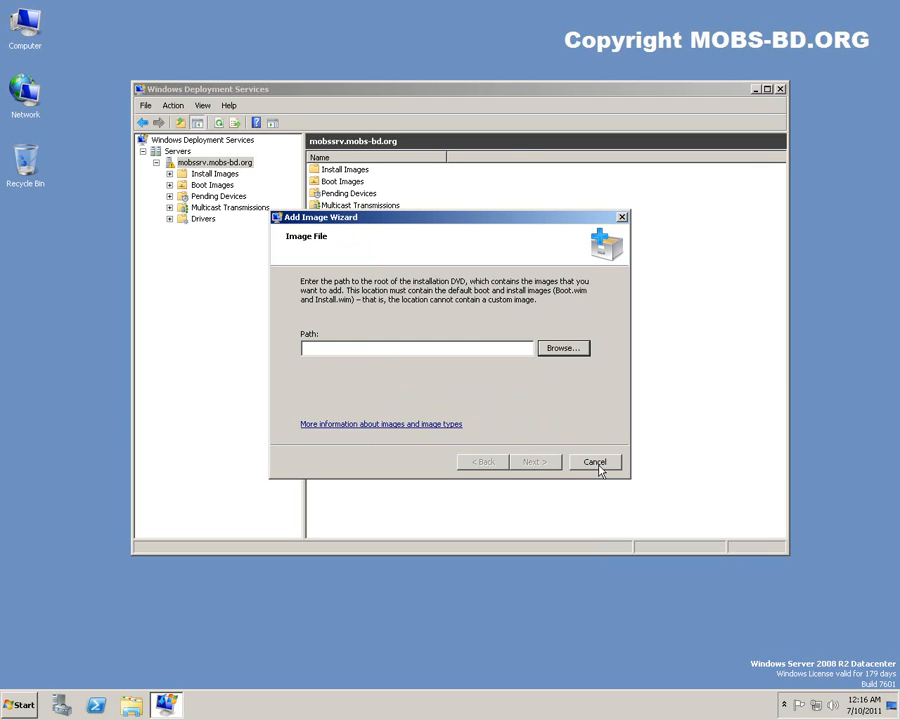
click(596, 460)
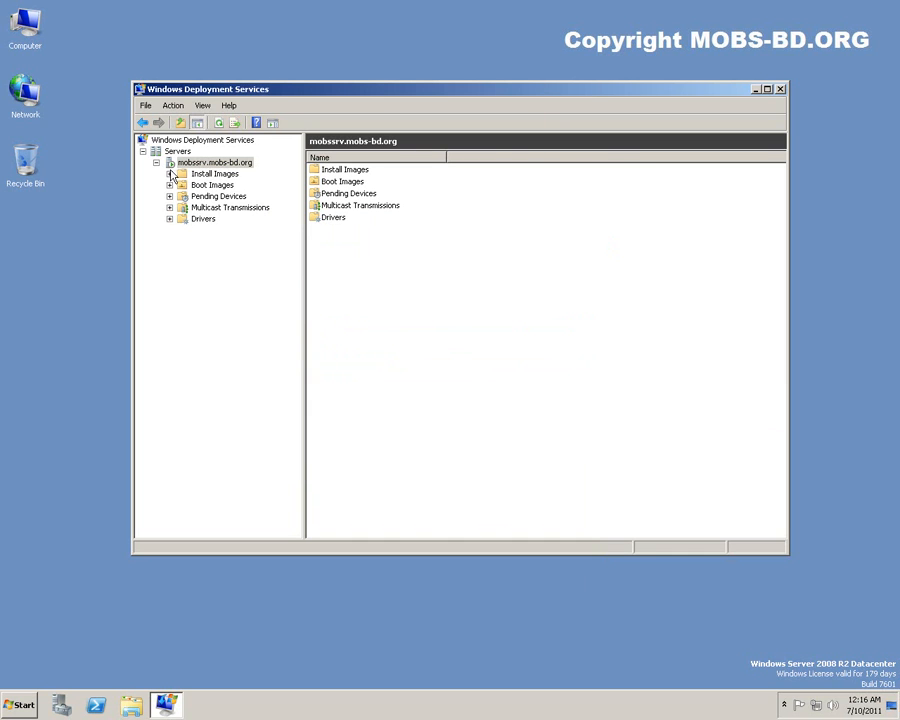
- Open the server's properties and view the PXE Response policy
right_click(214, 162)
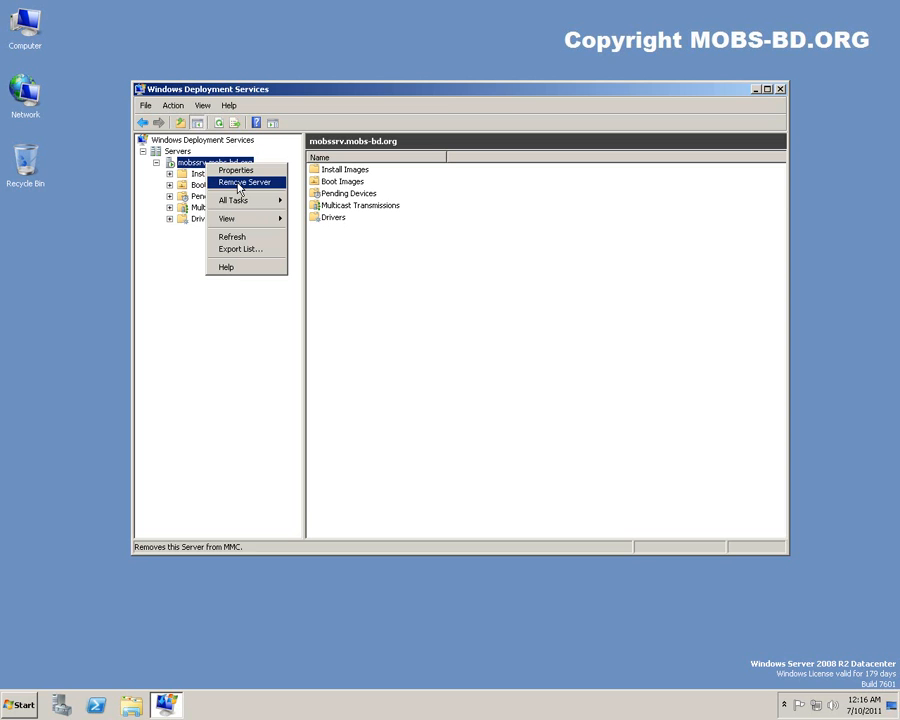
click(236, 168)
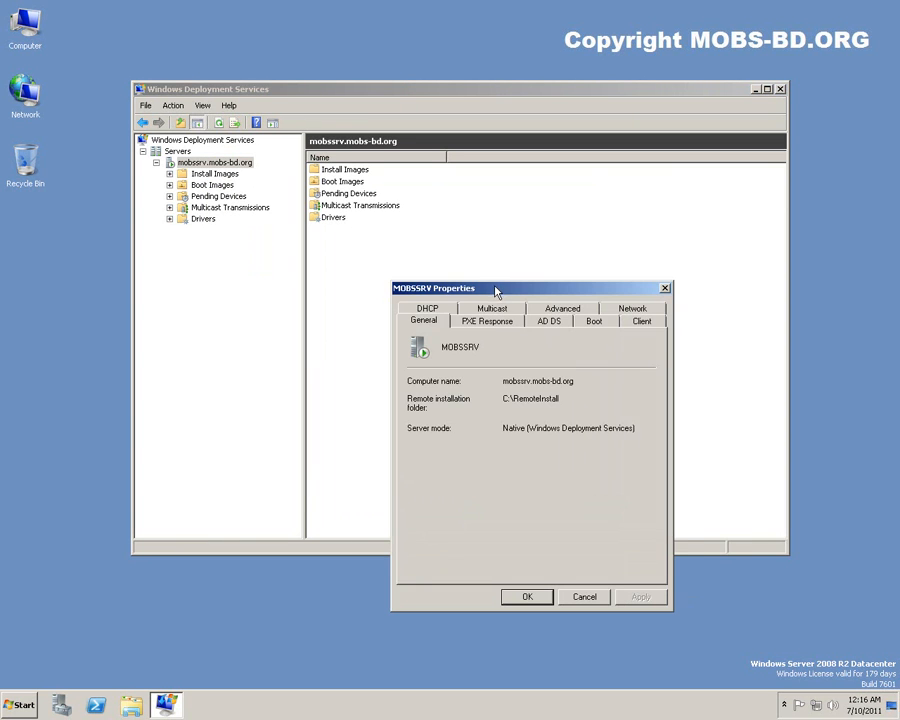
mouse_move(536, 382)
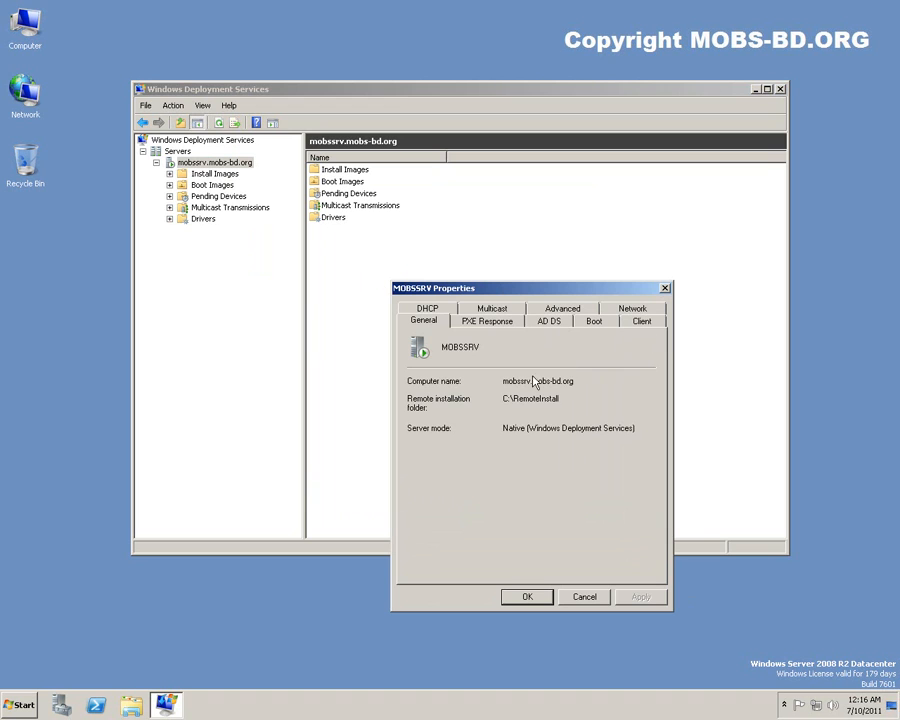
click(488, 320)
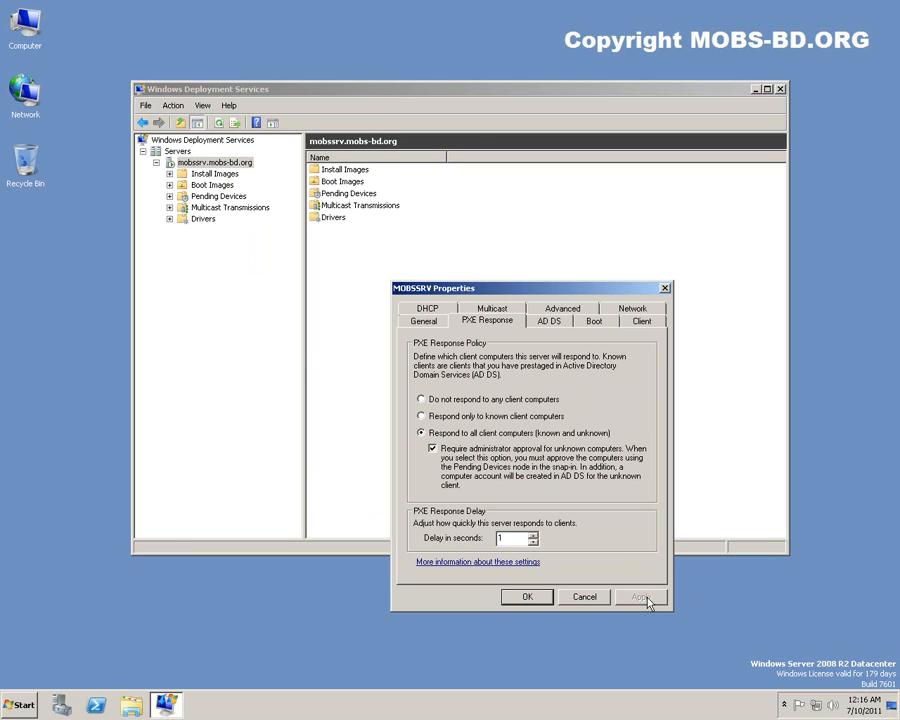
- Set PXE Response to all clients with administrator approval for unknown computers, and apply
click(640, 596)
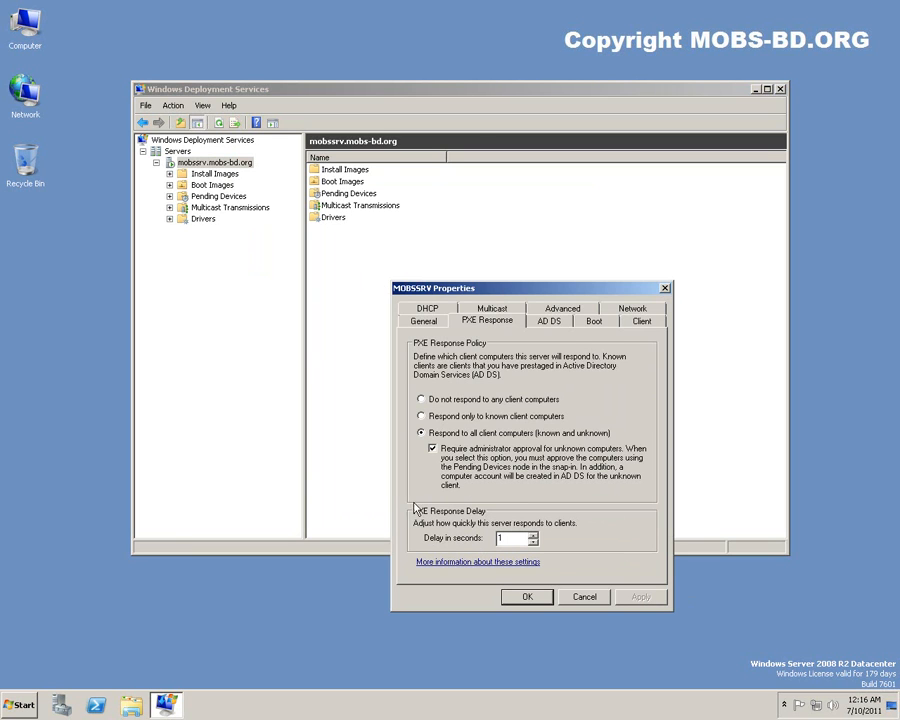
mouse_move(404, 504)
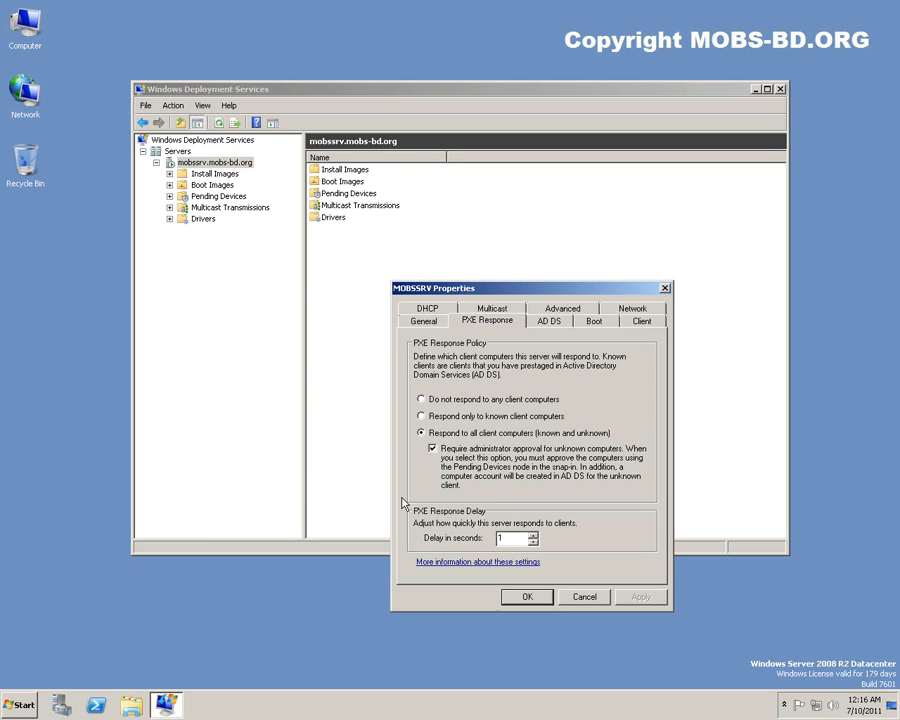
mouse_move(412, 486)
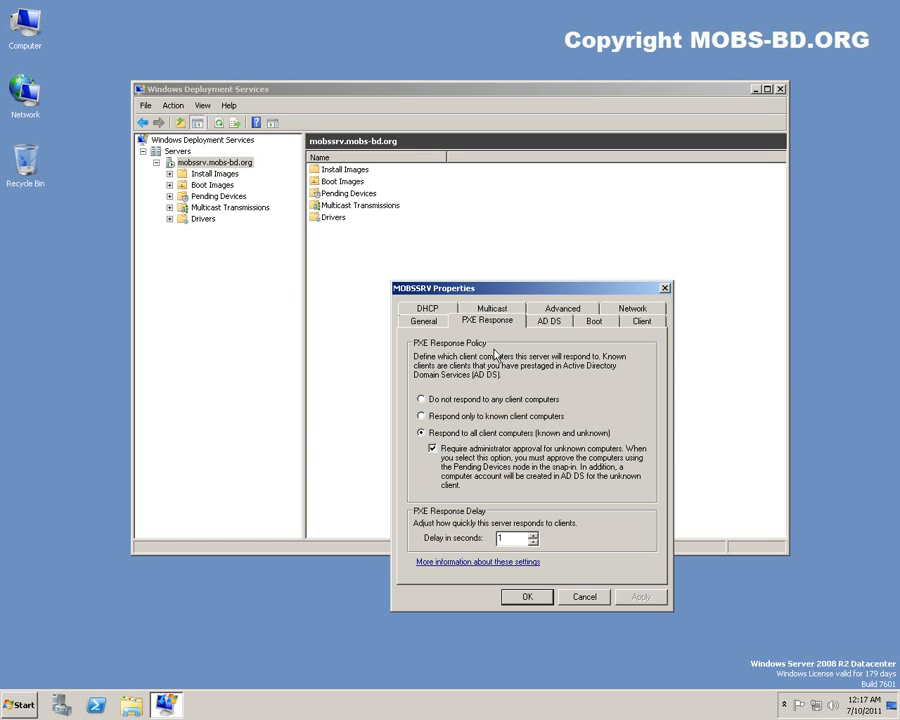
mouse_move(504, 432)
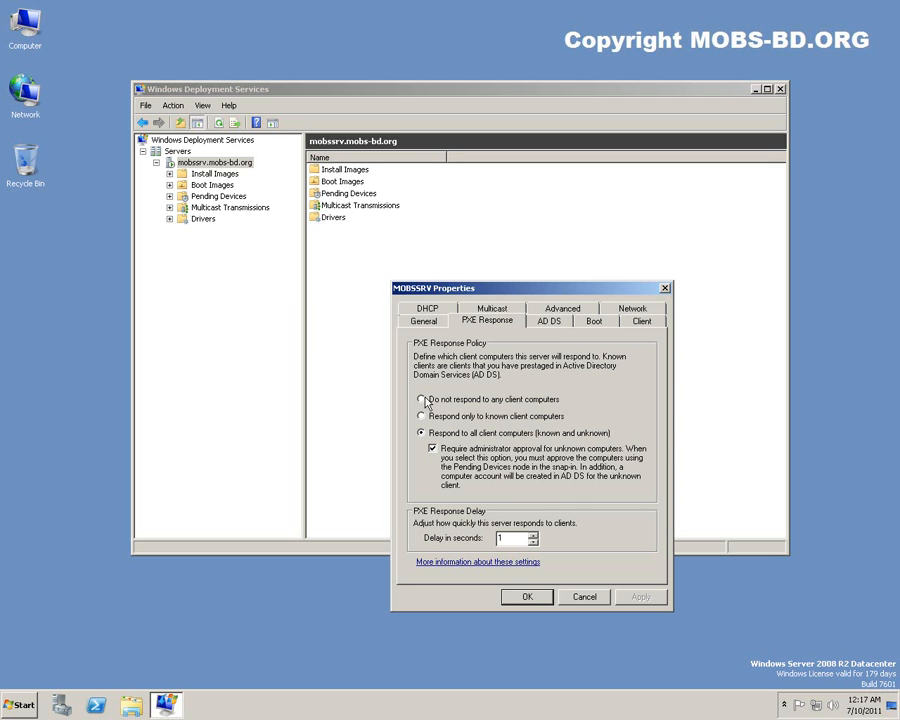
click(420, 400)
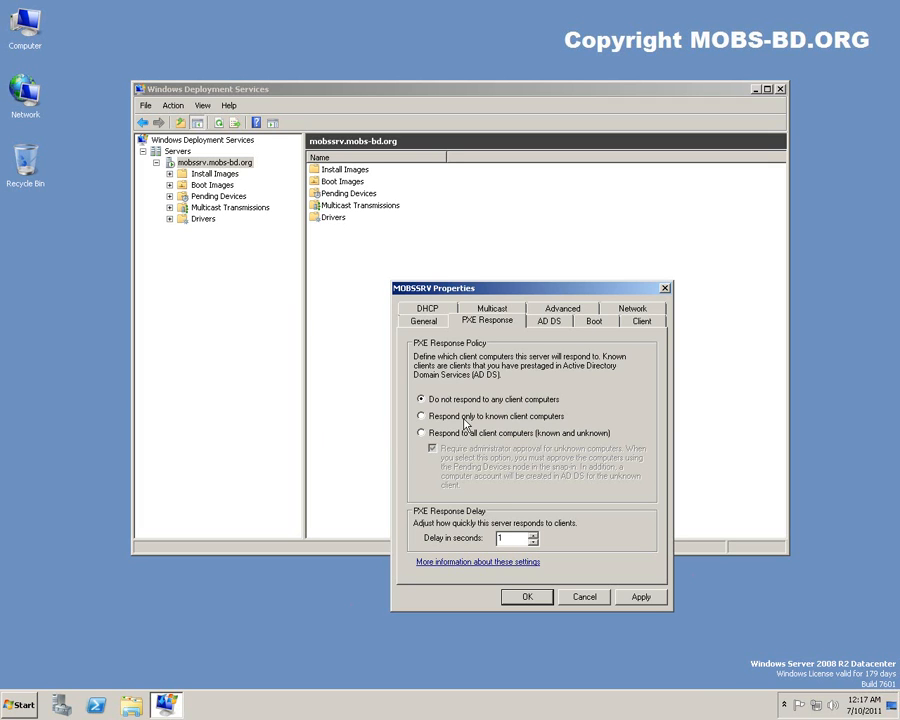
click(420, 432)
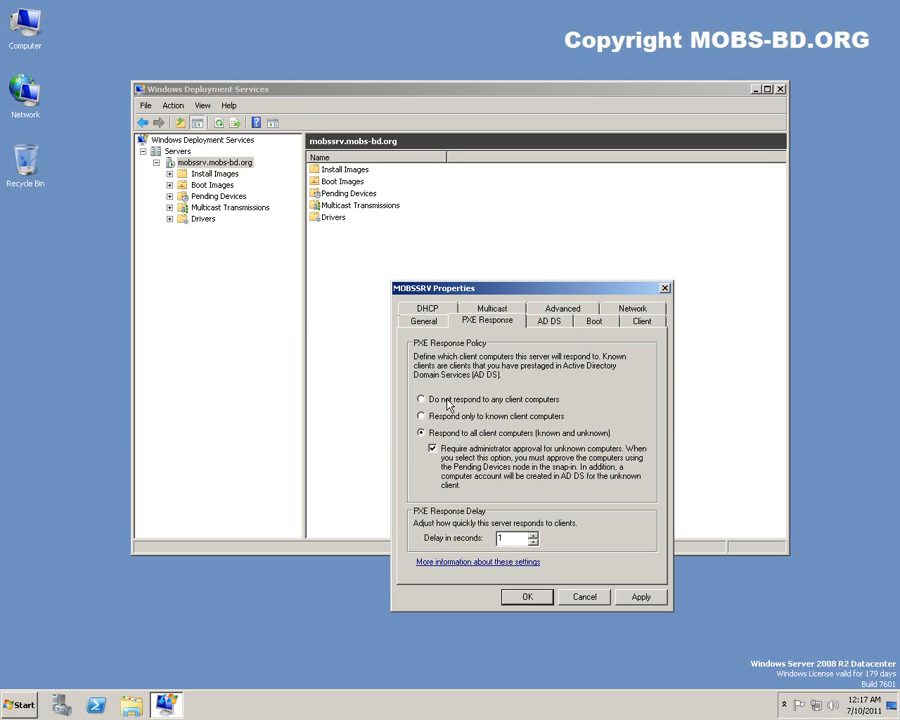
mouse_move(550, 410)
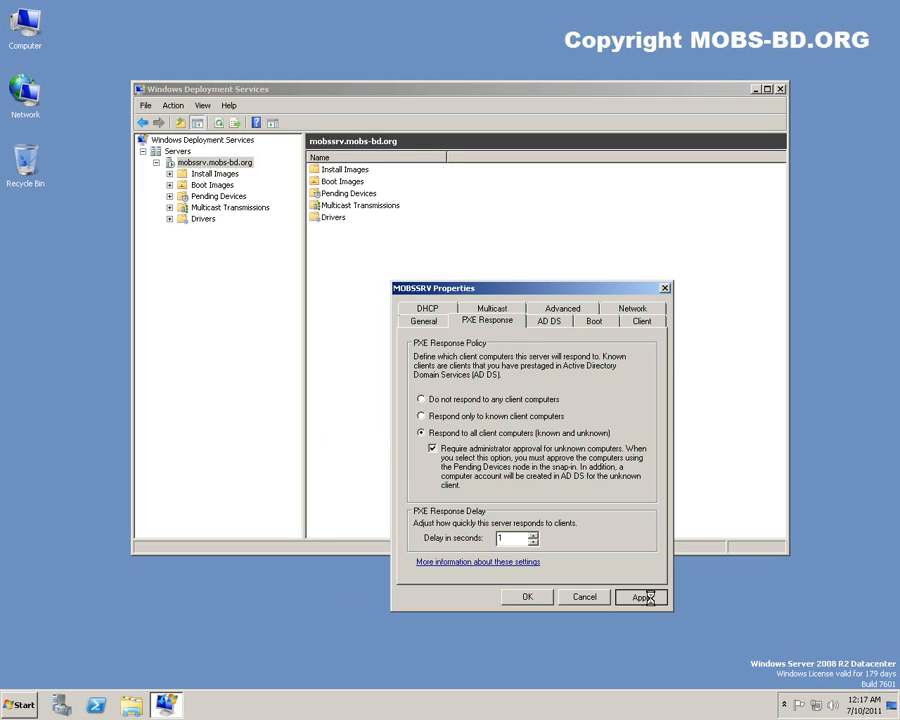
click(548, 320)
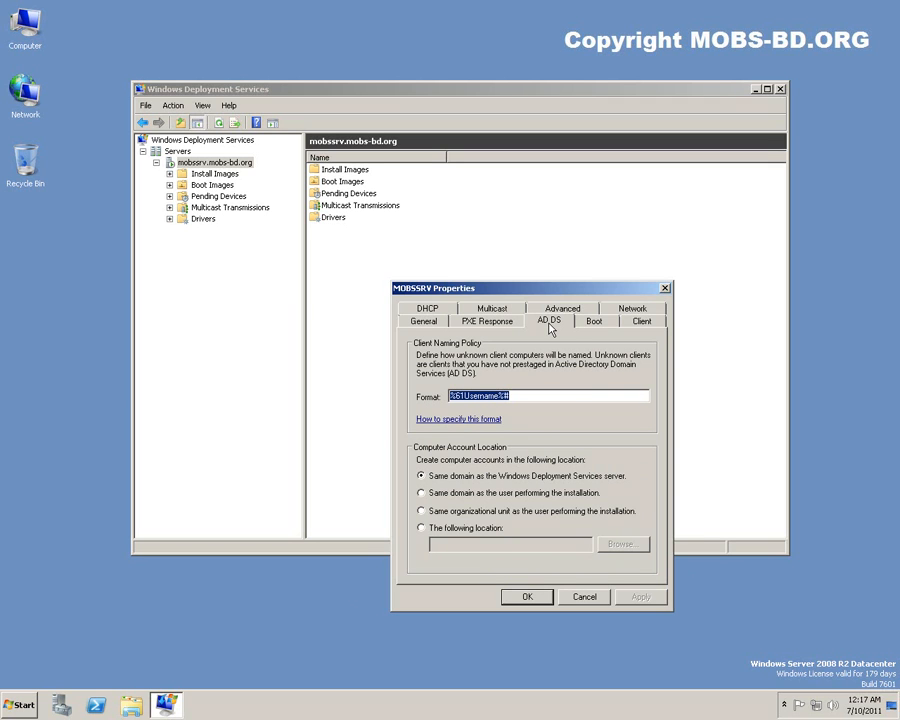
mouse_move(478, 452)
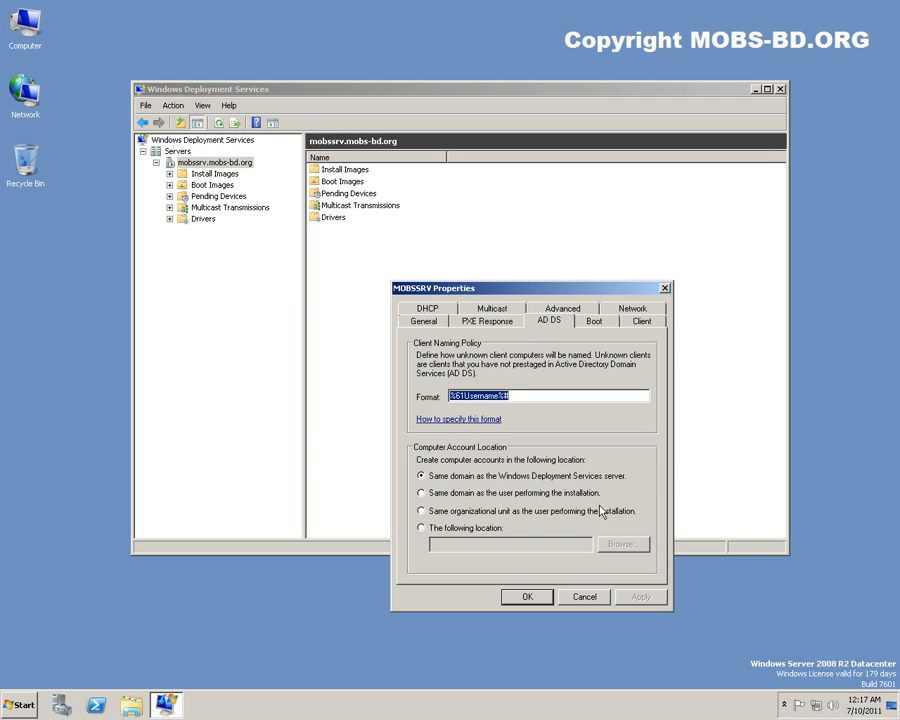
mouse_move(548, 512)
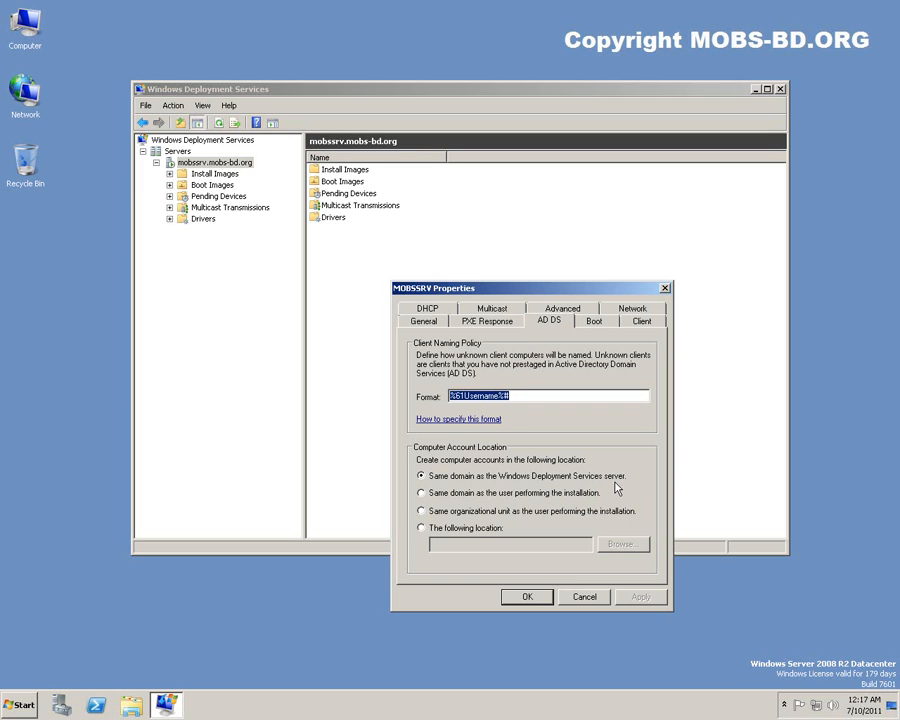
mouse_move(604, 324)
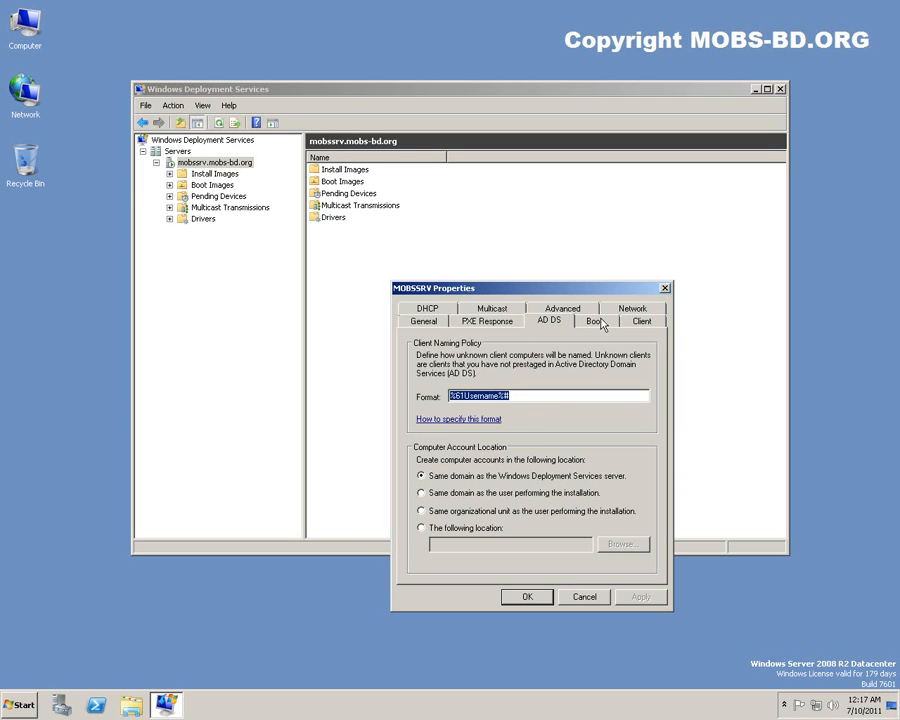
- Set the PXE boot policy to always continue for known and unknown clients and apply it
click(594, 320)
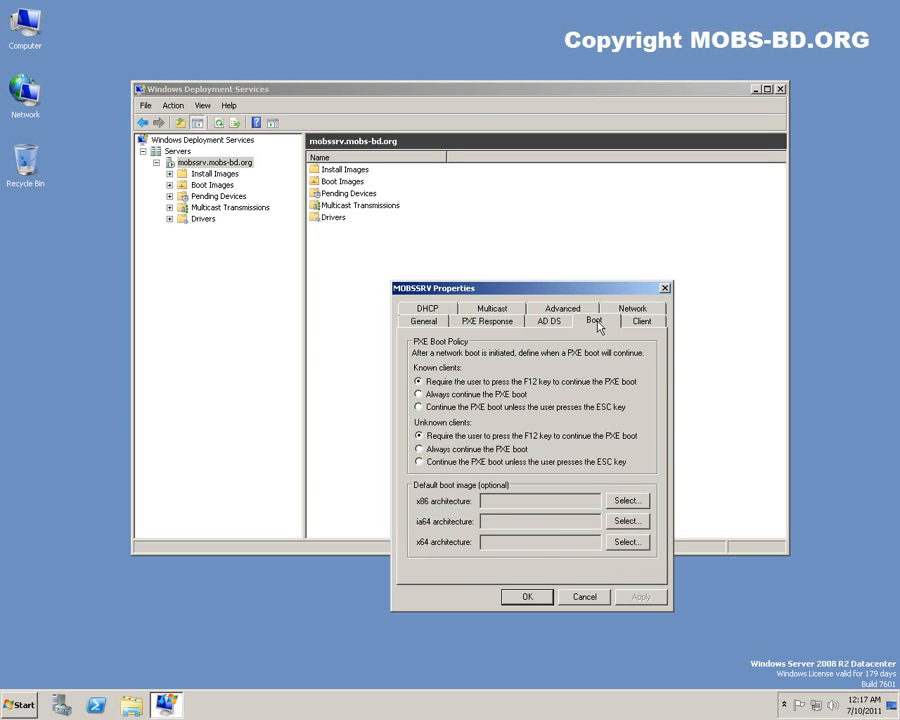
mouse_move(608, 390)
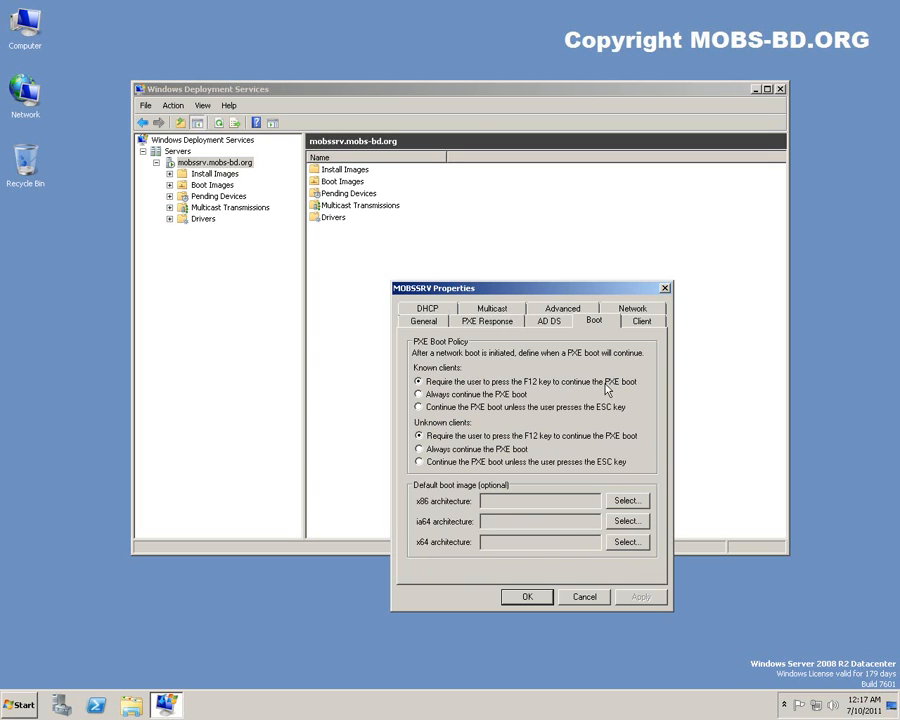
mouse_move(524, 400)
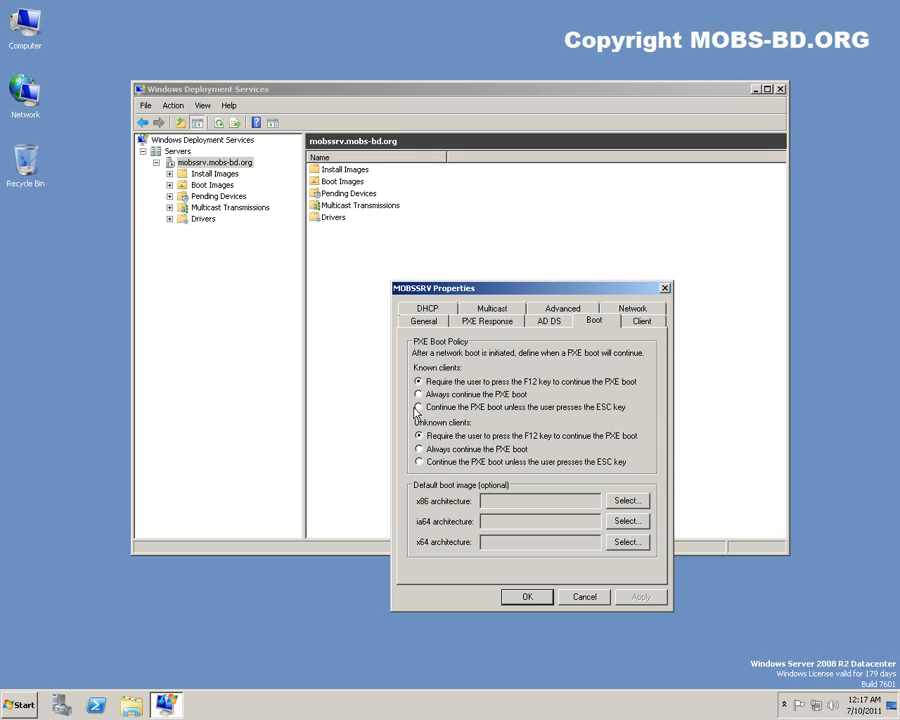
mouse_move(458, 420)
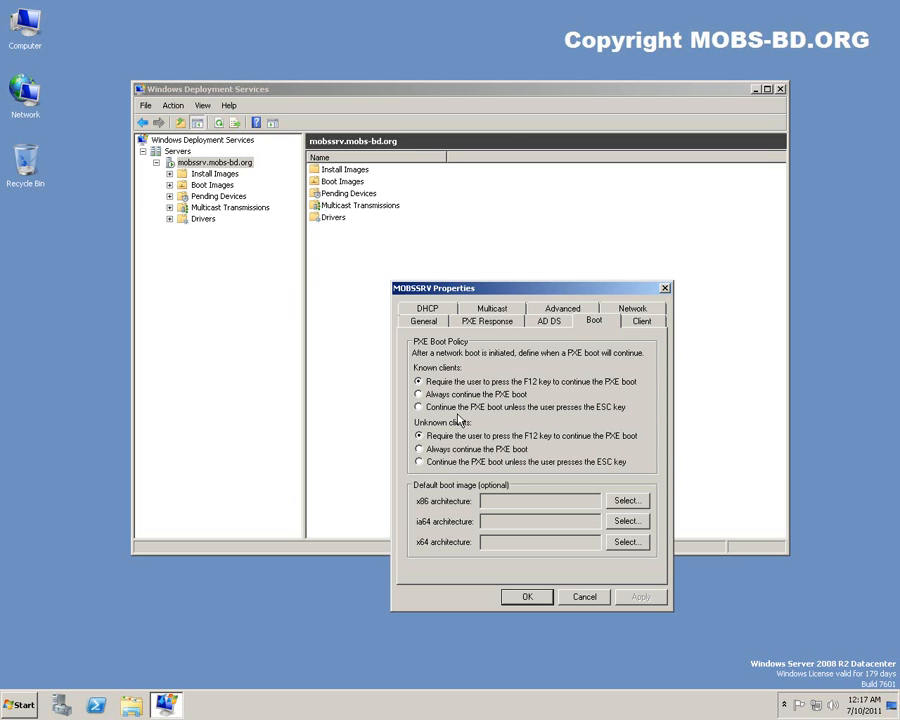
mouse_move(624, 420)
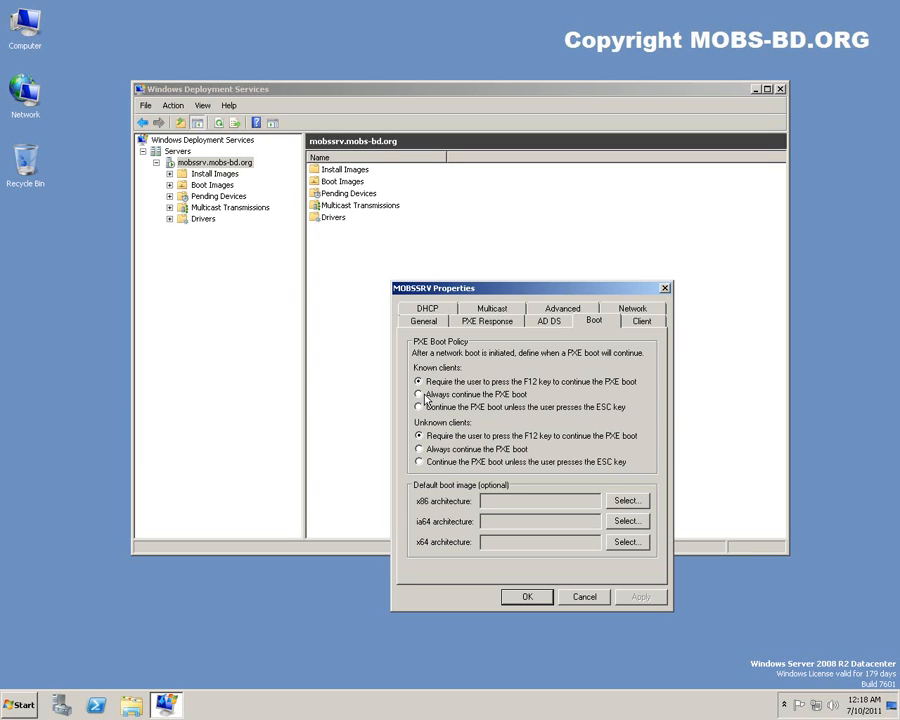
click(420, 394)
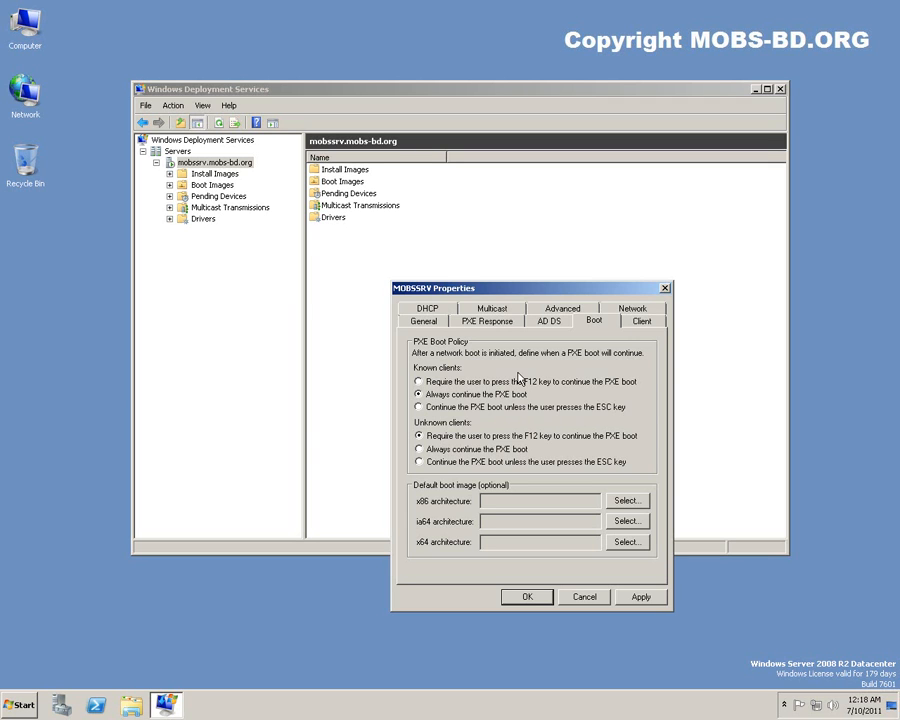
mouse_move(544, 438)
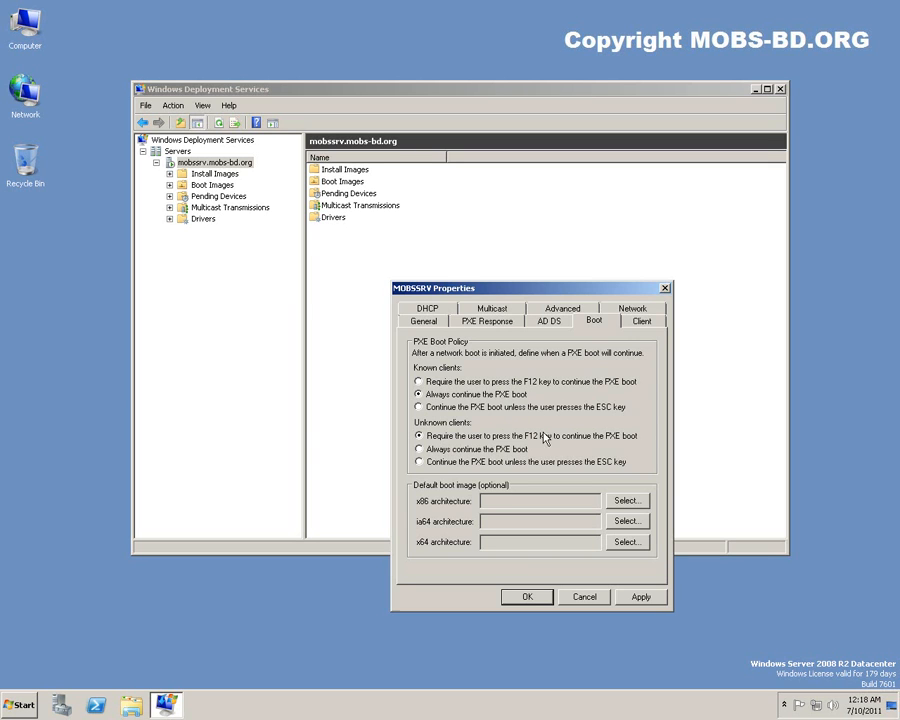
click(418, 448)
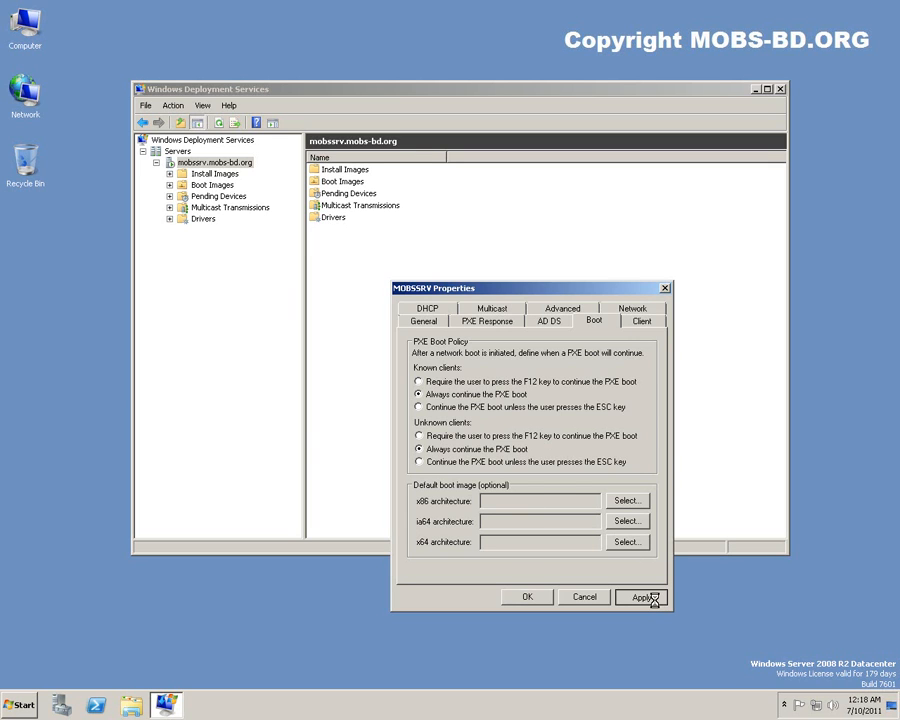
click(640, 596)
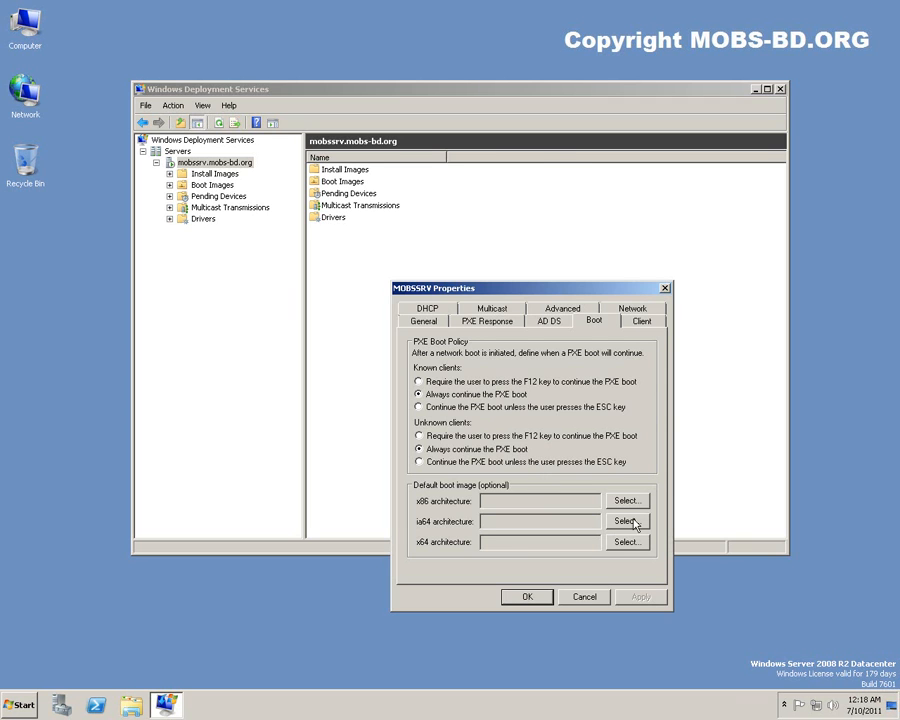
- Start choosing a default x64 boot image, then cancel without selecting one
click(628, 520)
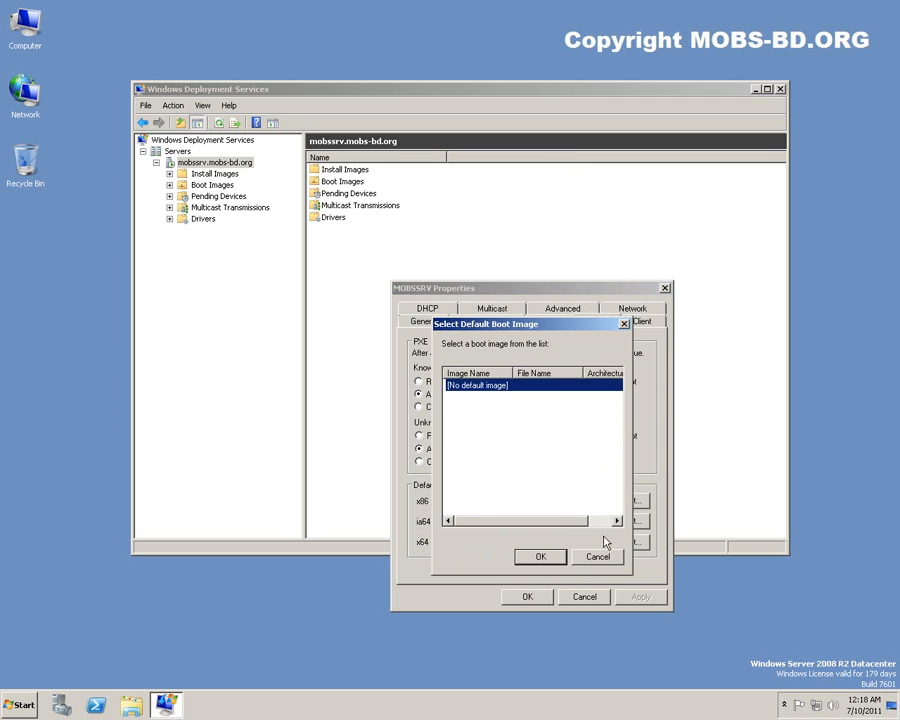
click(596, 556)
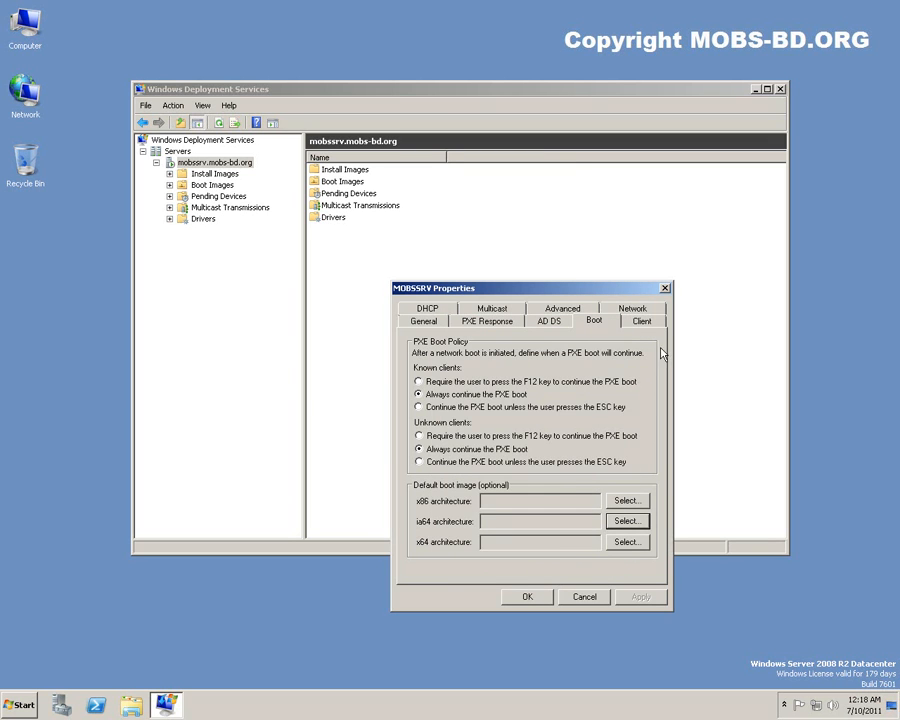
- Enable client logging with the logging level set to 'Log error messages only'
click(640, 320)
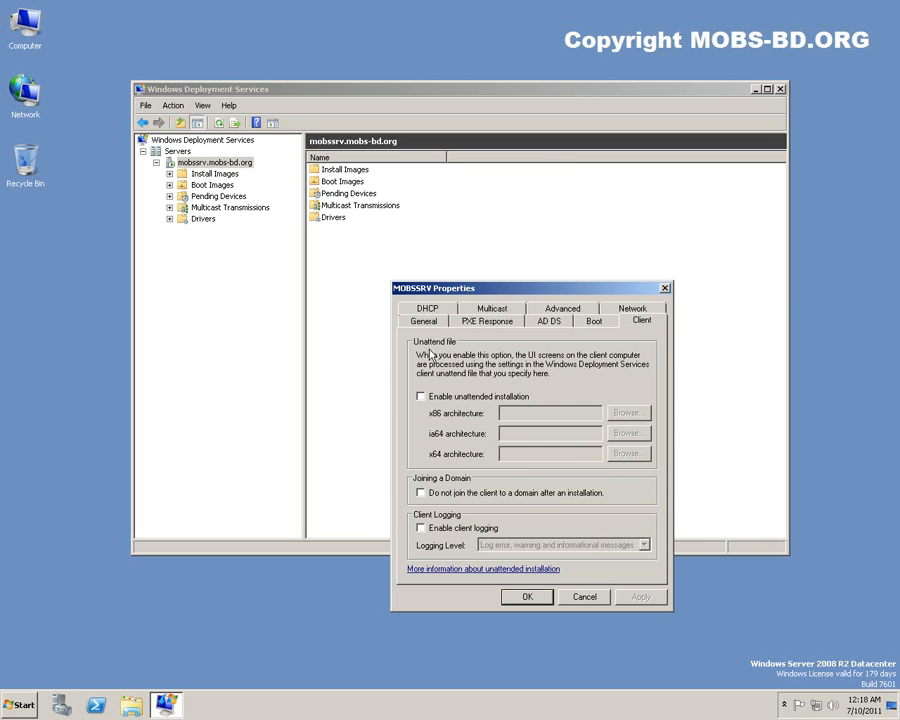
mouse_move(664, 458)
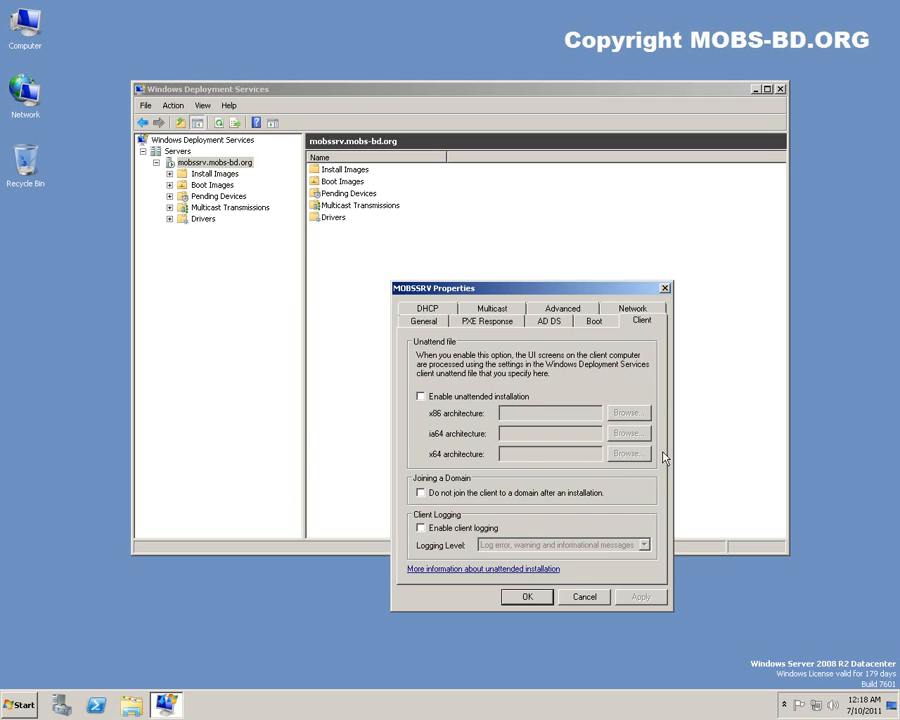
mouse_move(620, 360)
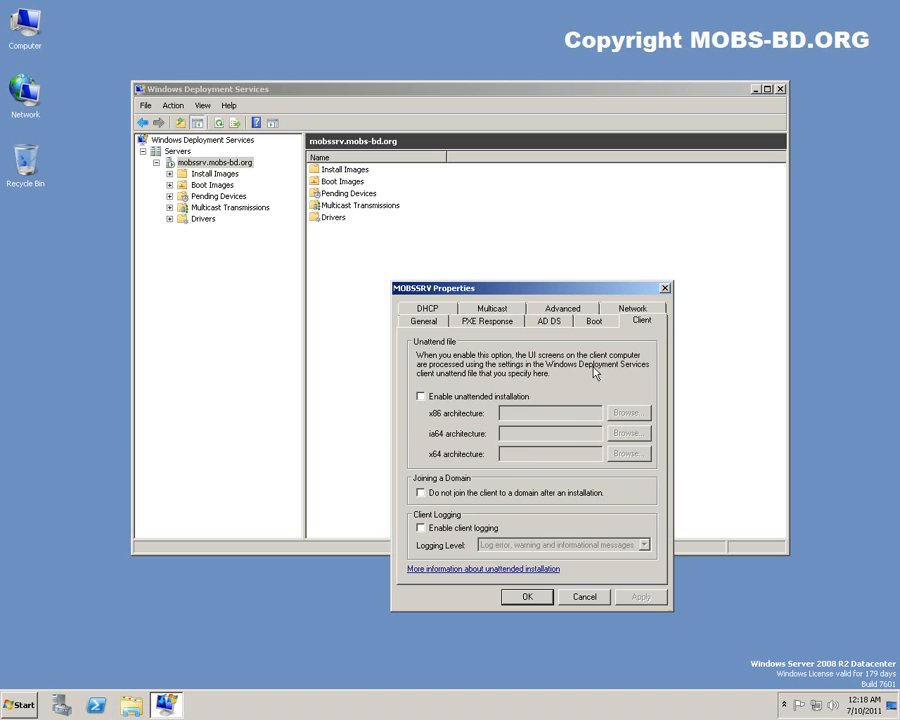
mouse_move(636, 390)
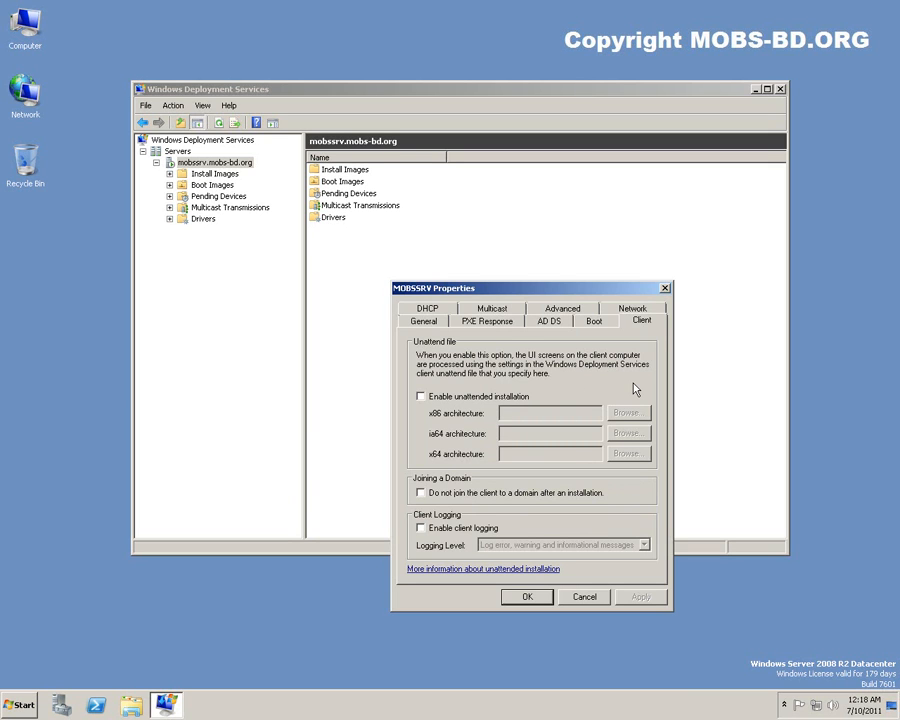
mouse_move(552, 368)
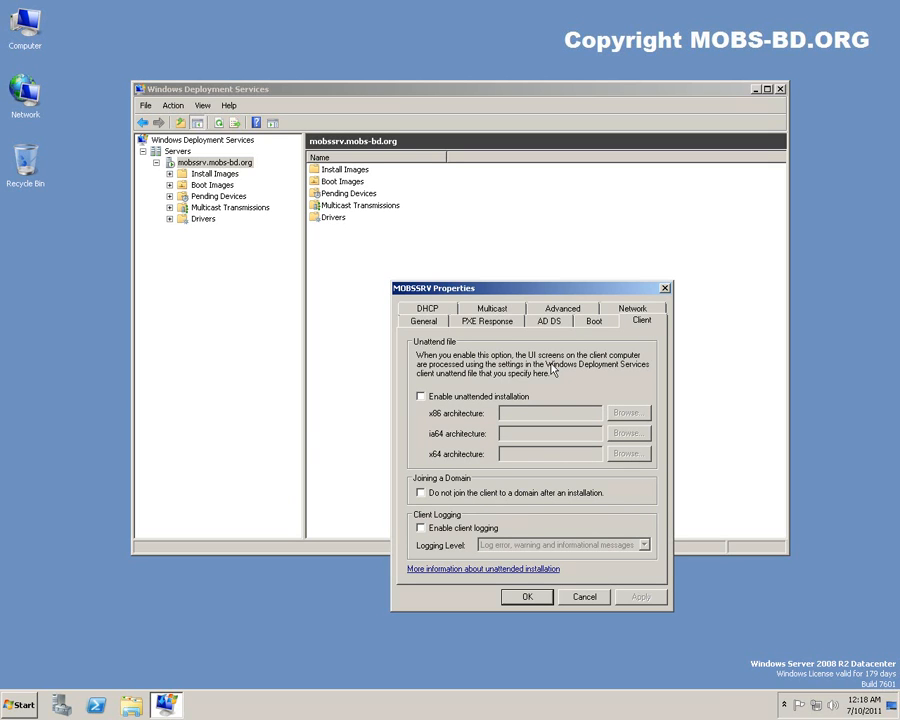
mouse_move(564, 372)
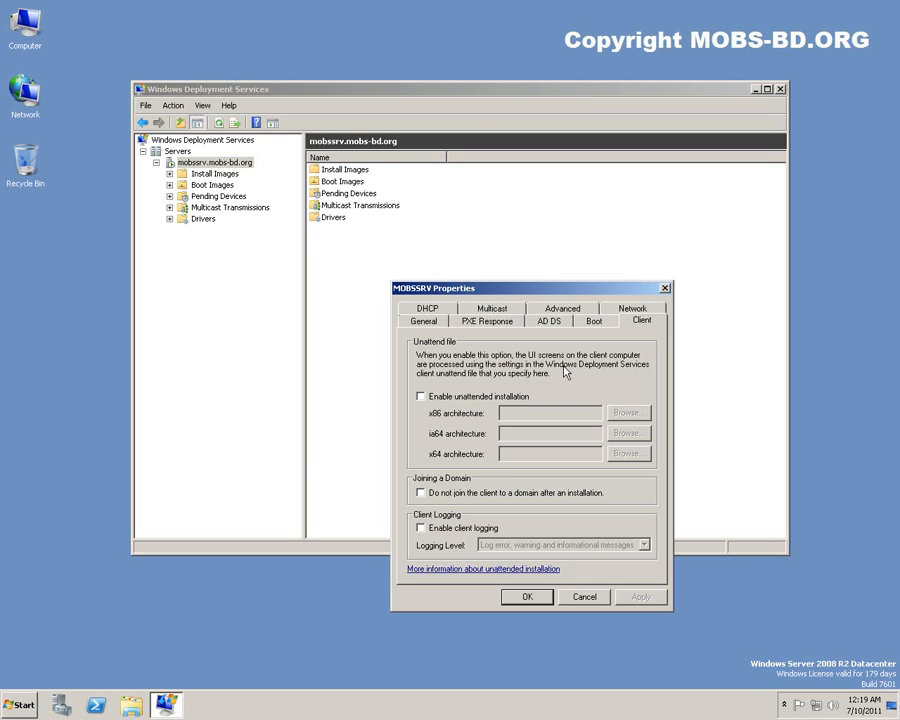
mouse_move(534, 492)
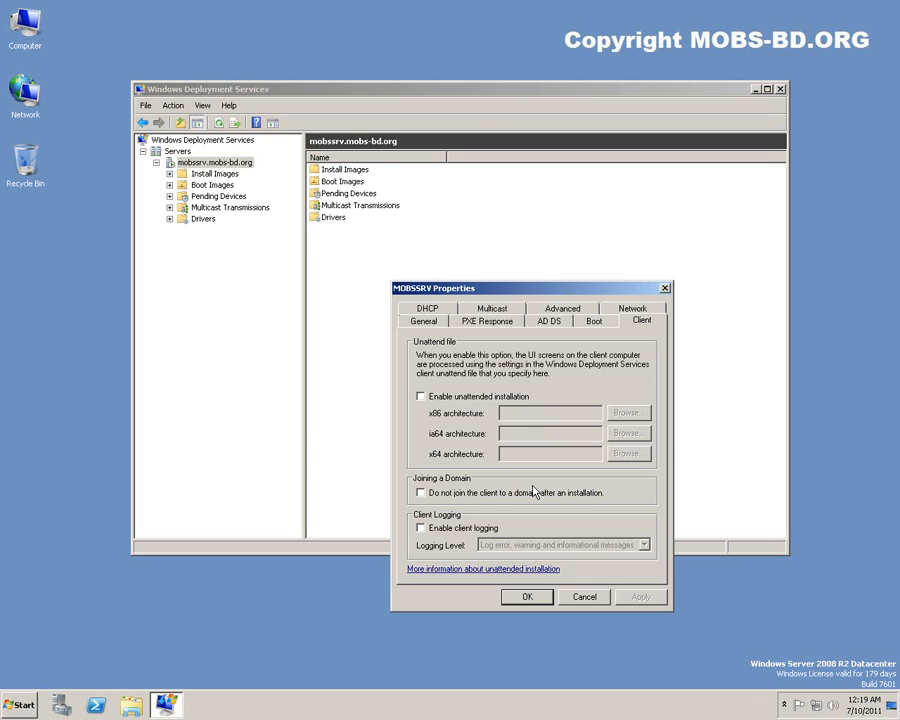
mouse_move(428, 512)
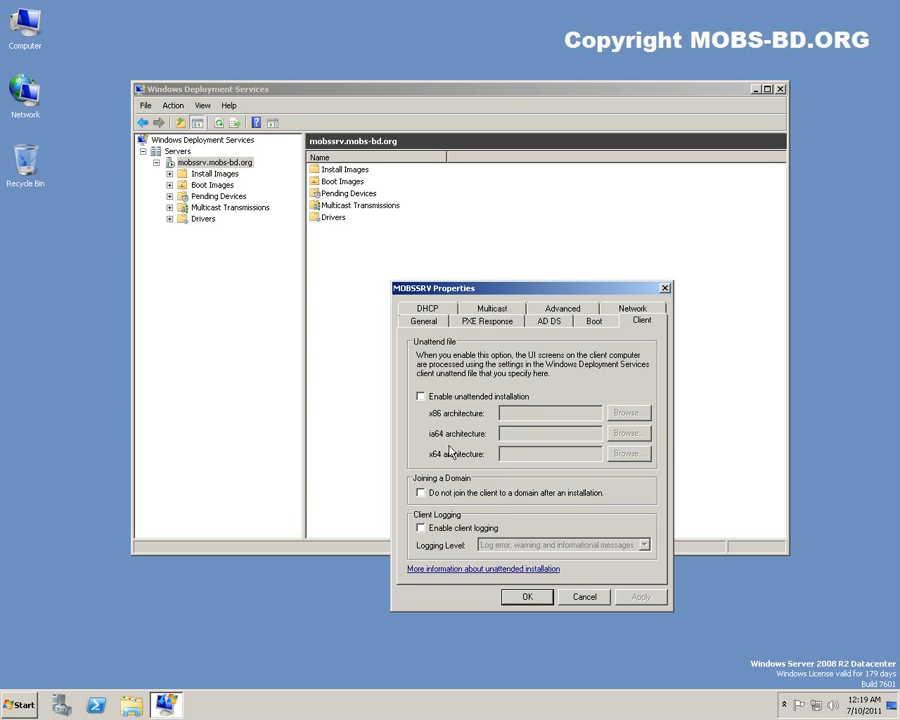
mouse_move(436, 504)
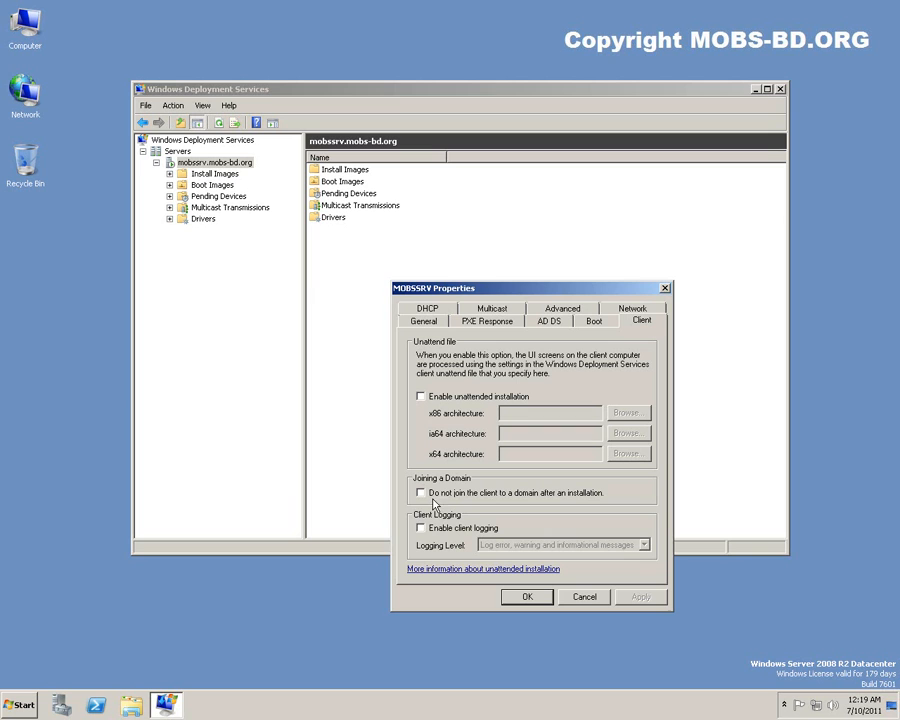
click(420, 528)
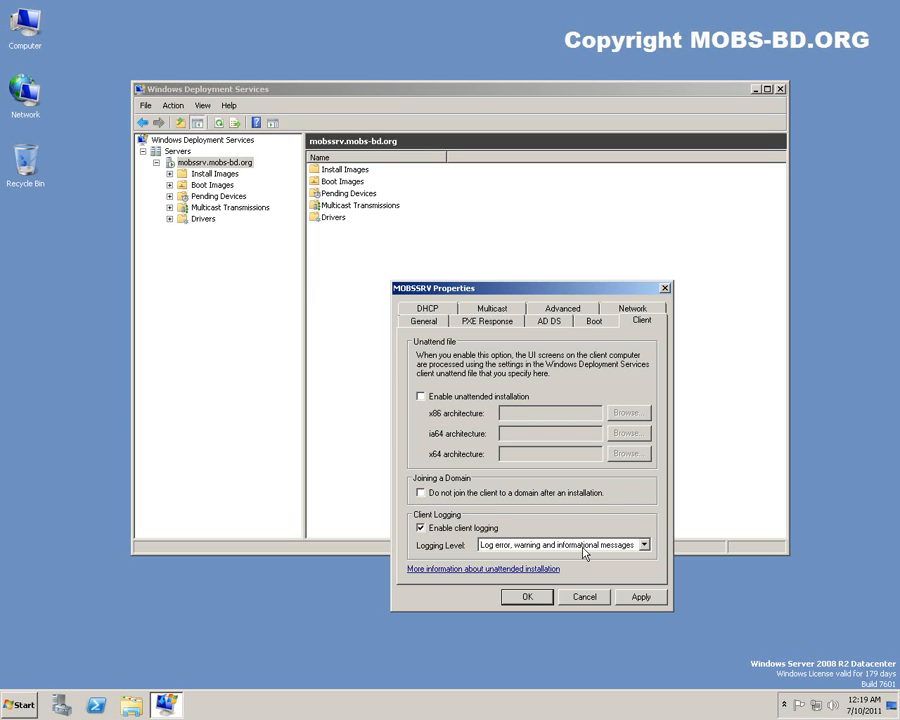
click(644, 544)
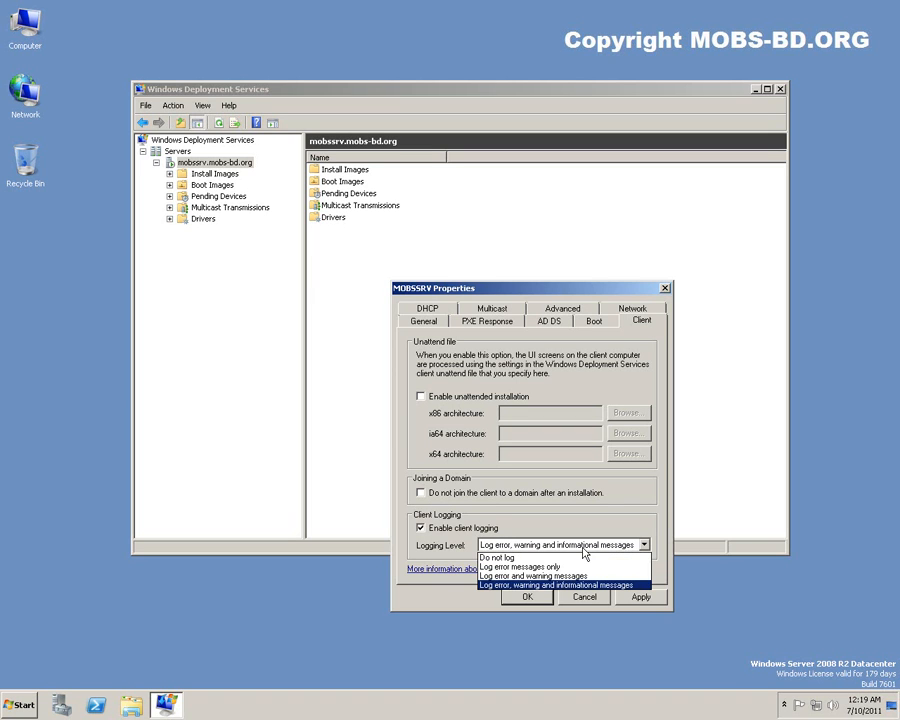
click(520, 568)
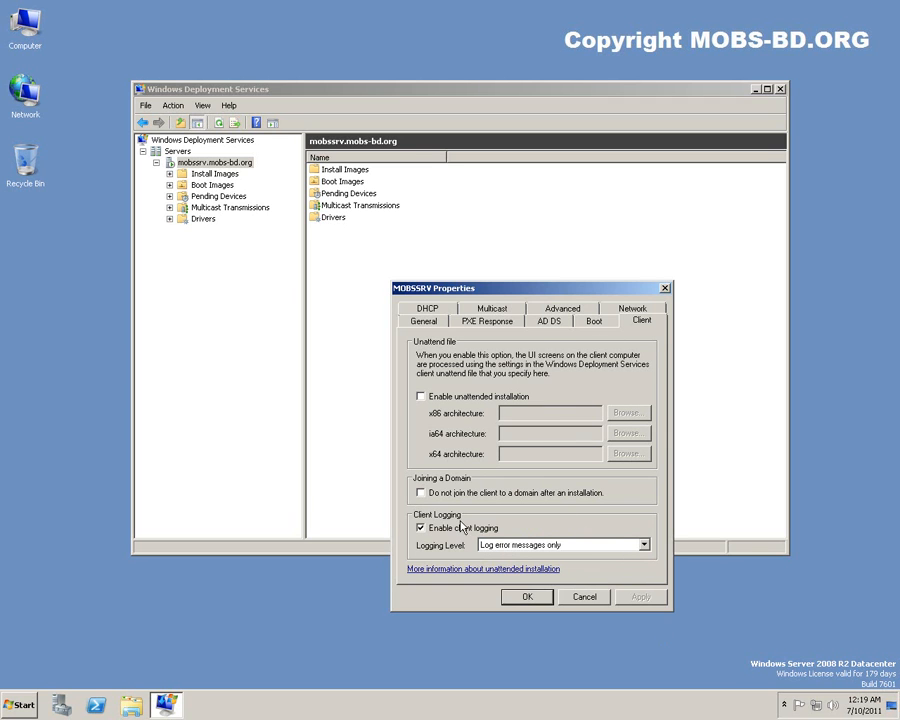
- Review the DHCP settings, leaving both checkboxes cleared
click(428, 320)
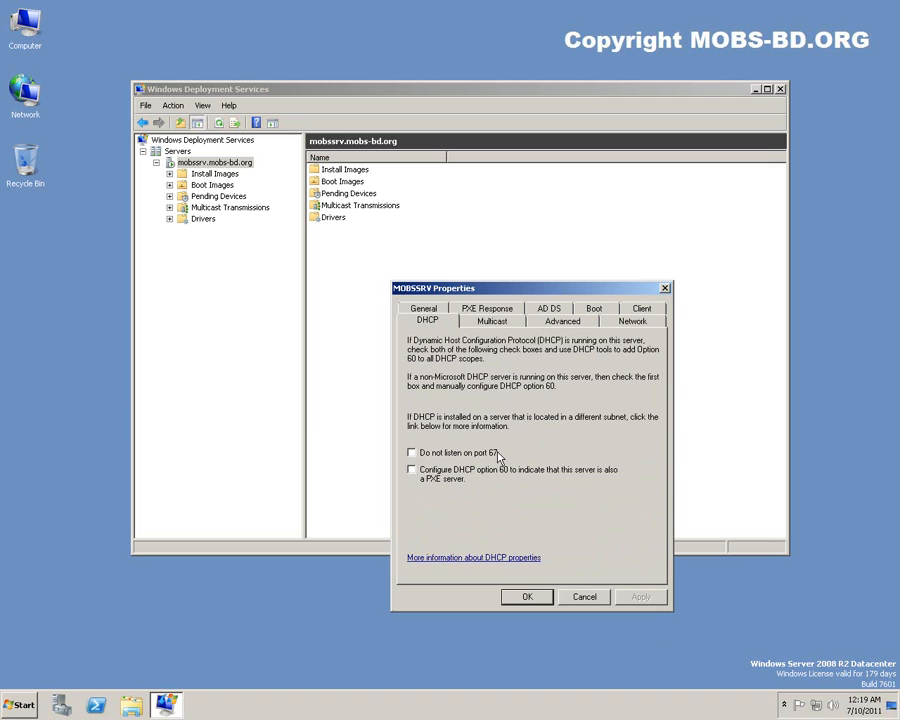
mouse_move(432, 478)
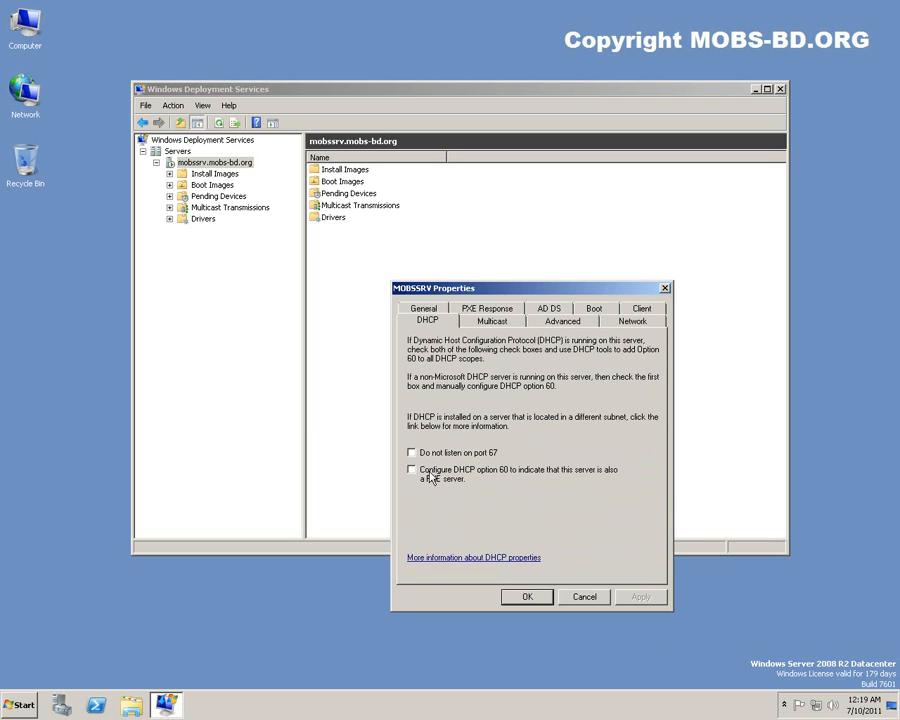
mouse_move(480, 402)
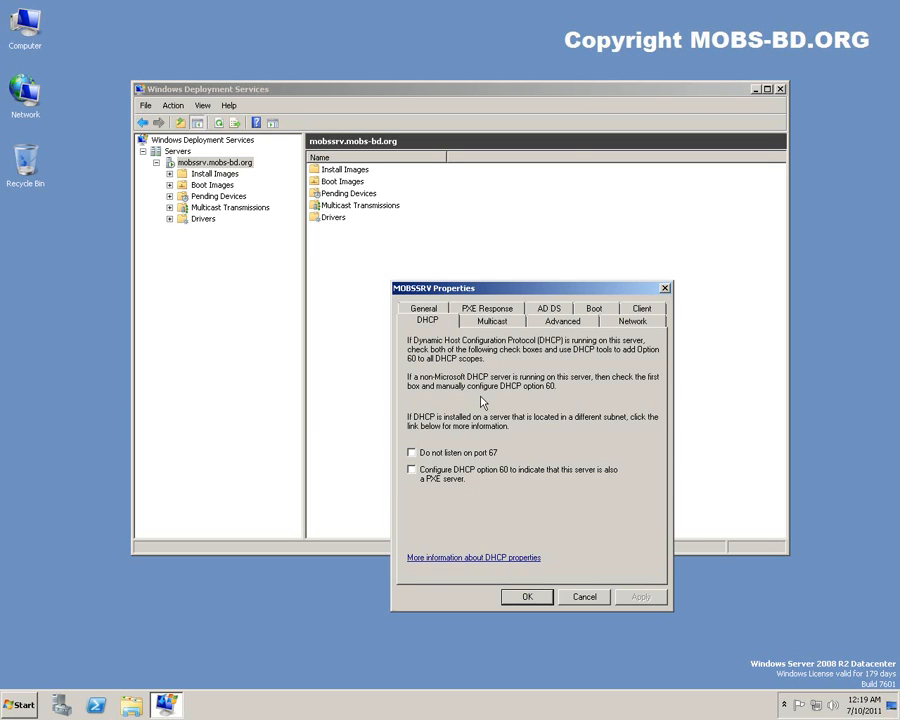
mouse_move(492, 320)
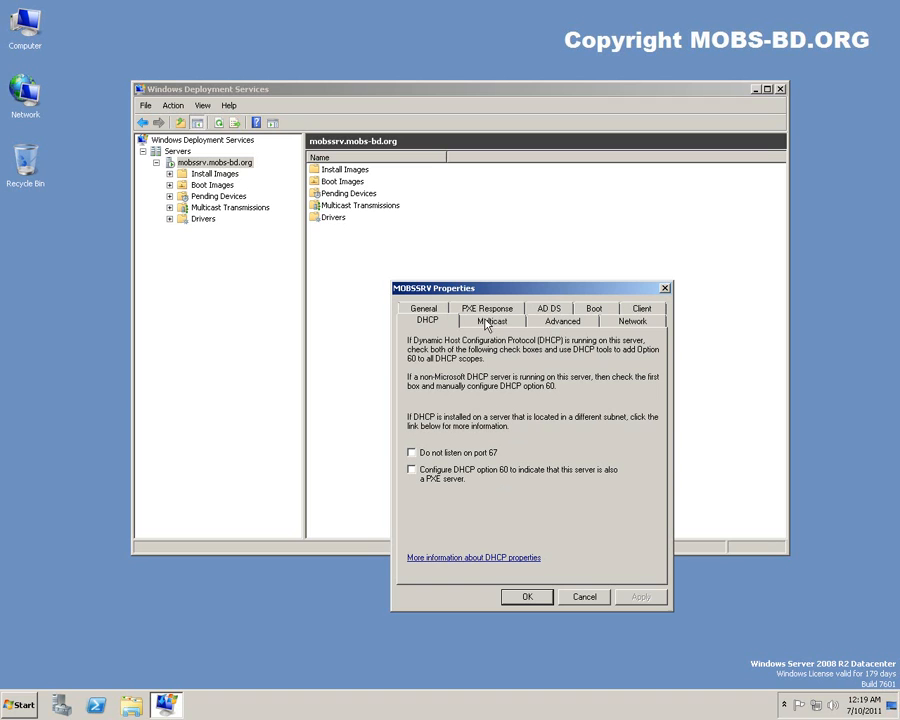
- Switch multicast IP addressing to 'Obtain IP address from DHCP'
click(492, 320)
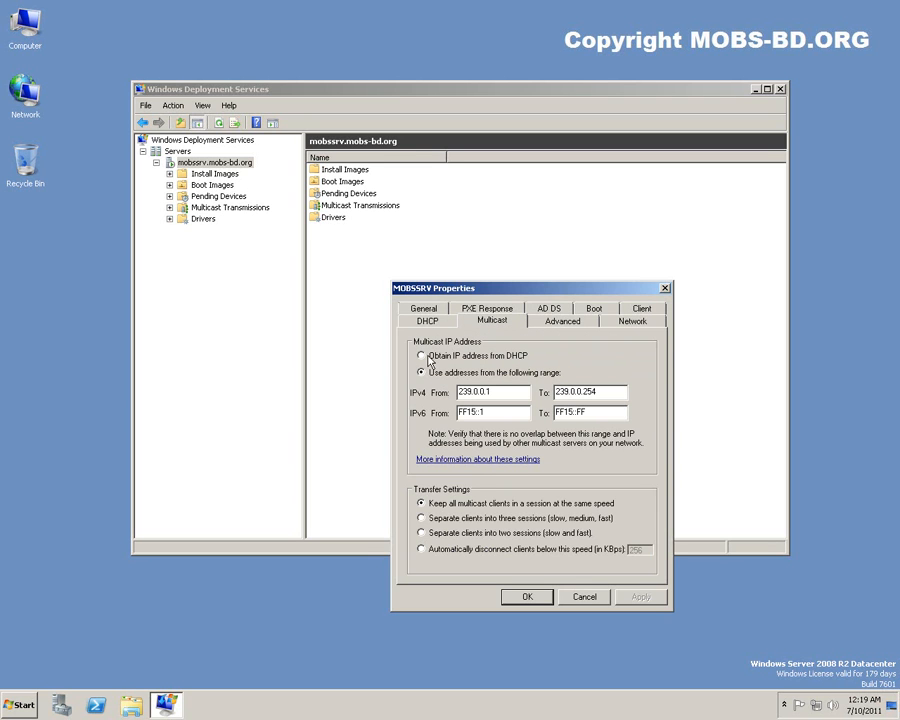
click(420, 356)
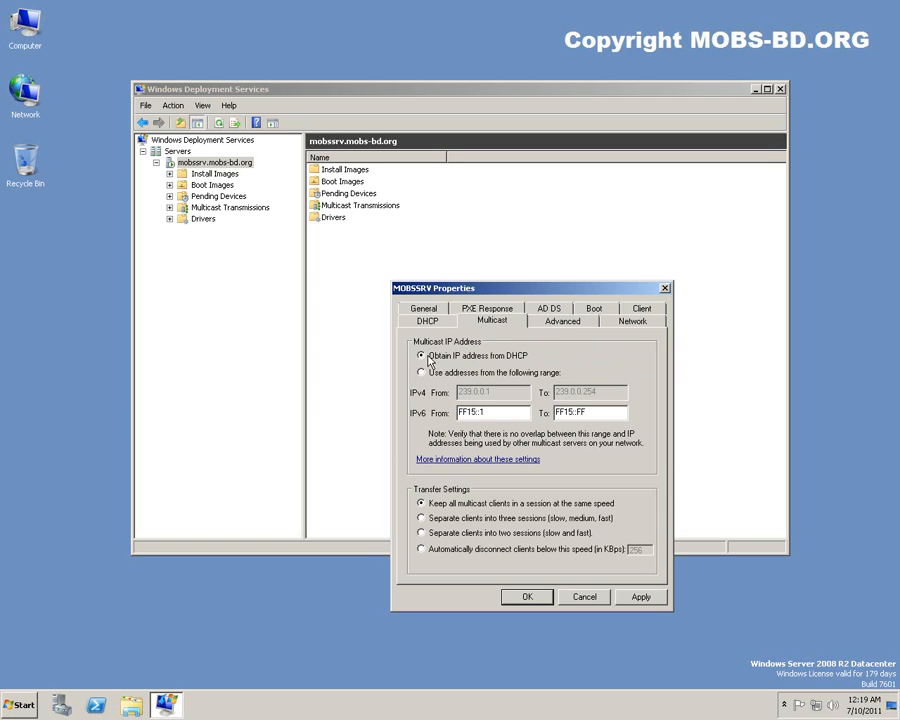
mouse_move(464, 396)
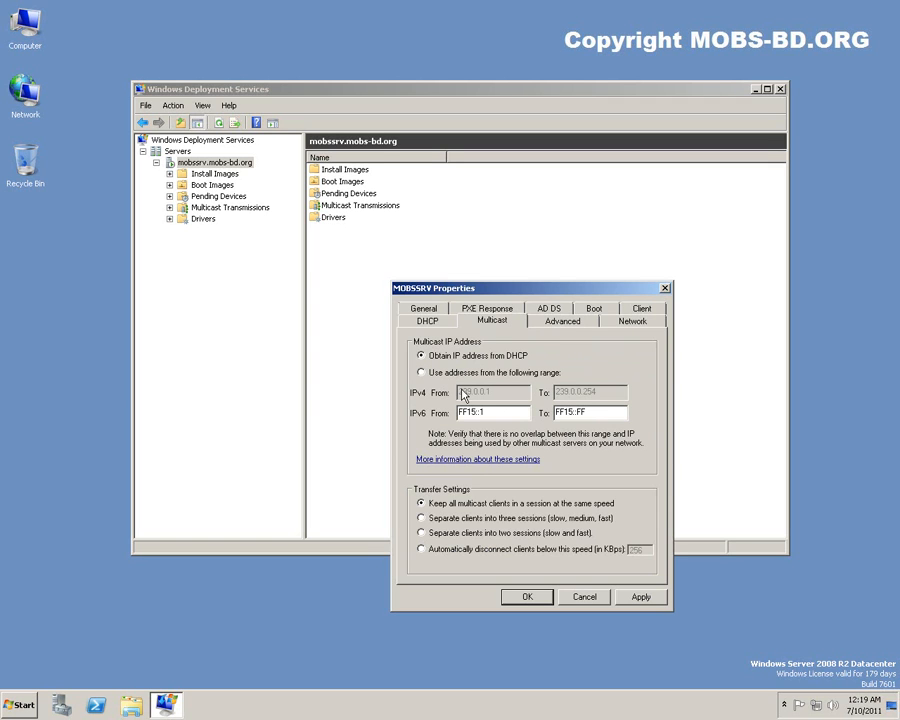
mouse_move(588, 396)
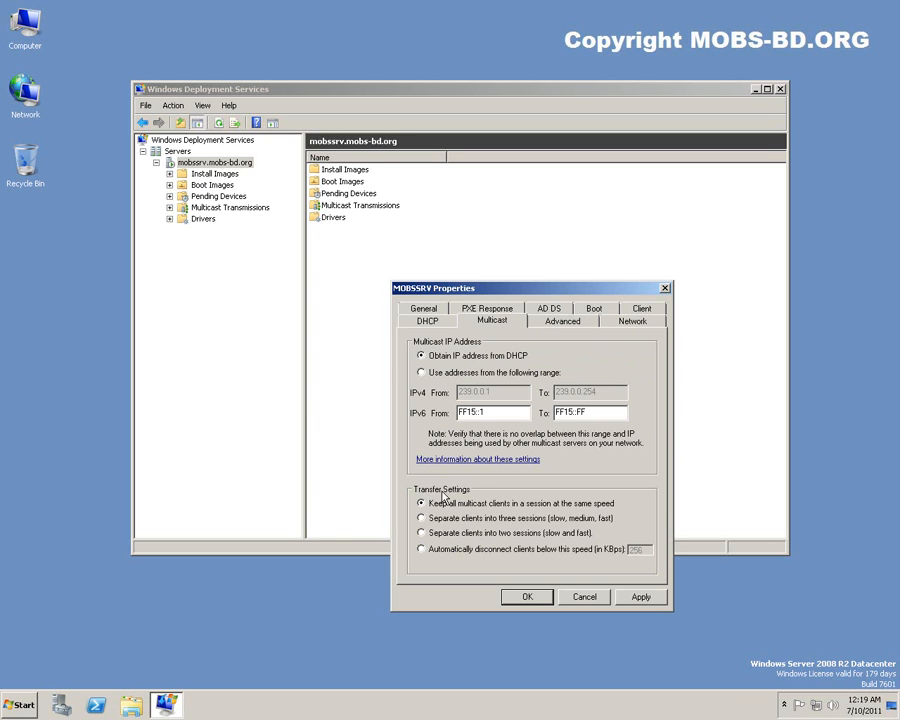
mouse_move(464, 498)
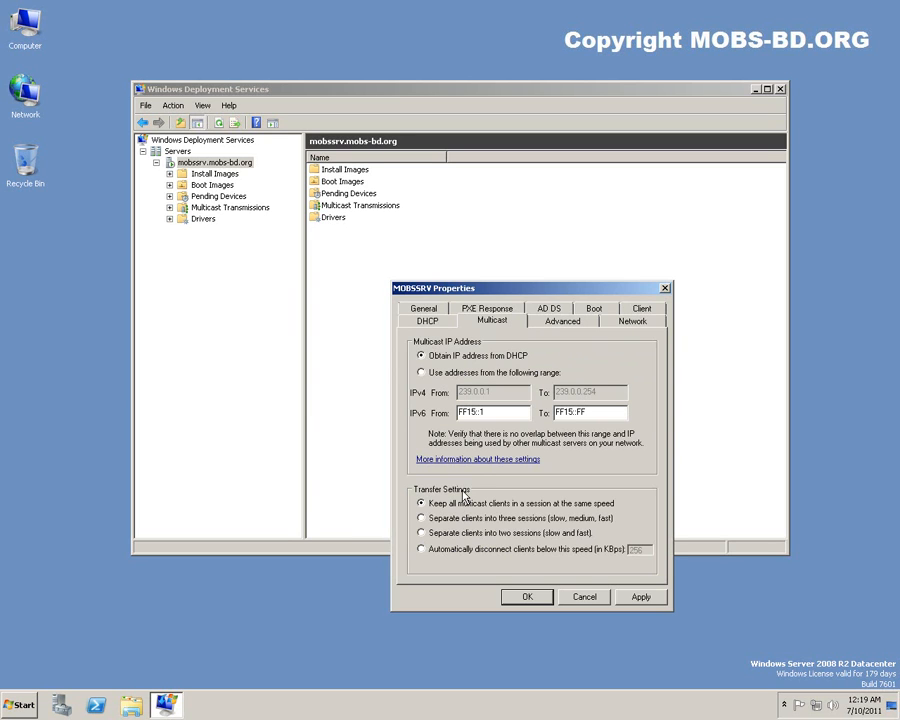
mouse_move(600, 558)
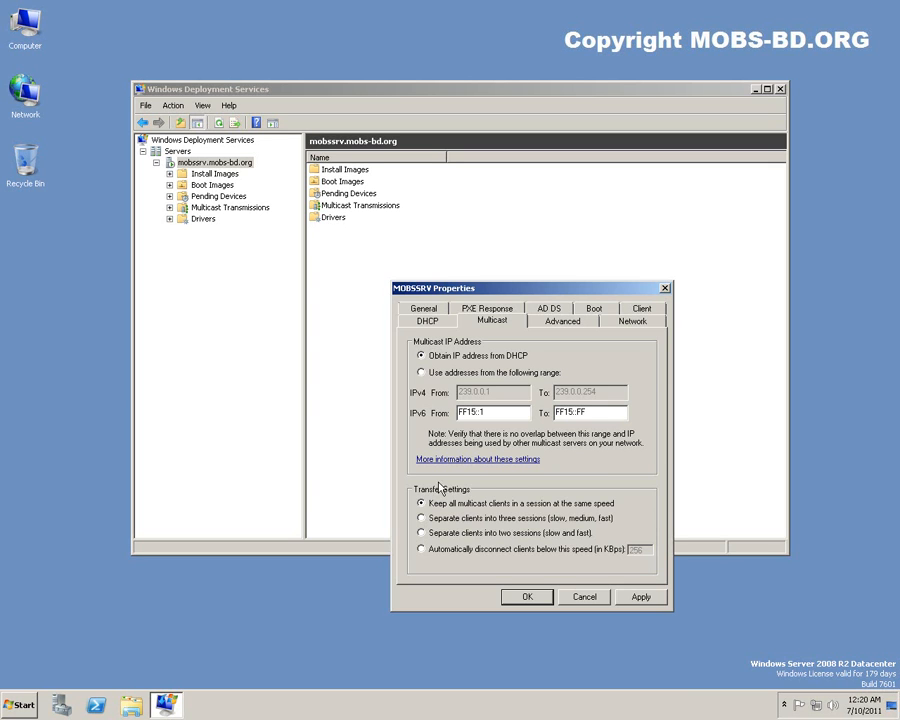
mouse_move(446, 488)
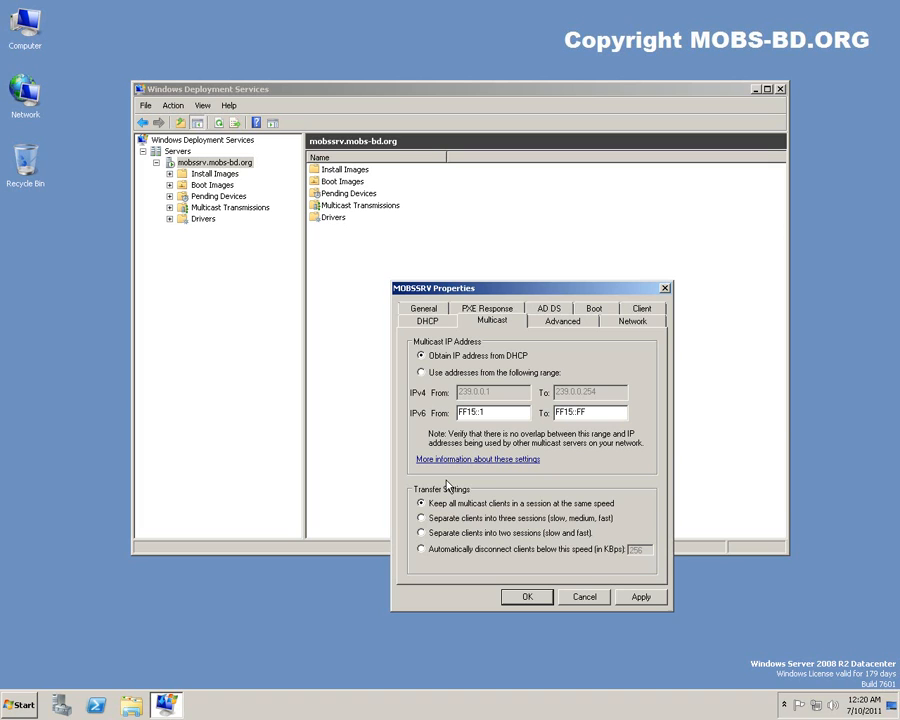
mouse_move(536, 486)
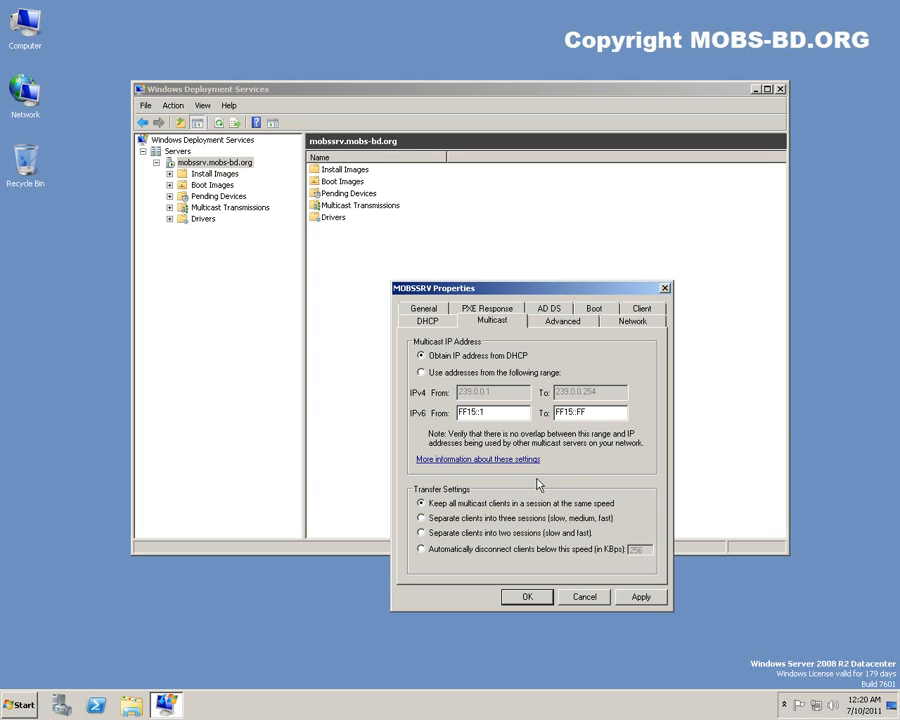
mouse_move(540, 482)
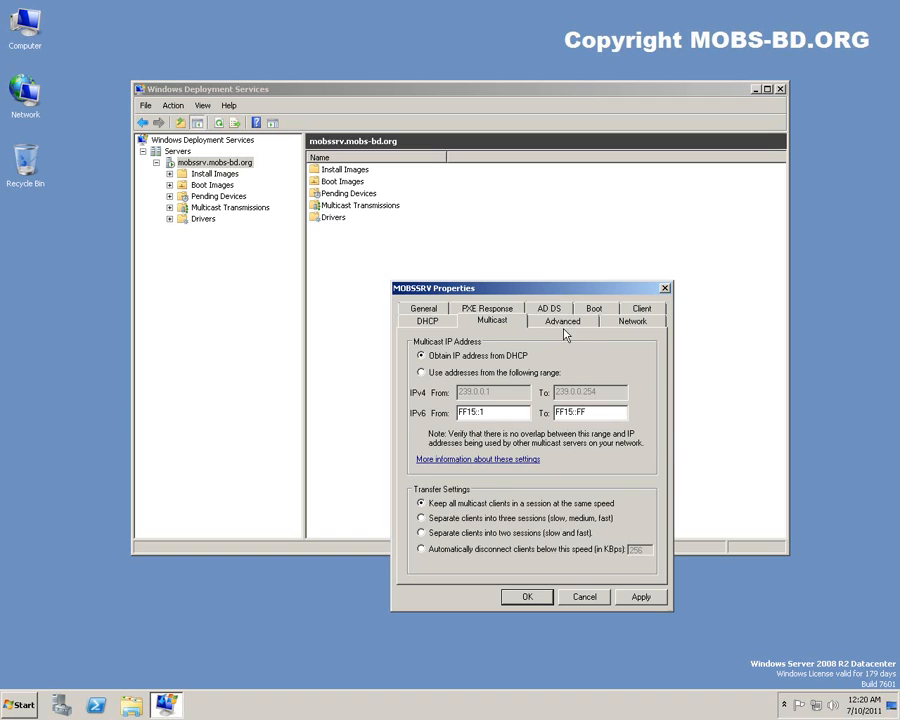
- Keep dynamic domain server discovery and authorize the WDS server in DHCP, then view Network settings
click(562, 320)
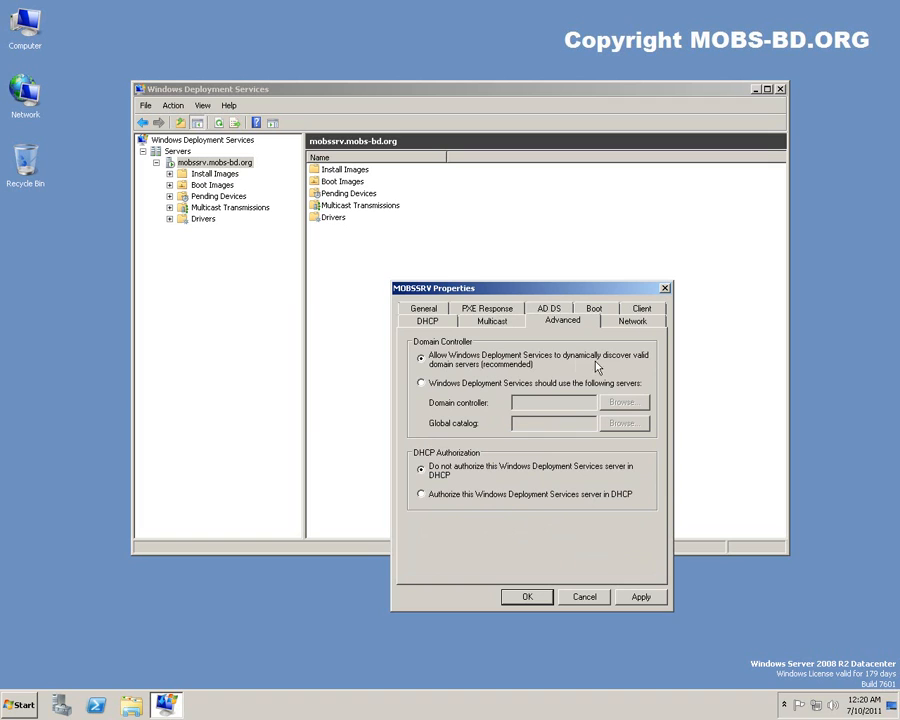
mouse_move(464, 372)
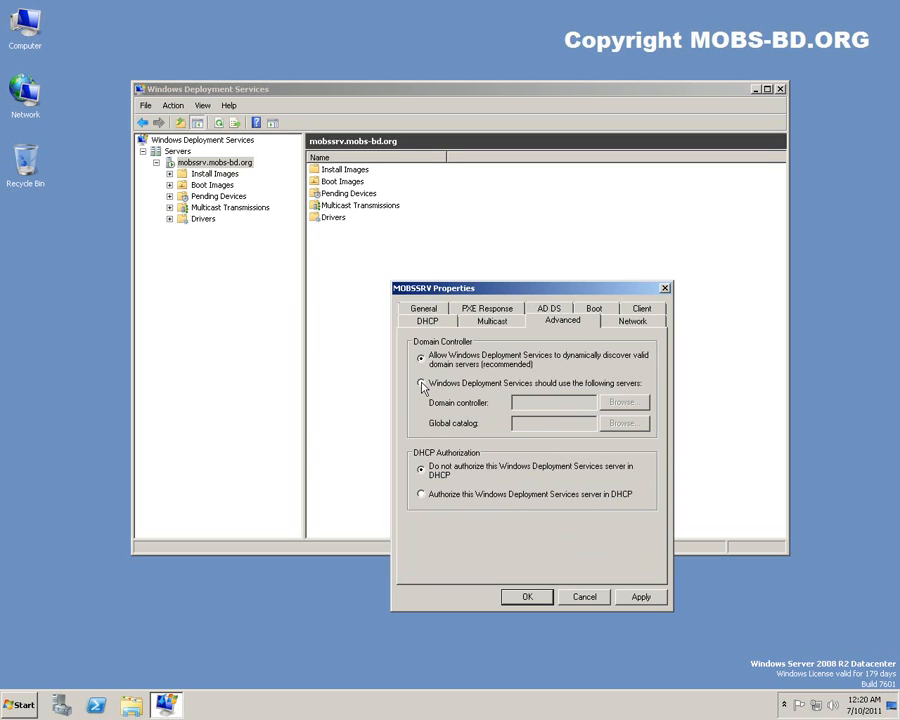
click(420, 384)
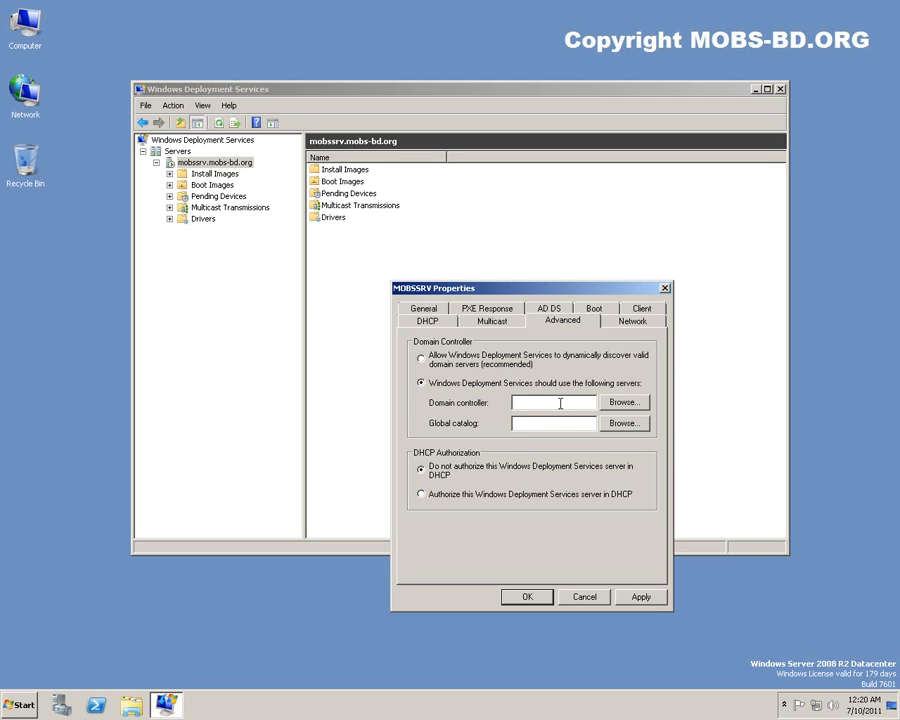
click(420, 356)
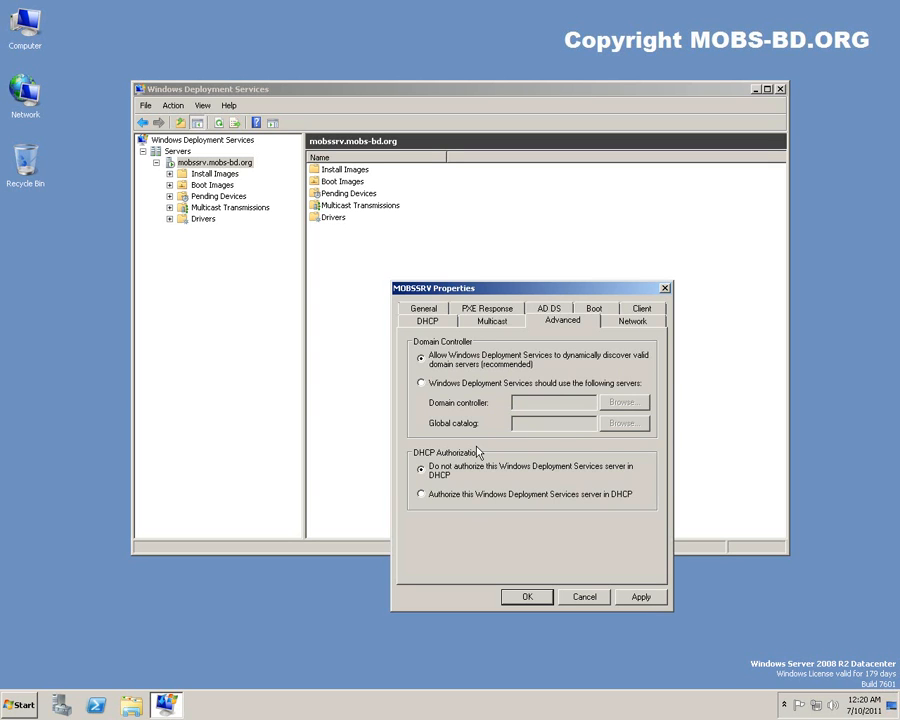
mouse_move(592, 476)
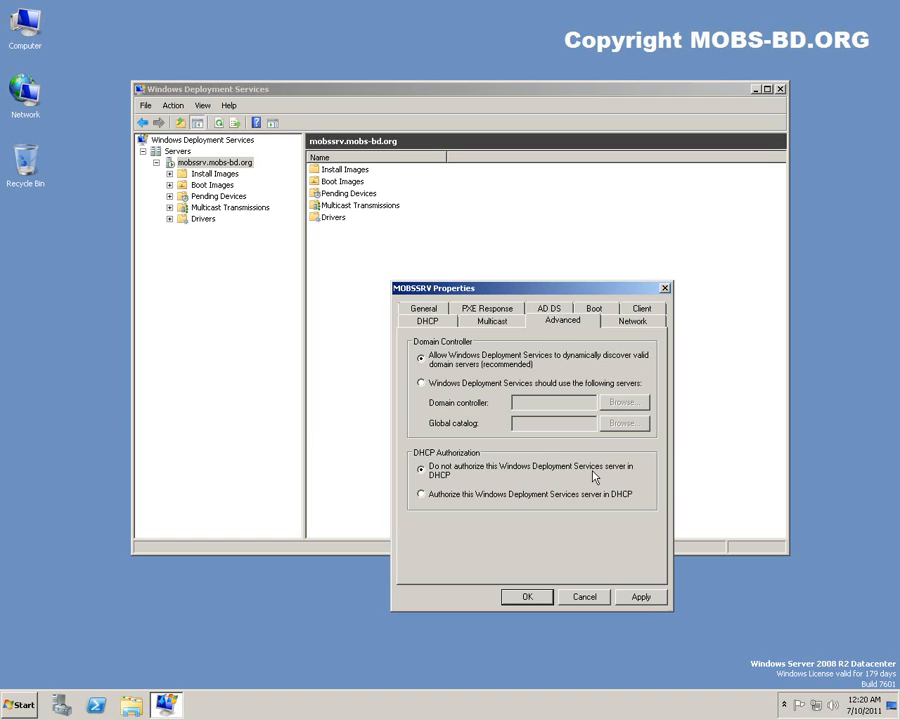
mouse_move(446, 500)
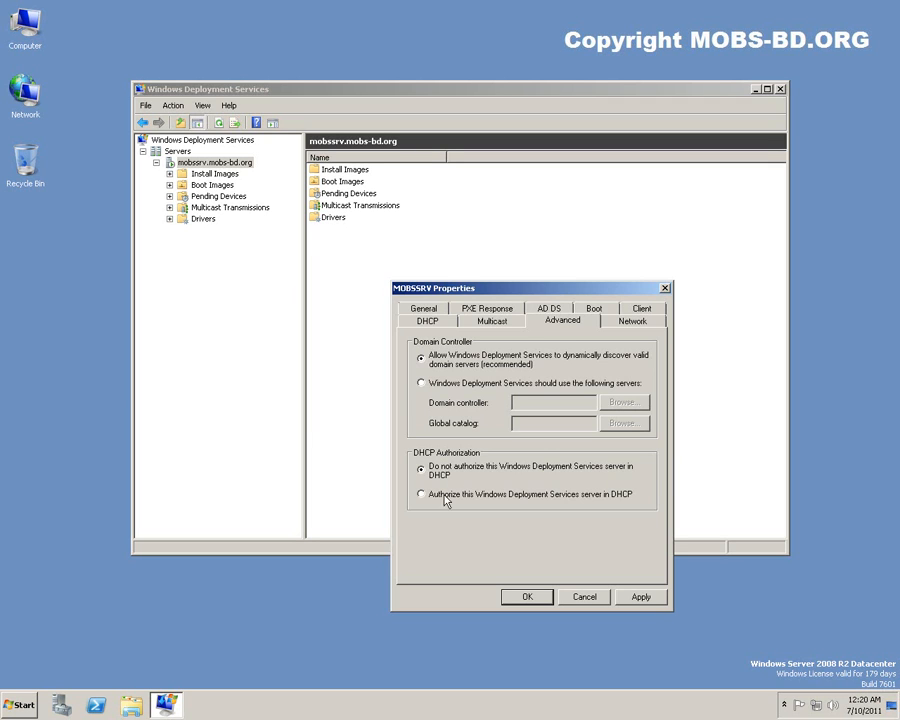
click(420, 494)
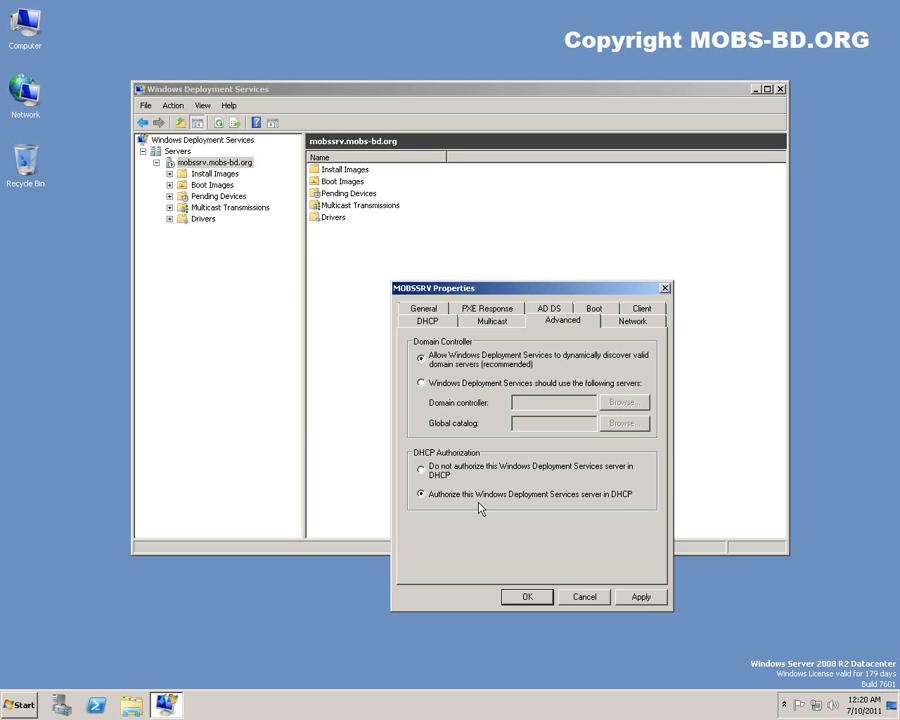
click(632, 320)
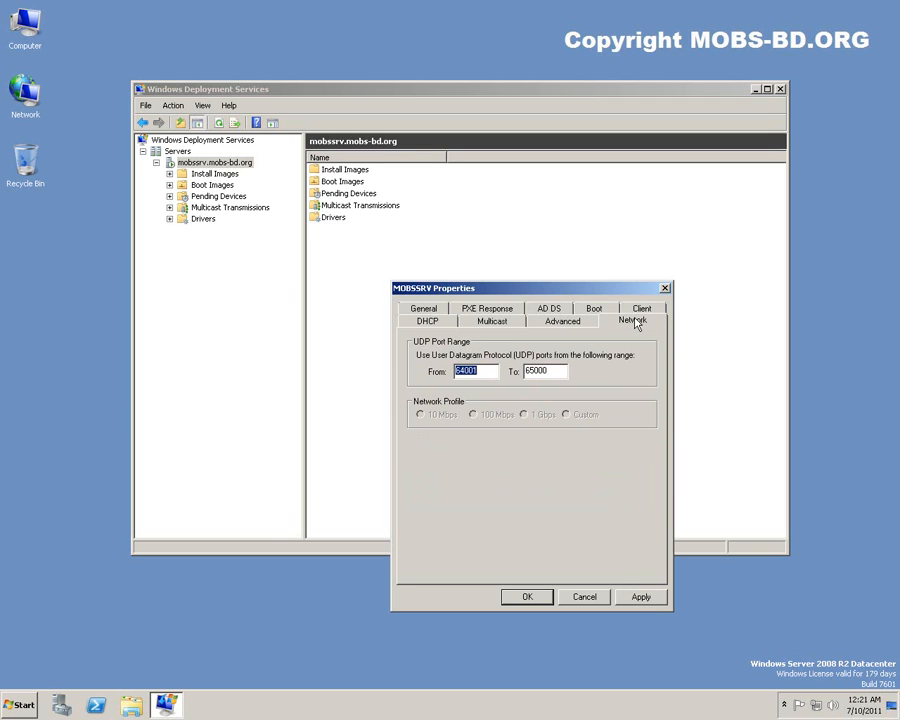
mouse_move(422, 386)
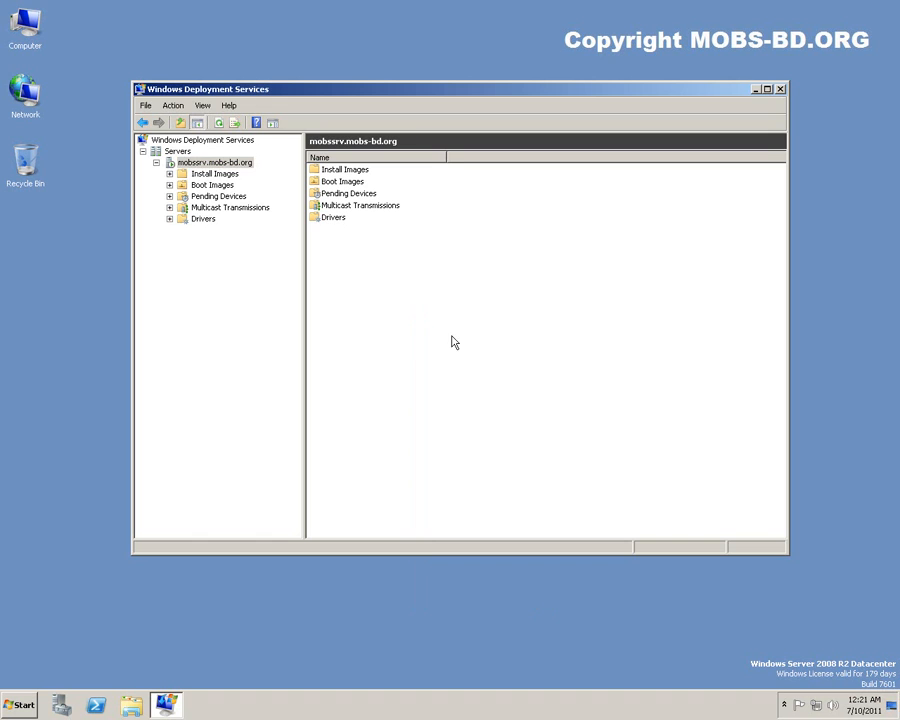
- Start the Add Image Wizard from the Install Images node
click(214, 172)
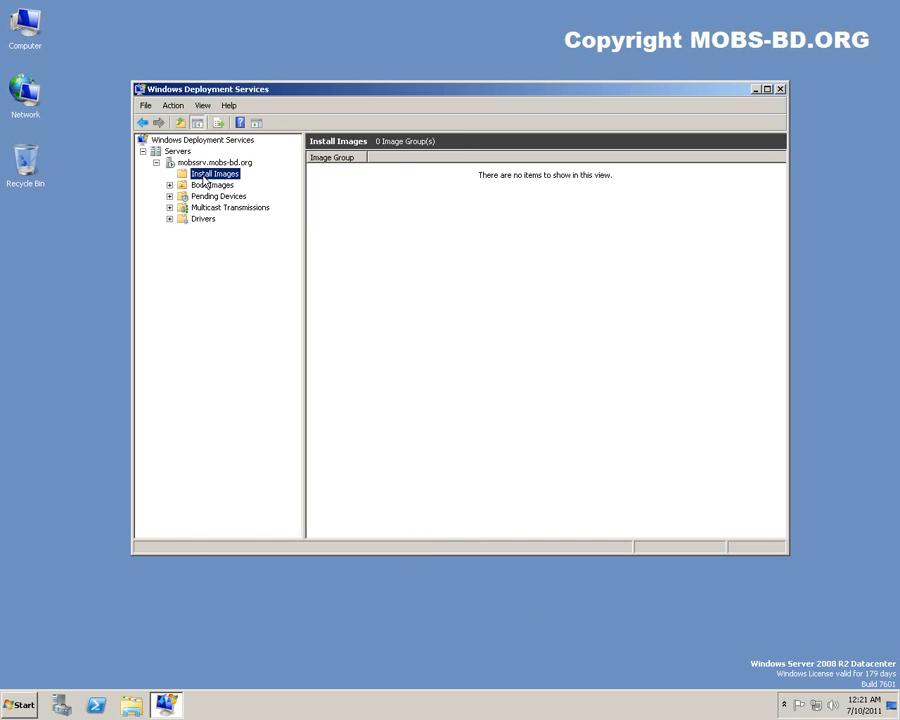
right_click(214, 172)
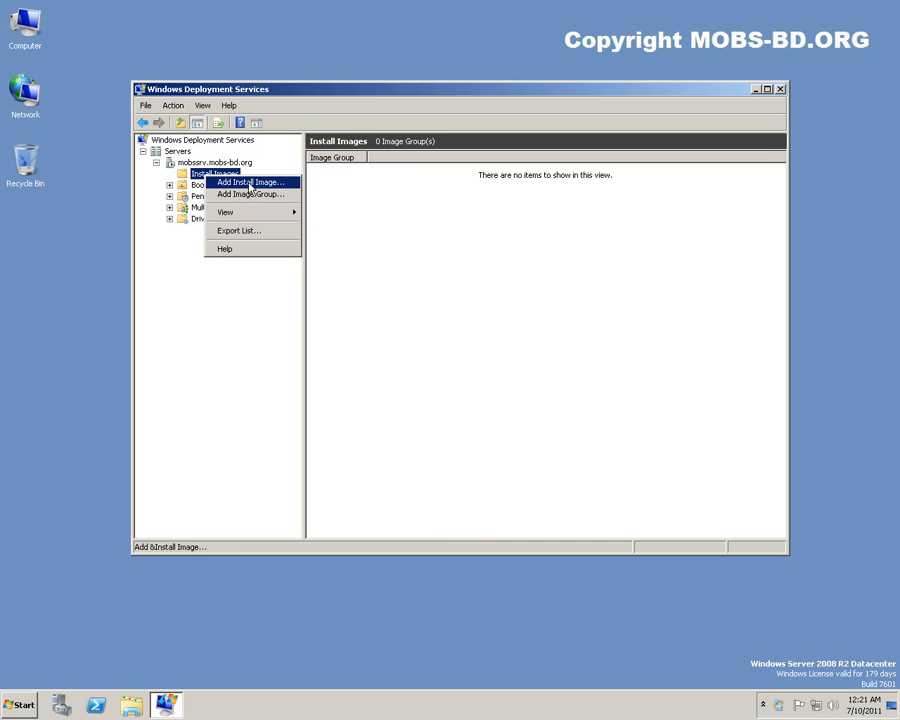
click(250, 194)
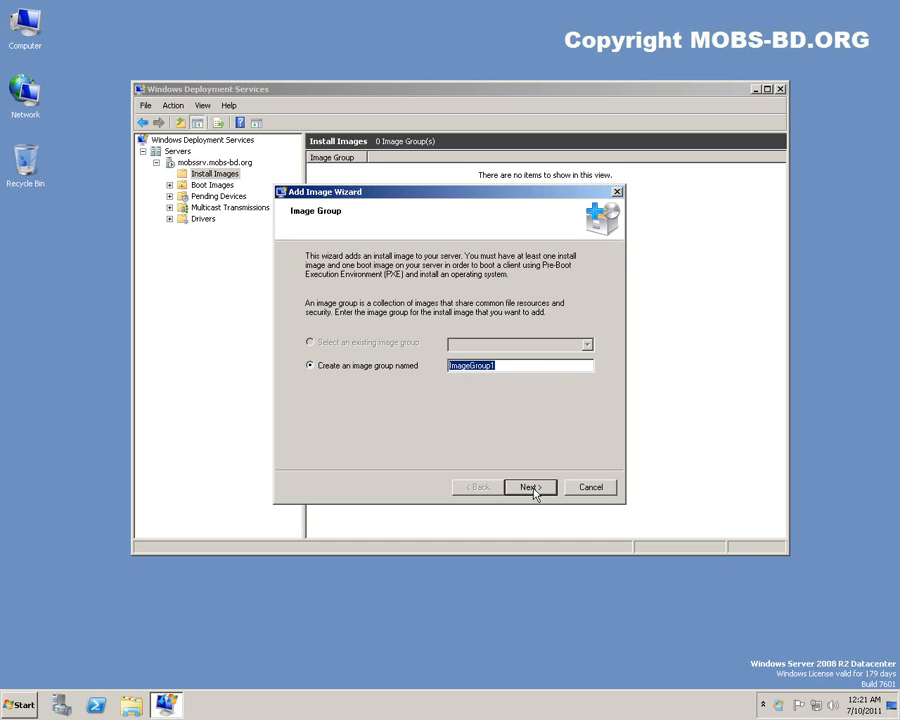
click(528, 488)
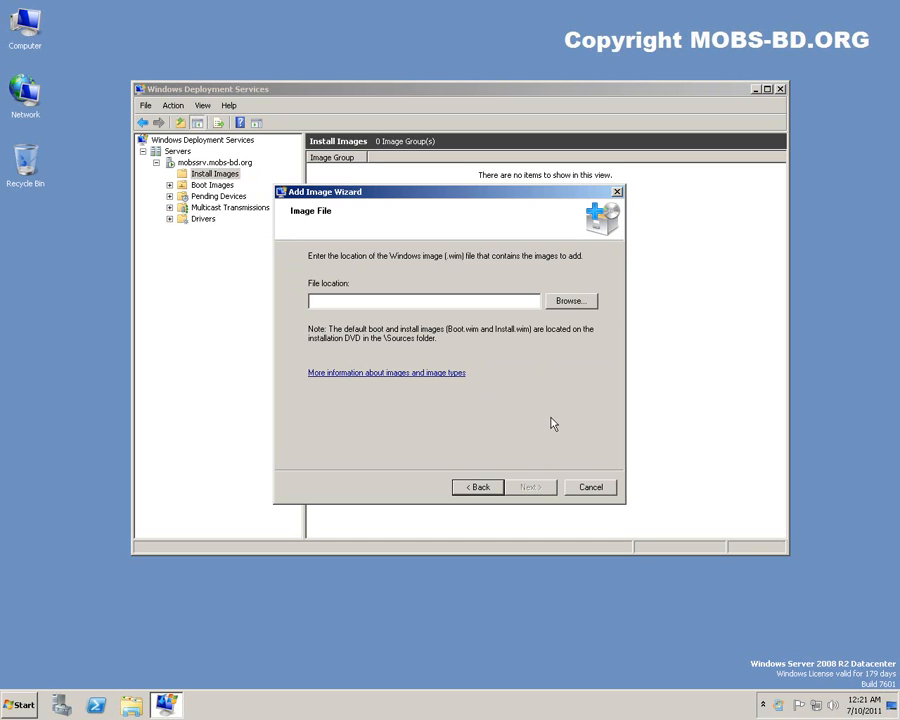
- Cancel the Add Image Wizard at the file-location page and confirm stopping
click(570, 300)
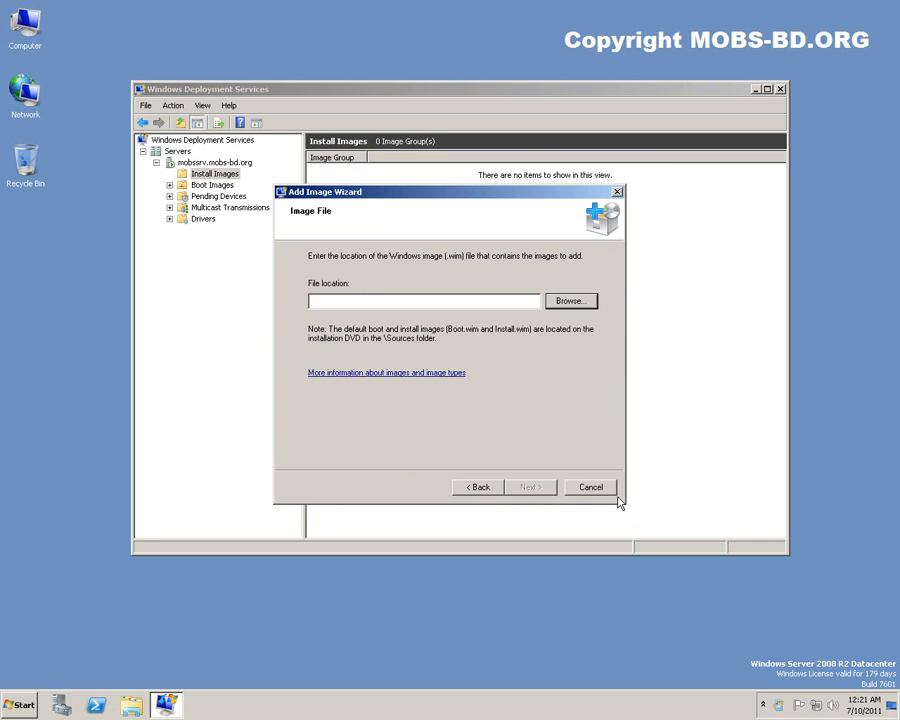
click(590, 488)
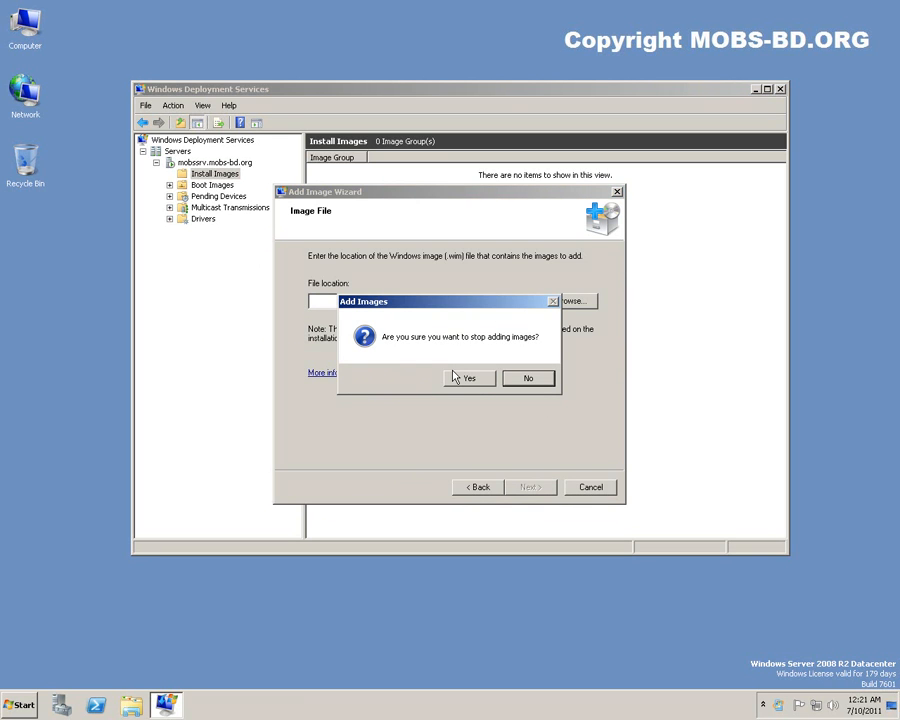
click(468, 378)
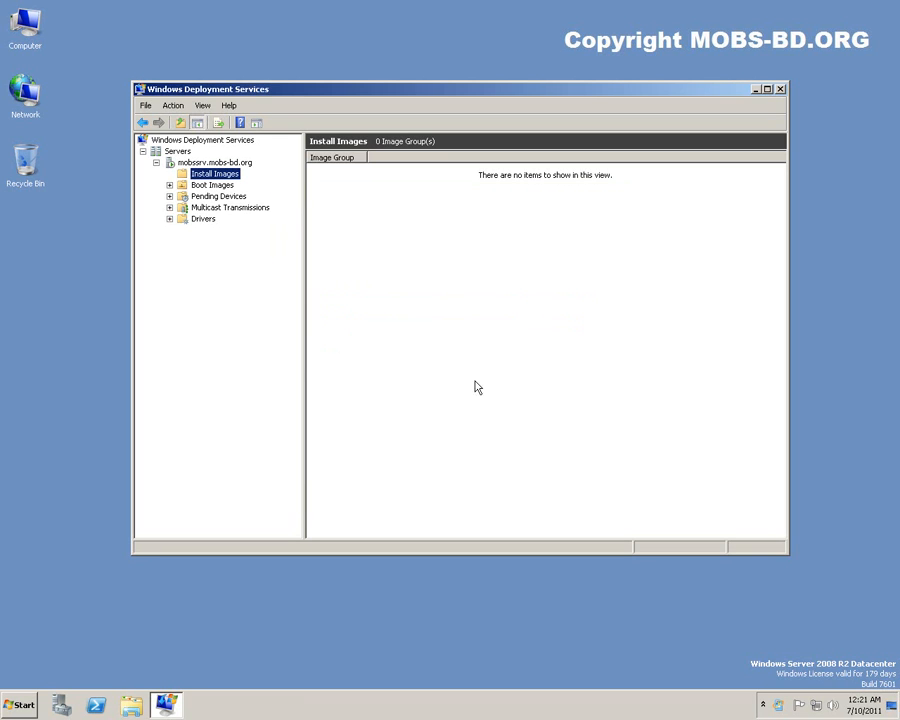
- Start adding a boot image from Boot Images, then cancel the wizard
click(212, 184)
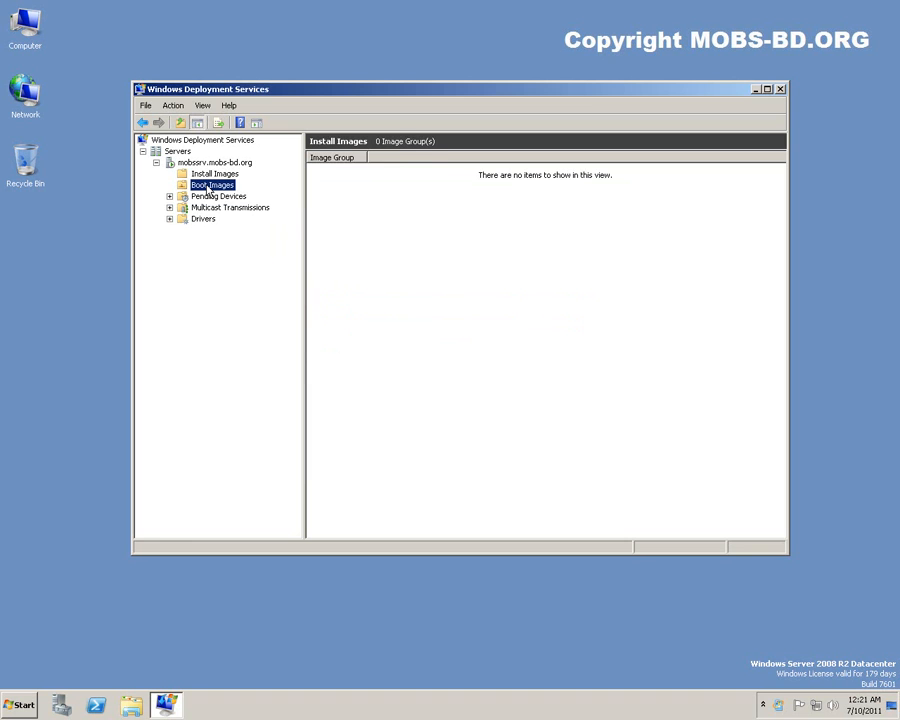
right_click(212, 184)
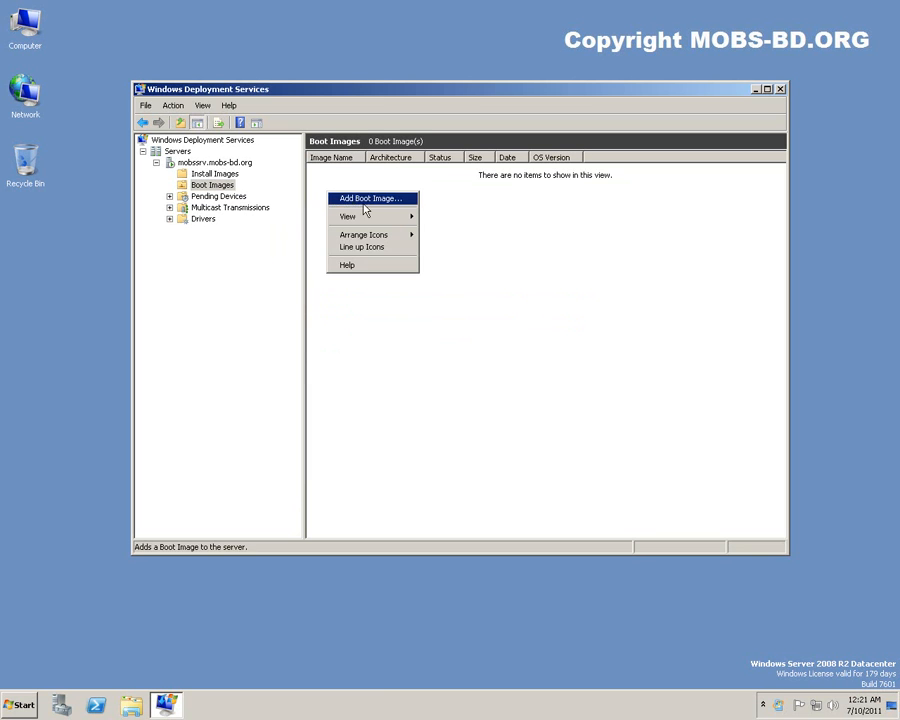
click(370, 198)
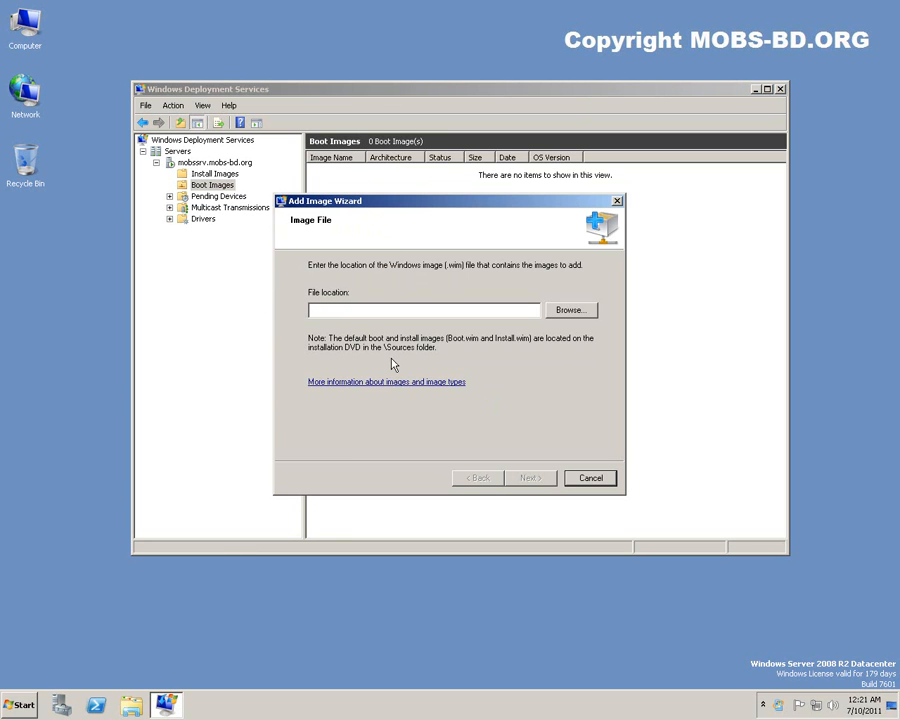
mouse_move(500, 416)
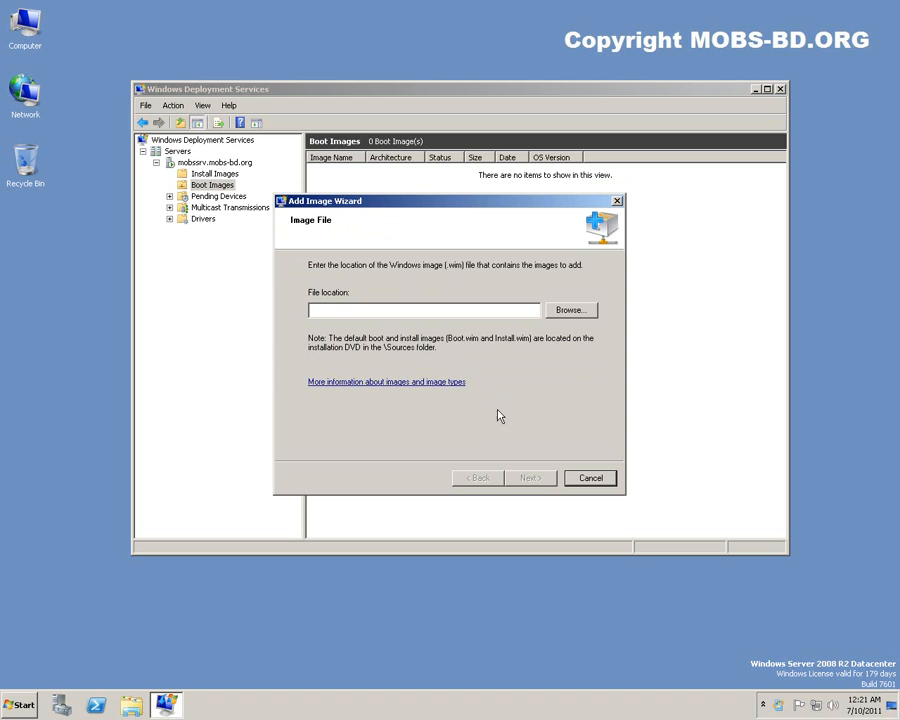
click(590, 476)
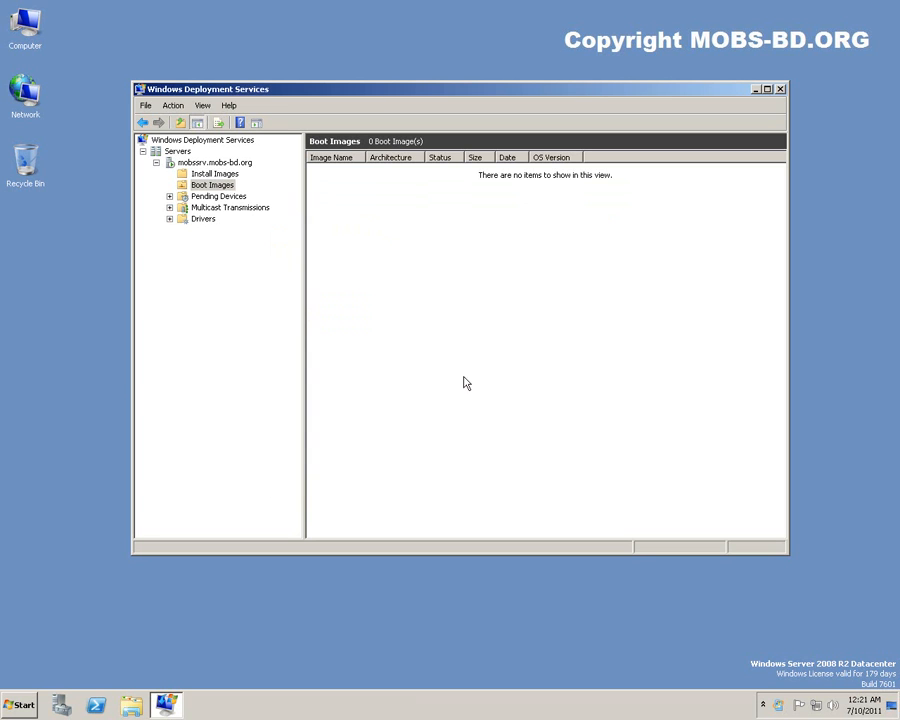
- Select Pending Devices and review its right-click actions without choosing one
click(220, 196)
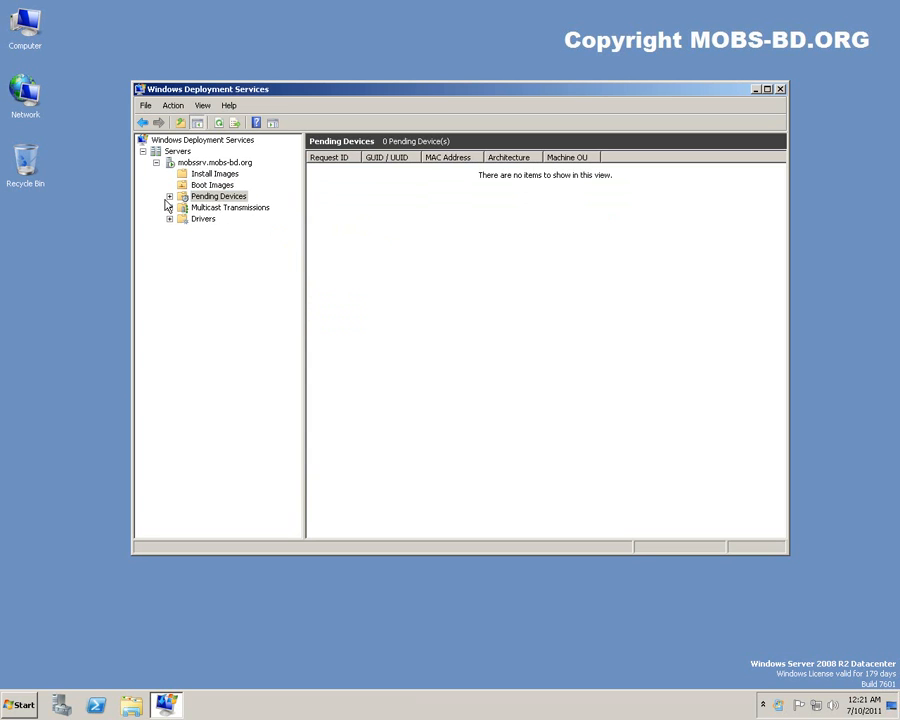
click(218, 196)
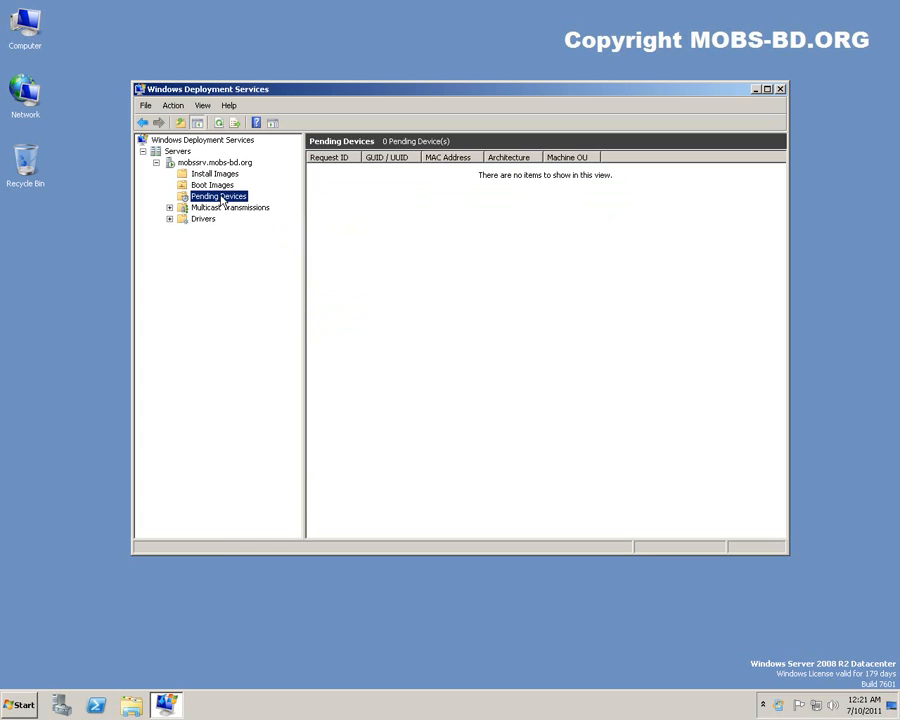
mouse_move(308, 210)
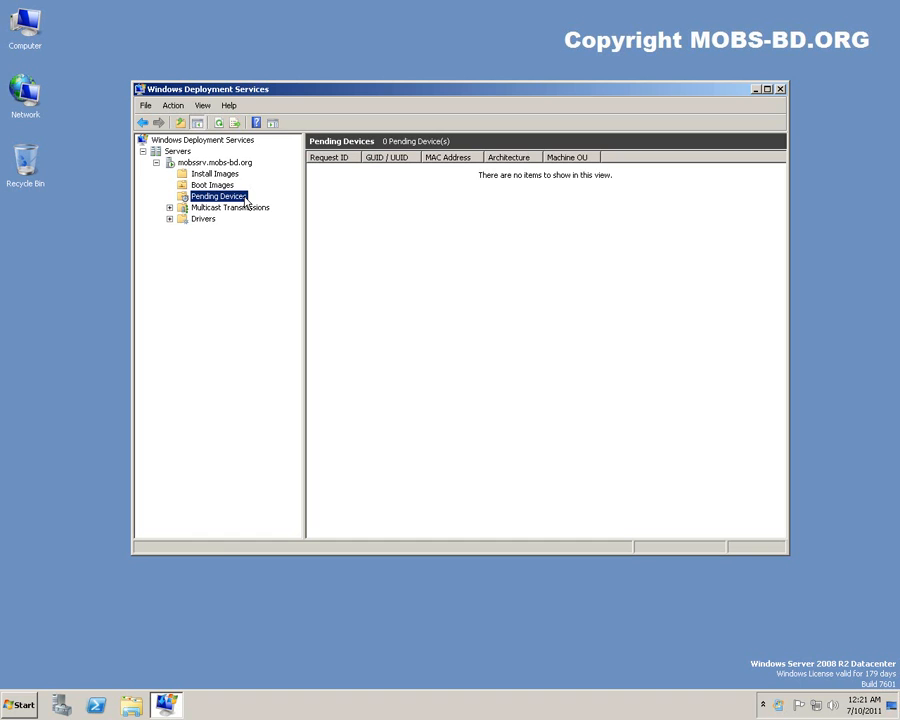
right_click(216, 196)
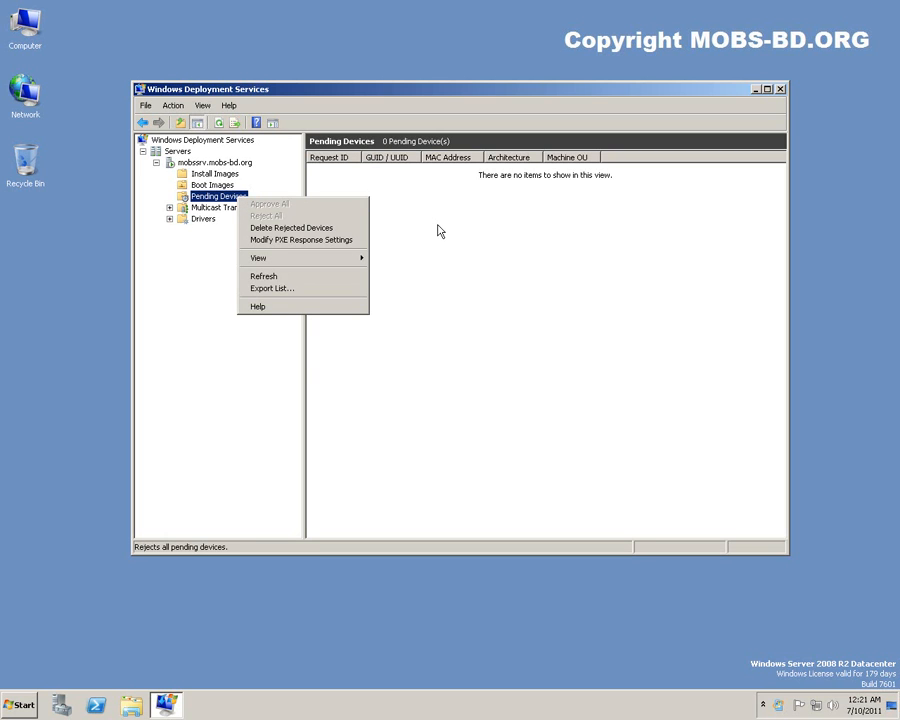
mouse_move(436, 230)
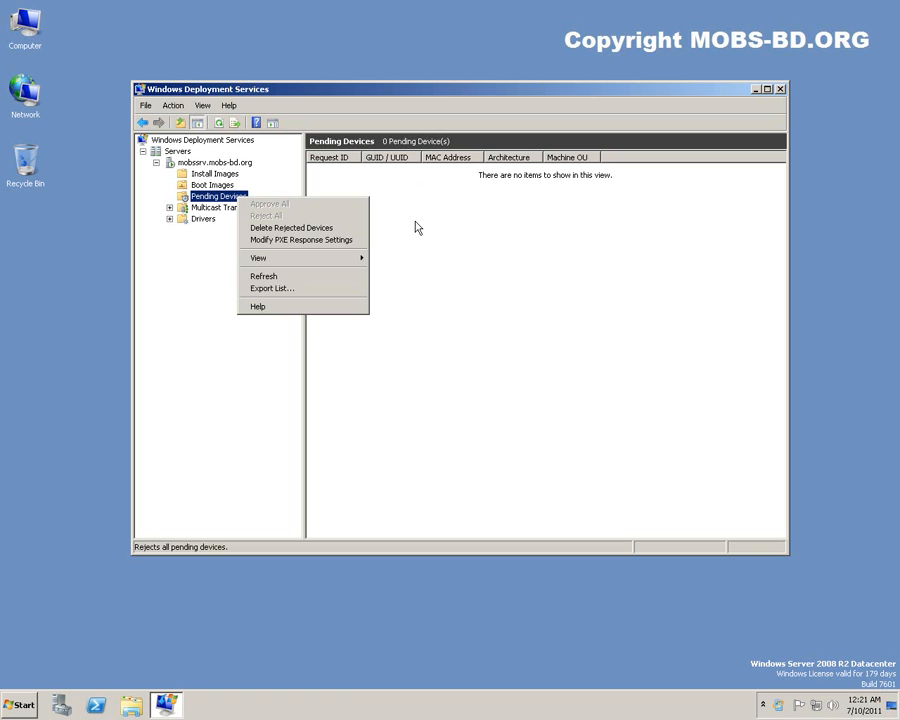
click(380, 204)
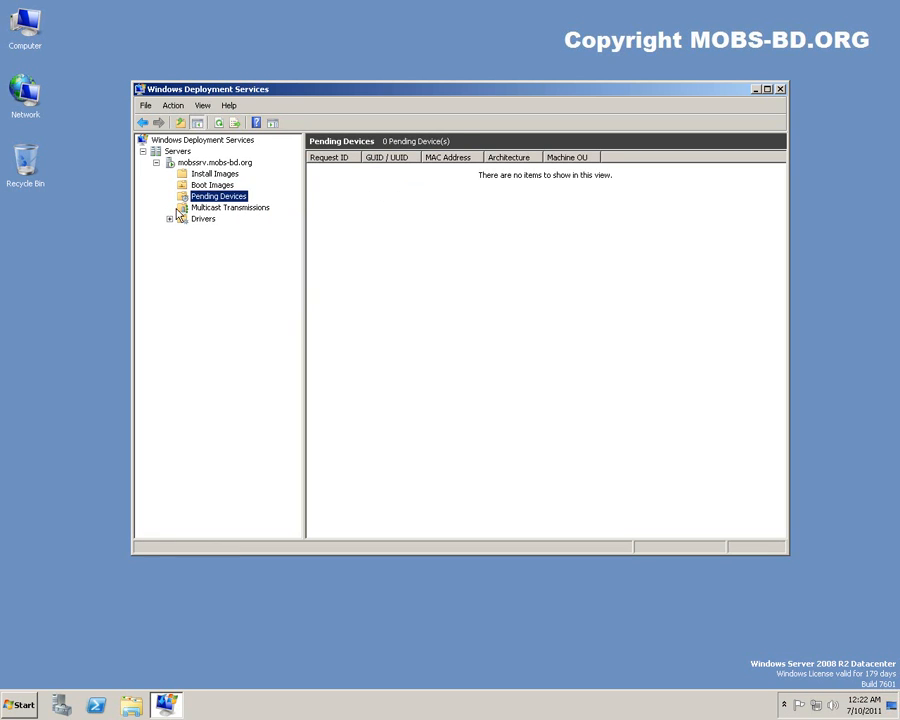
- Review the empty All Packages and DriverGroup1 driver groups, then collapse back to Servers
click(204, 218)
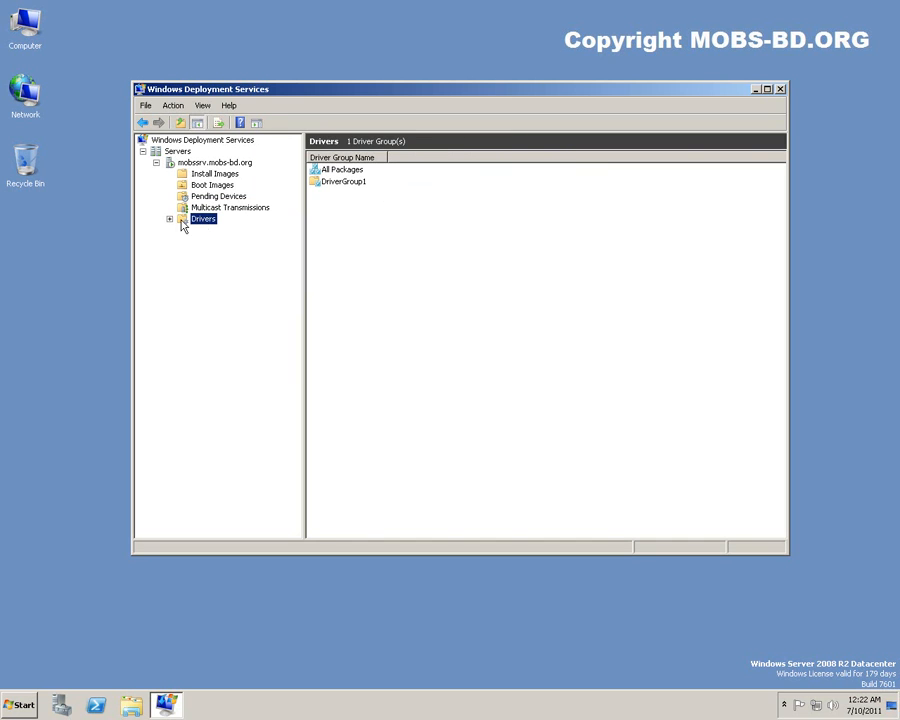
click(224, 230)
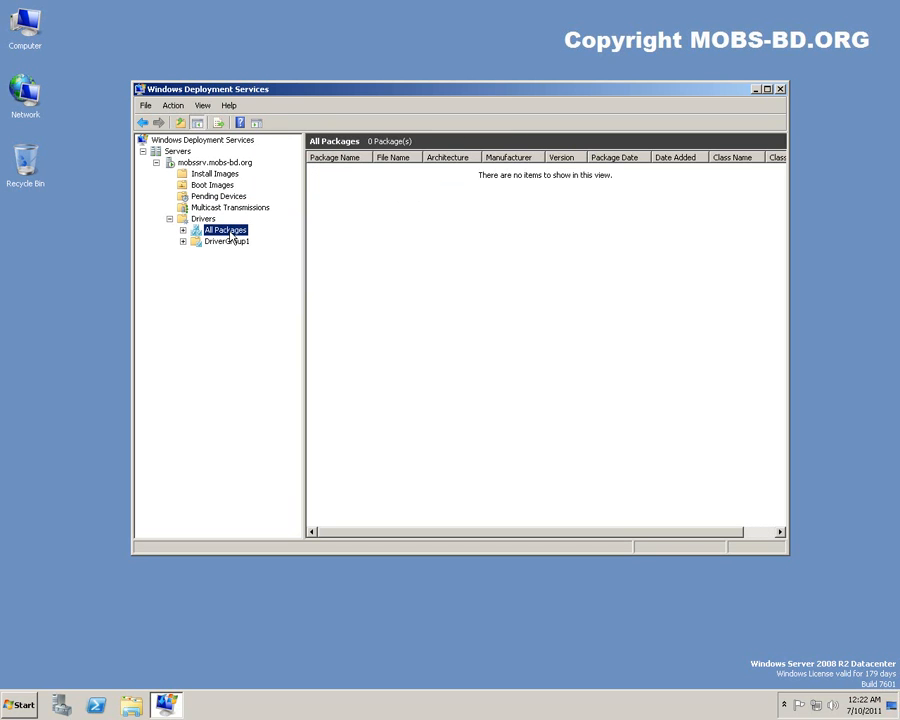
right_click(224, 230)
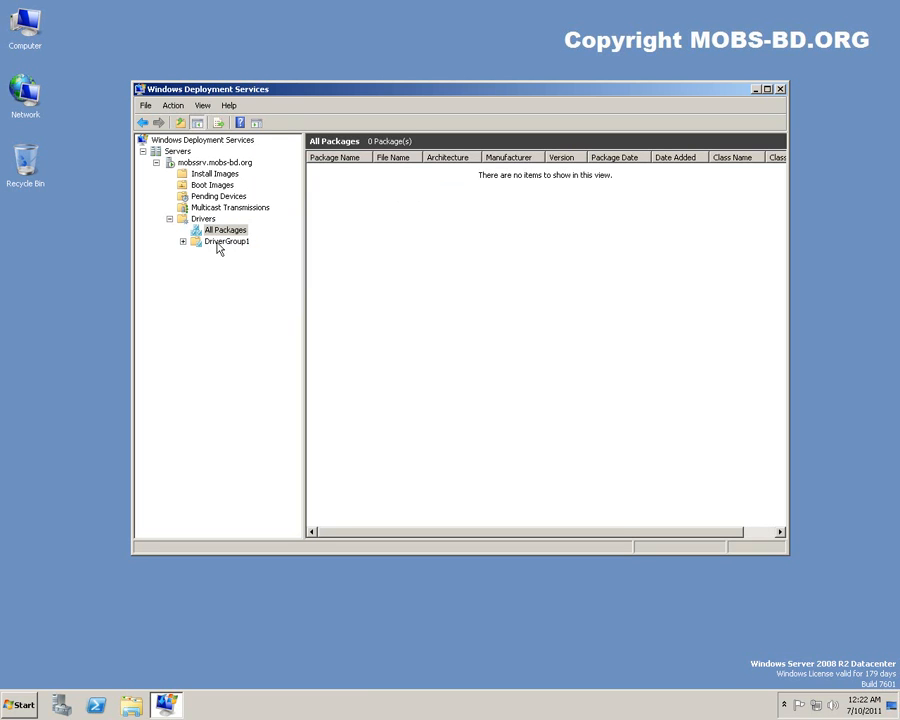
click(228, 240)
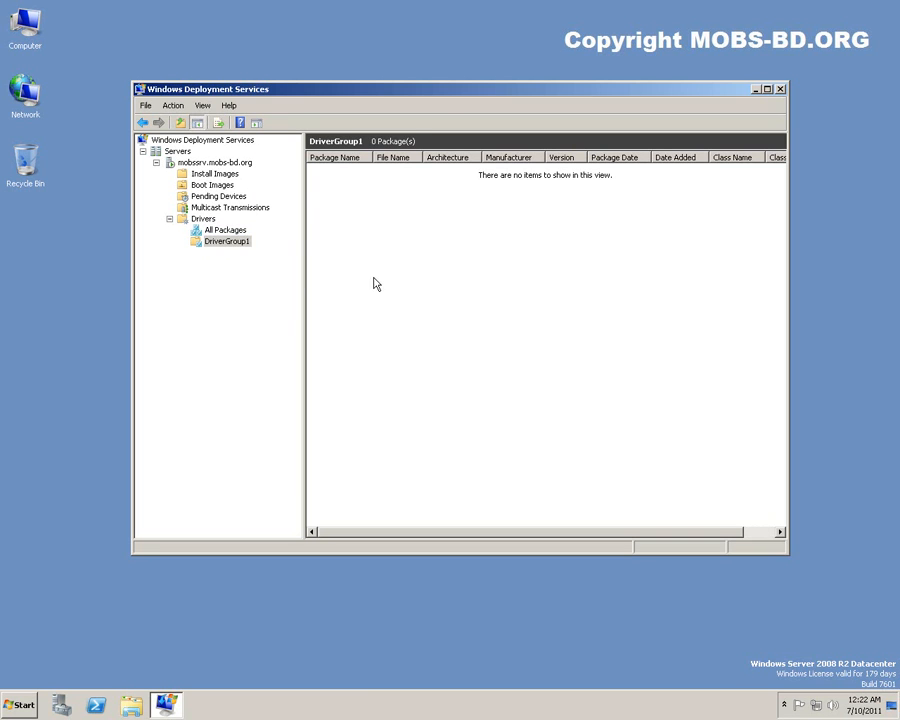
click(202, 218)
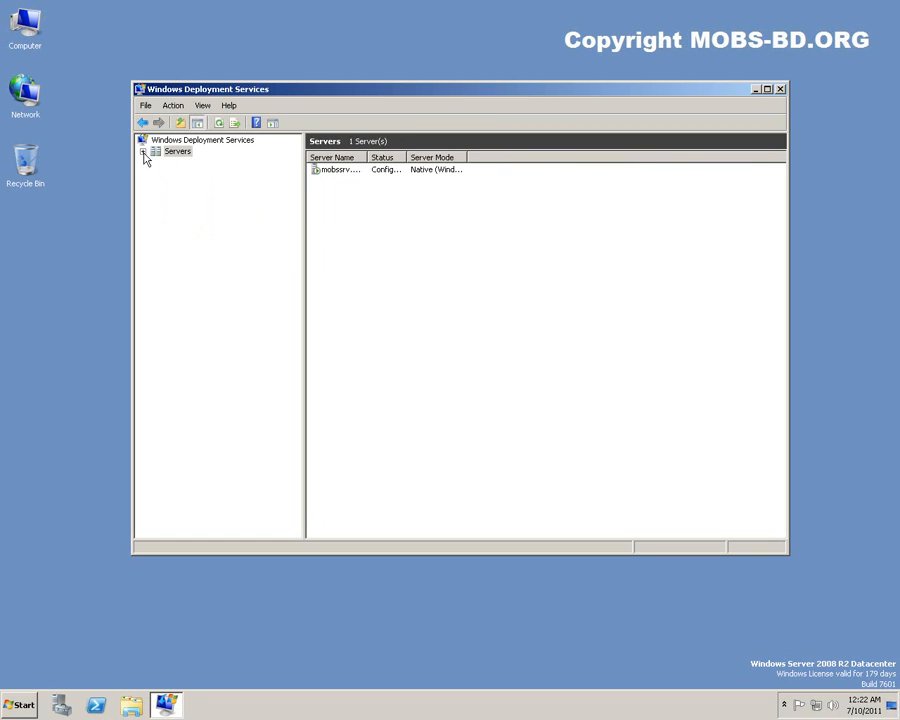
- View the server's general properties and cancel without changes
click(176, 152)
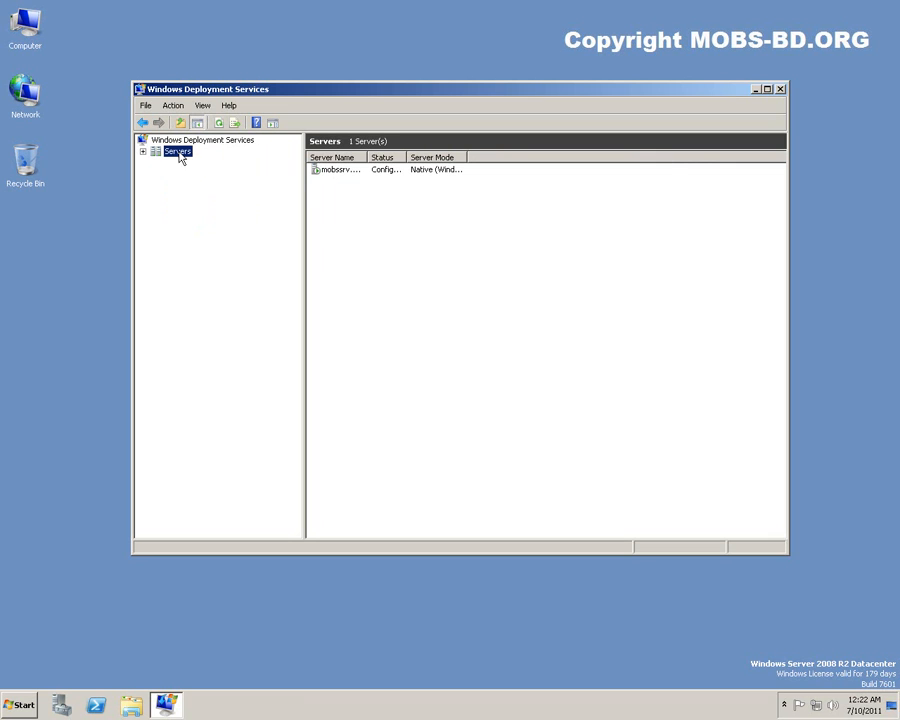
click(144, 152)
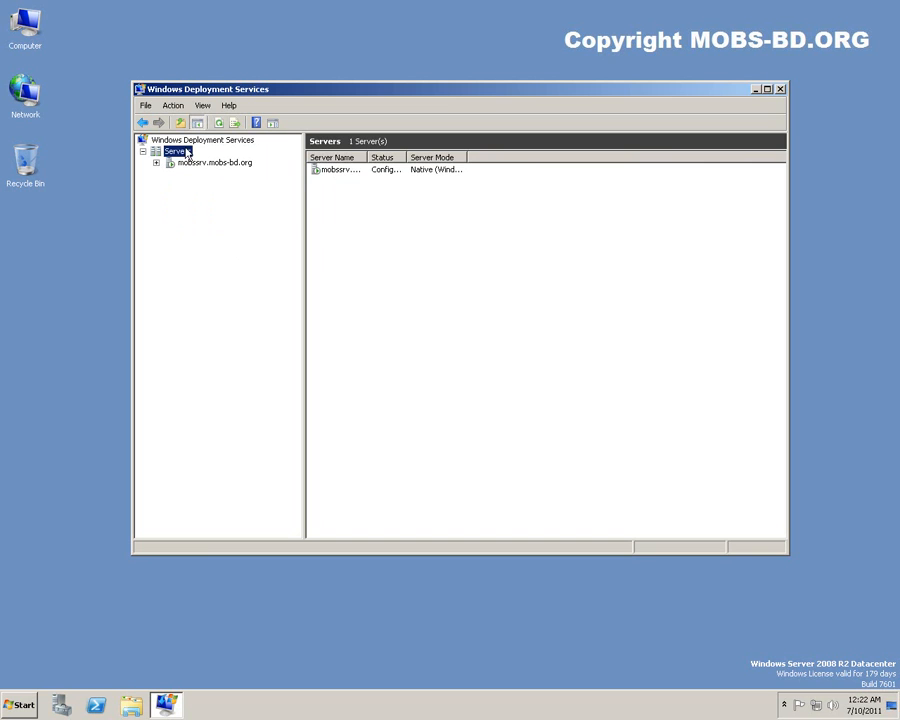
right_click(340, 168)
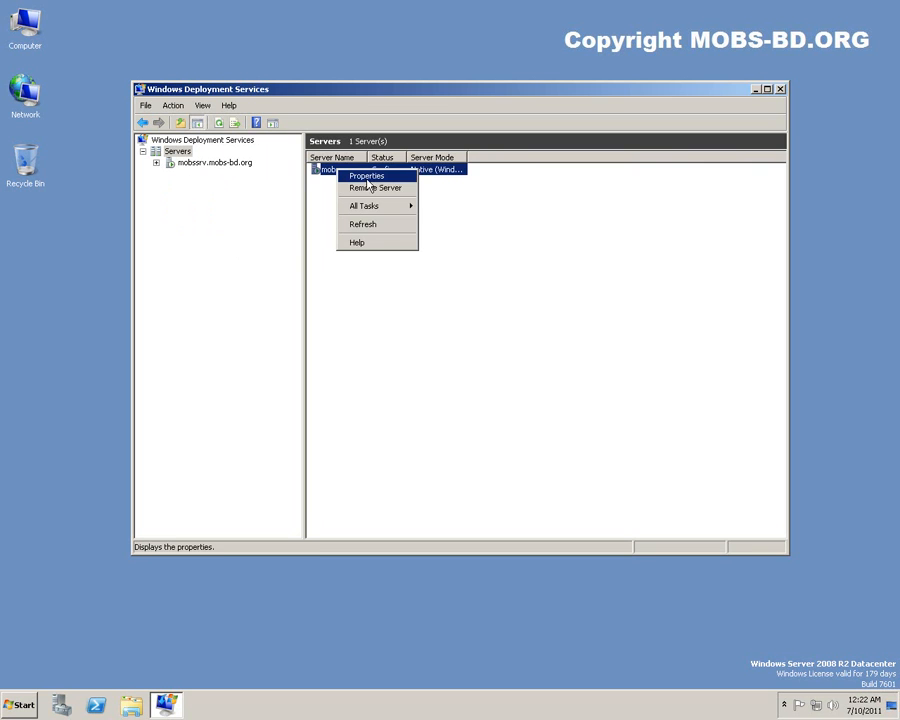
click(366, 176)
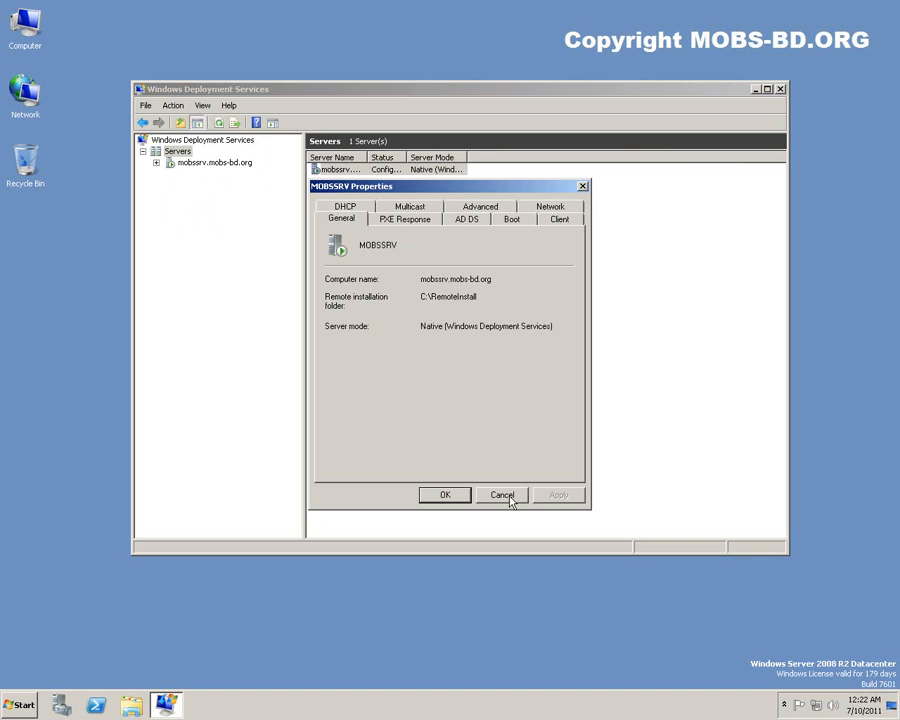
click(500, 496)
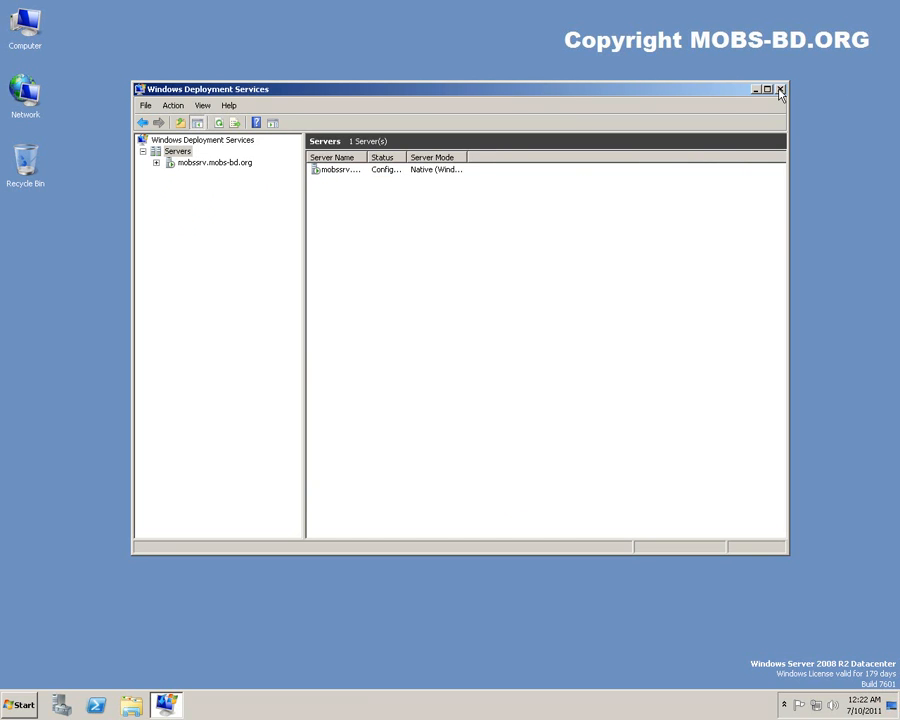
- Close the Windows Deployment Services console
click(780, 88)
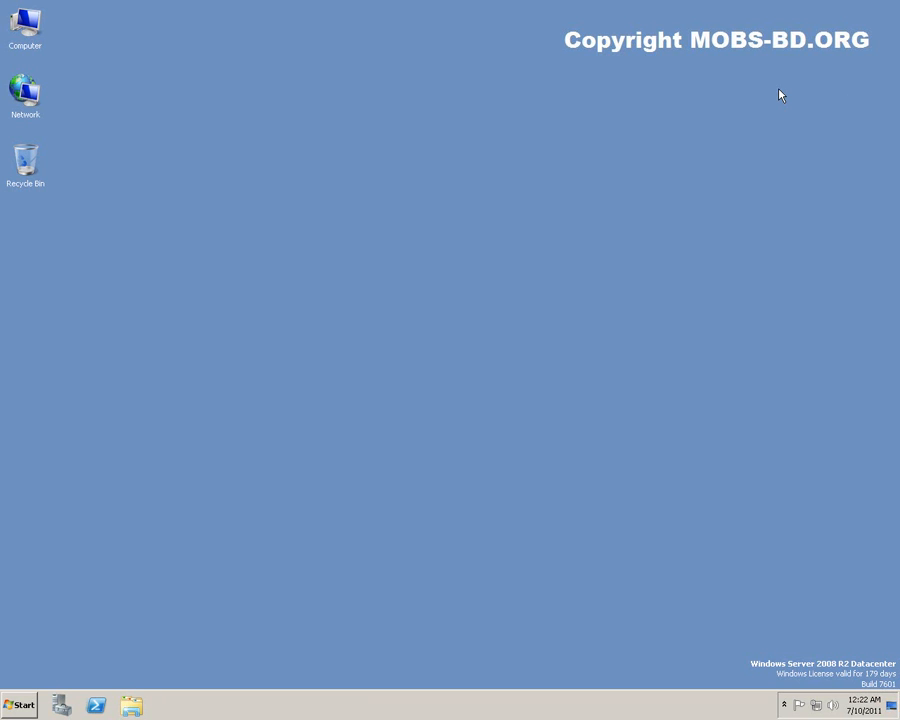